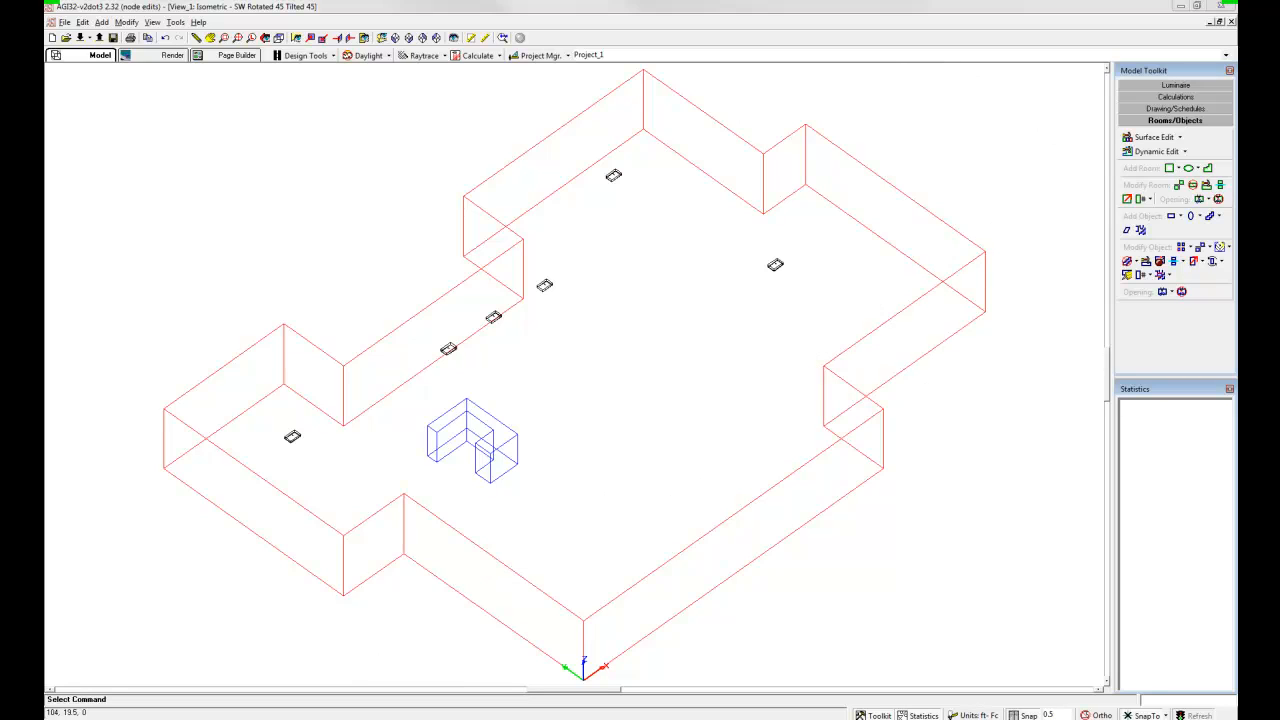
- Show the room model in plan view from directly above
left_click(1156, 152)
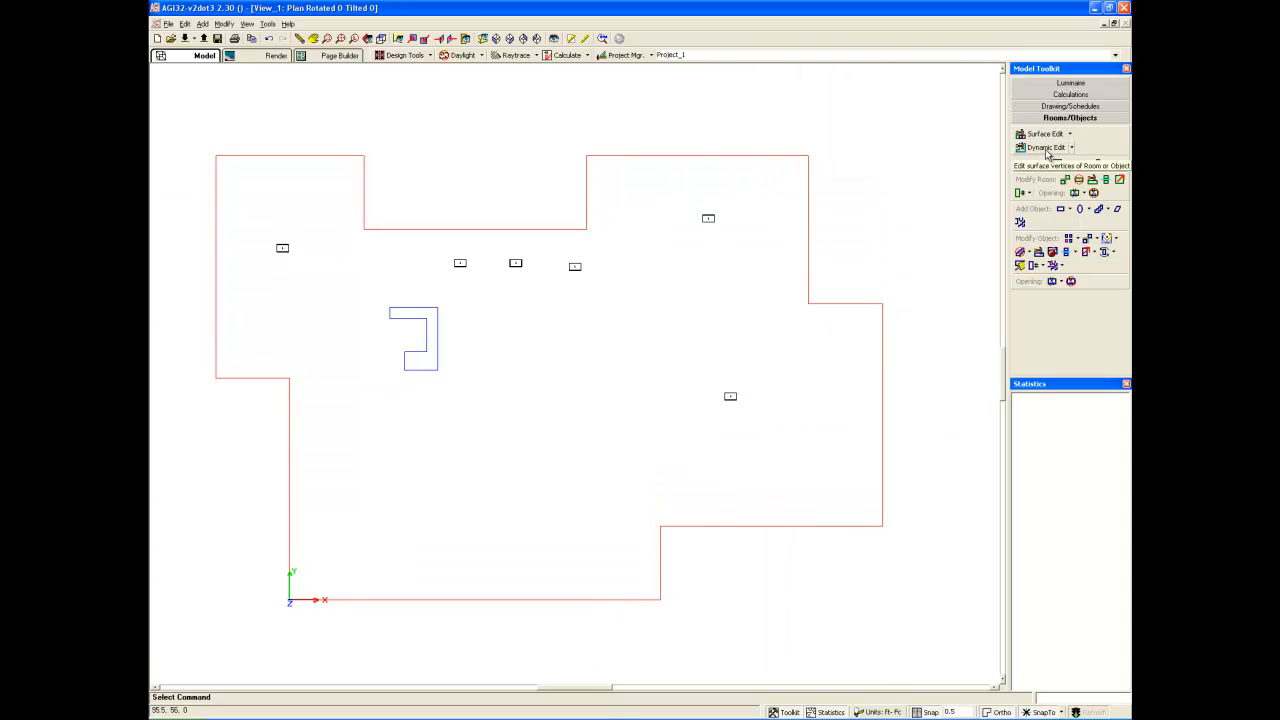
- Dynamic Edit the room: add a vertex on the top wall and move it to angle the wall
left_click(1044, 148)
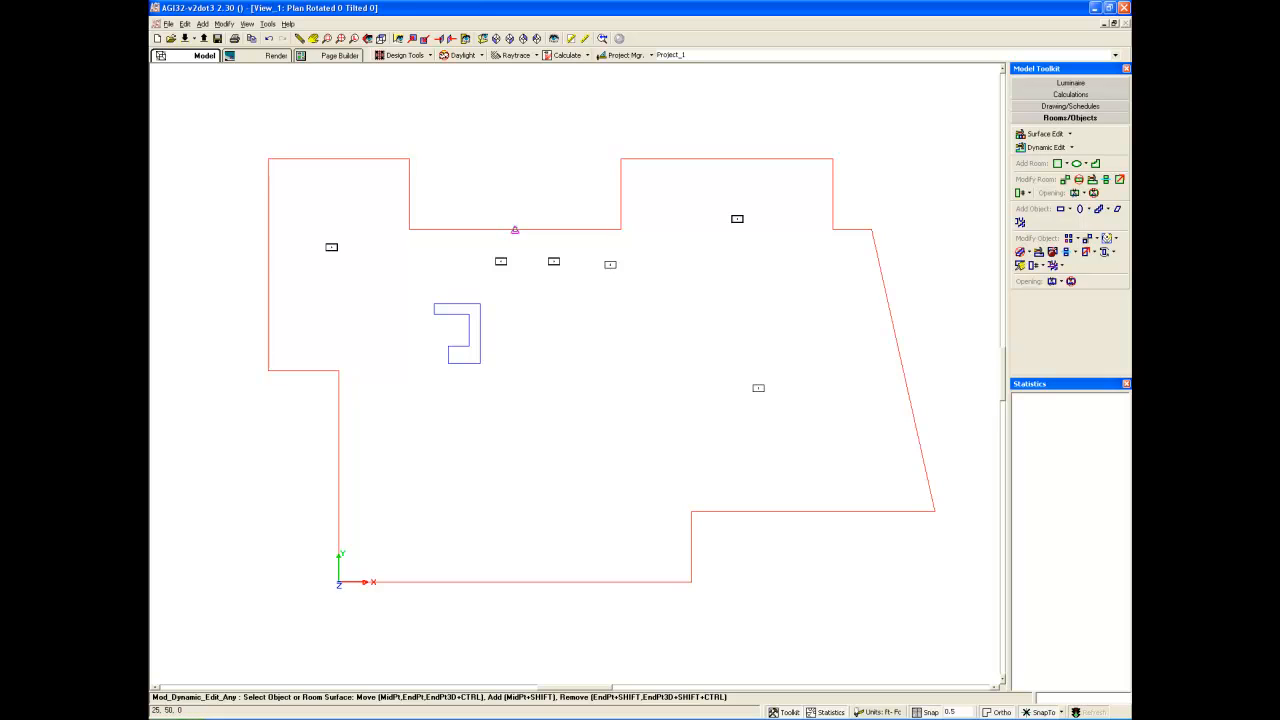
left_click(516, 228)
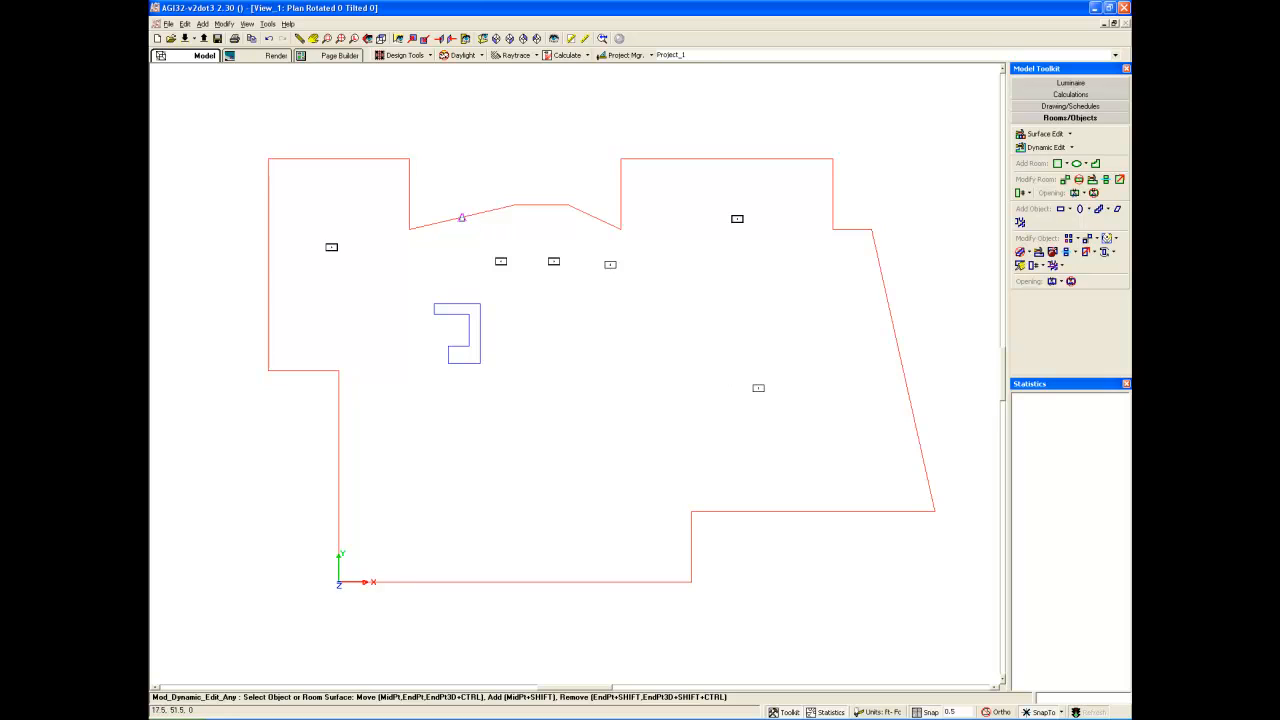
left_click(460, 216)
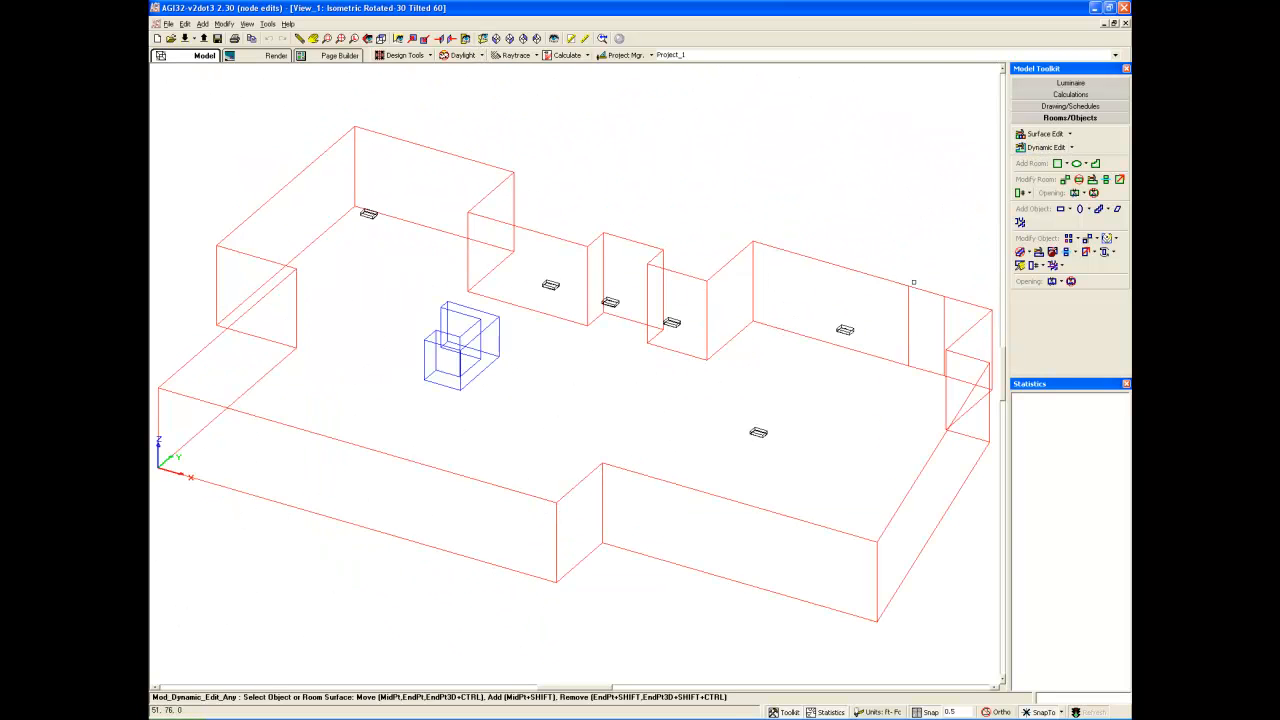
mouse_move(900, 546)
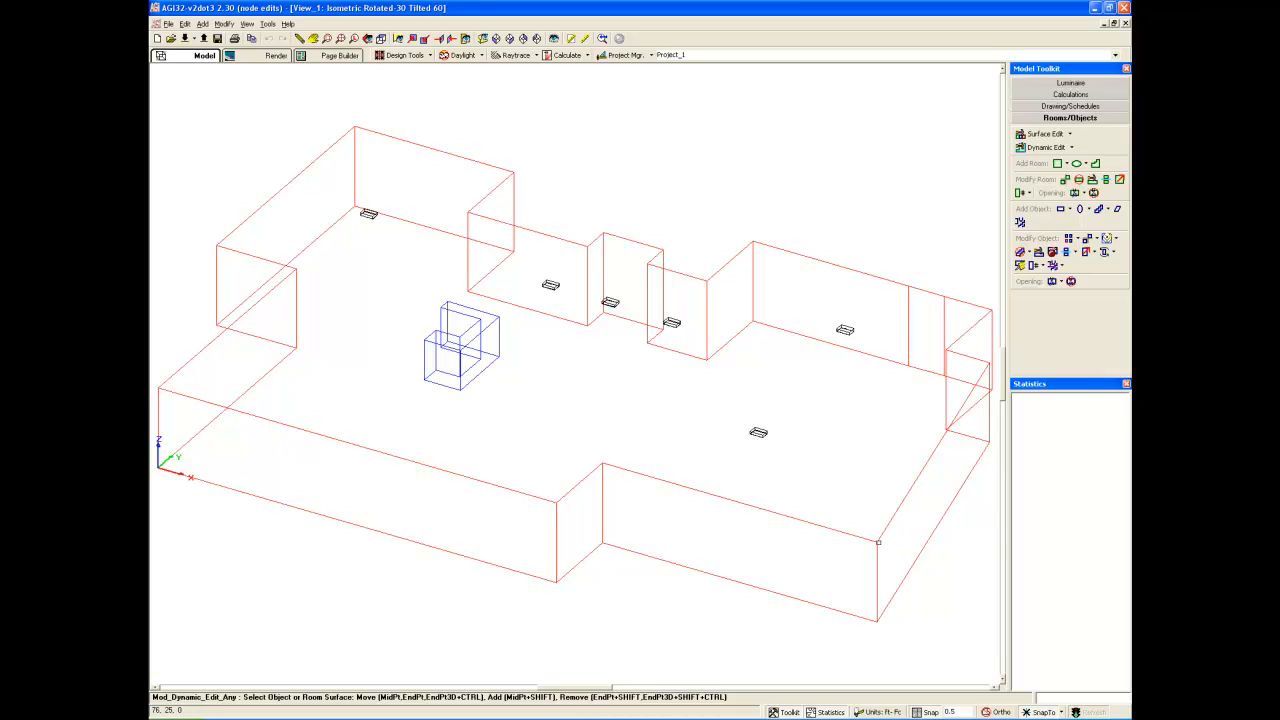
- Drag the room's front-right floor corner outward, stretching the floor into a wedge
left_click(876, 542)
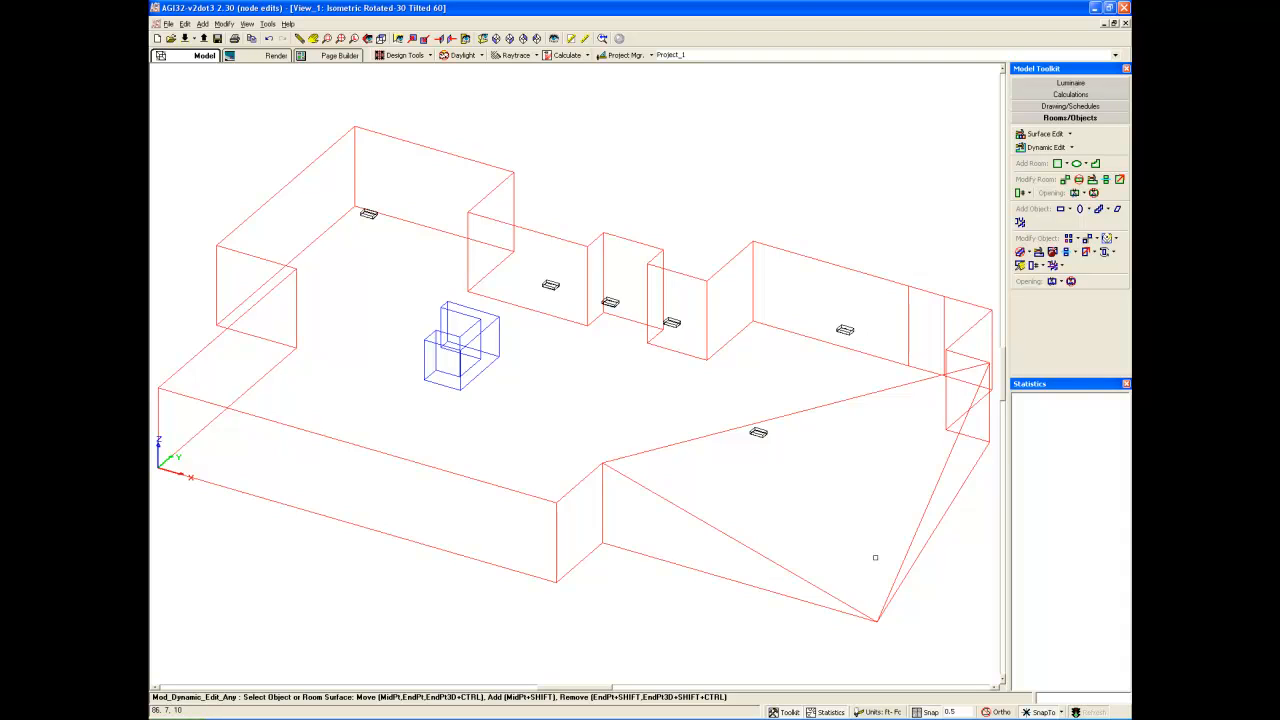
mouse_move(872, 556)
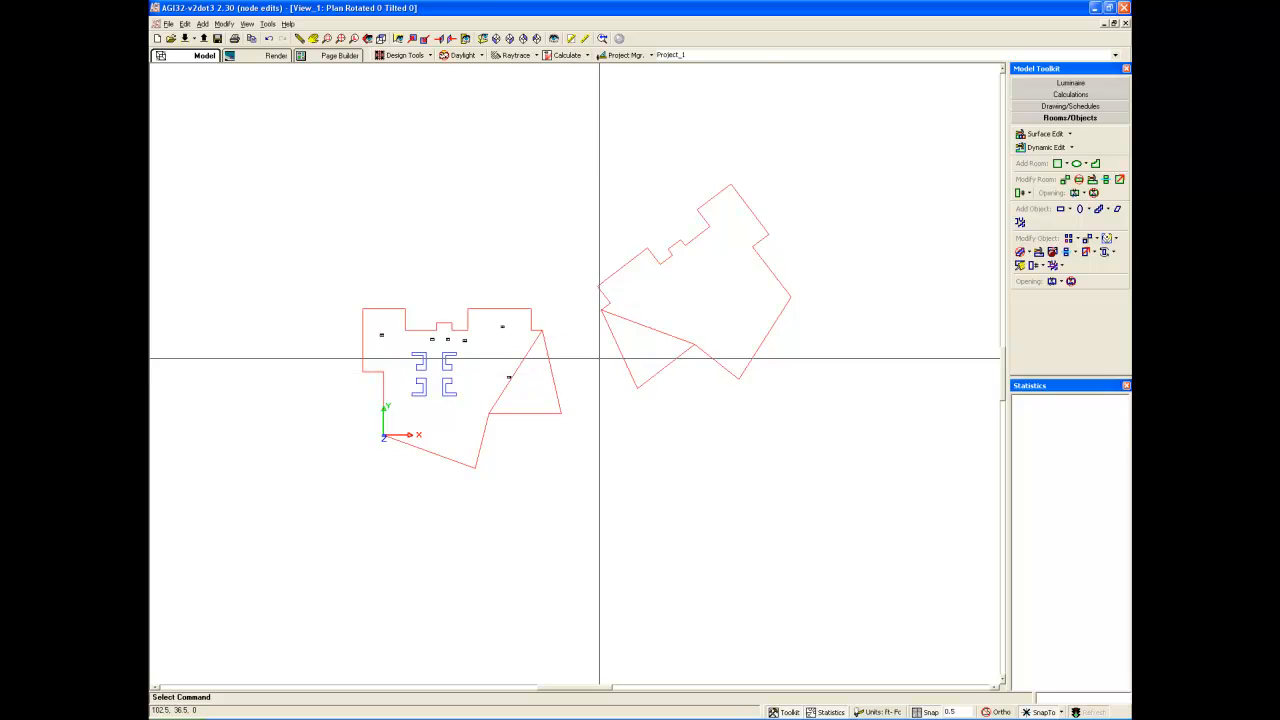
- Add a text note to the drawing and draw a zigzag polyline below the rooms
left_click(1070, 118)
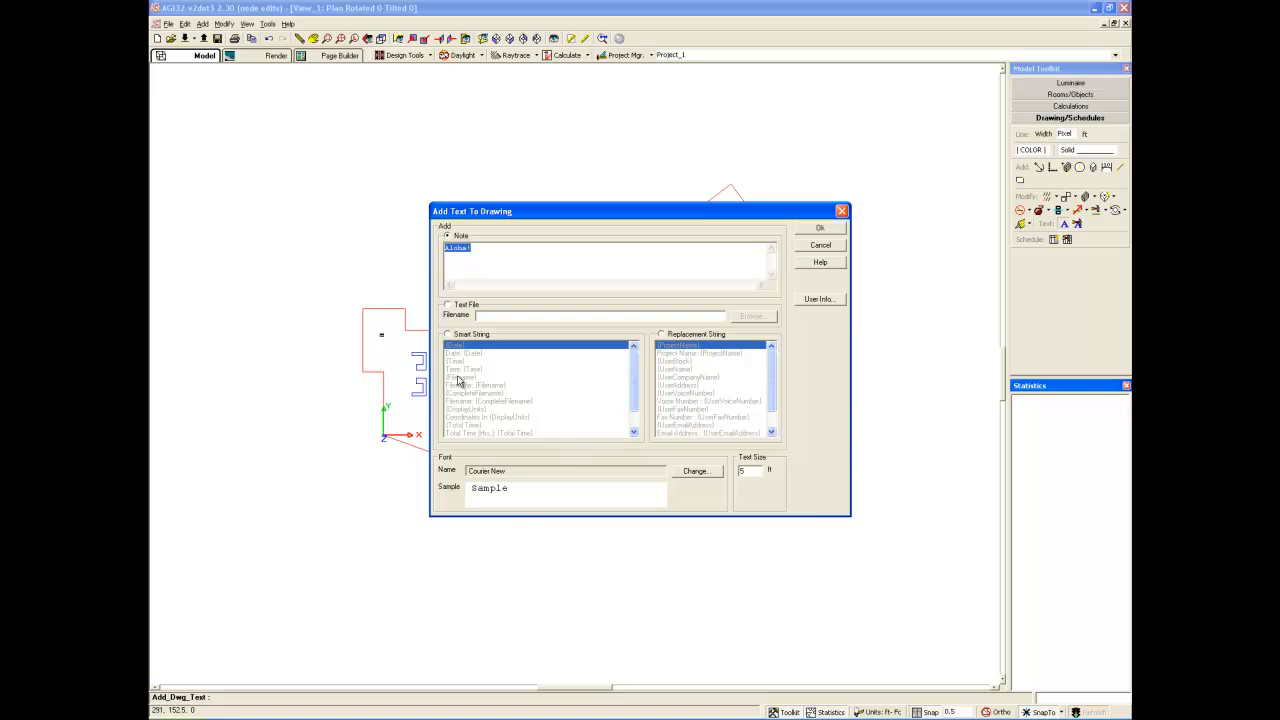
mouse_move(836, 236)
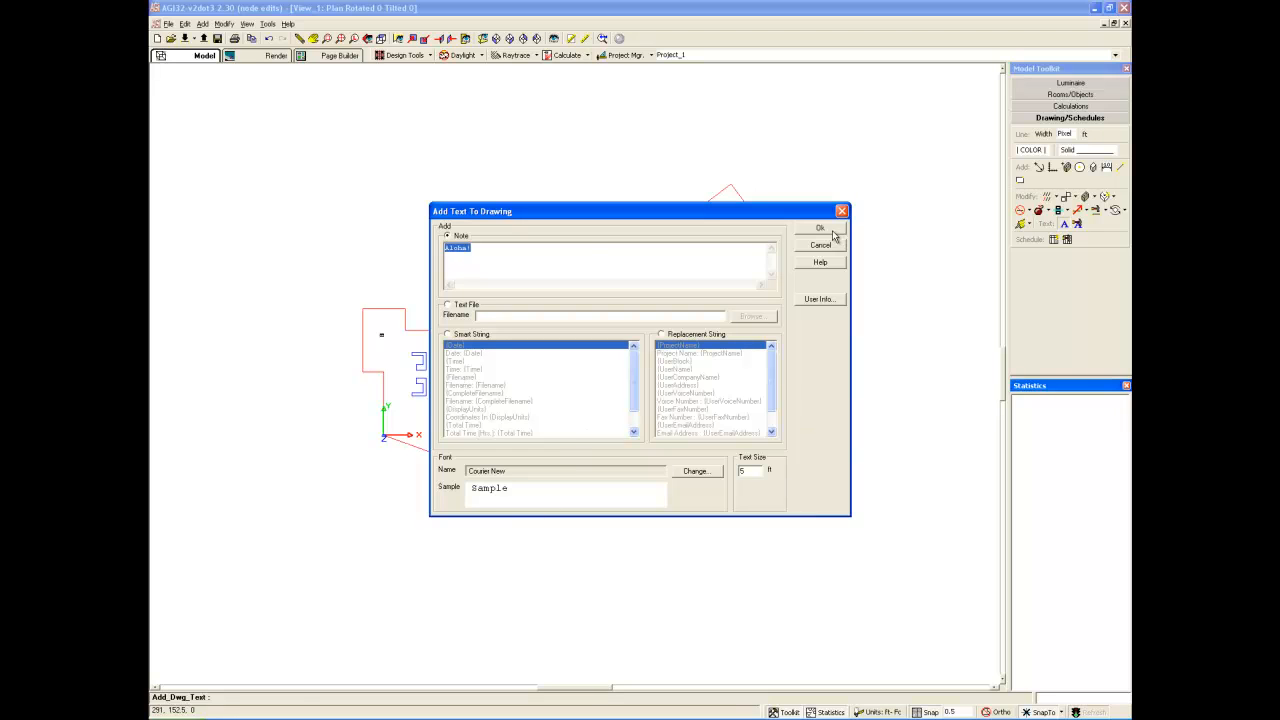
left_click(820, 228)
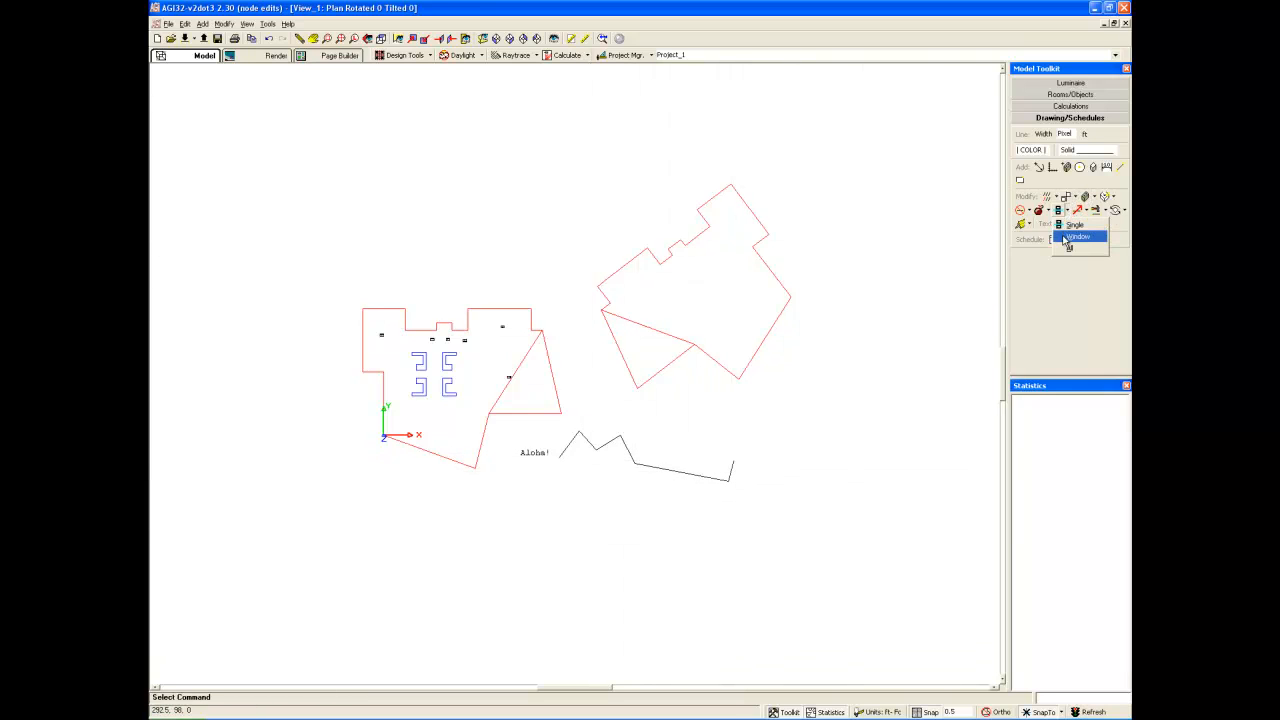
left_click(1078, 236)
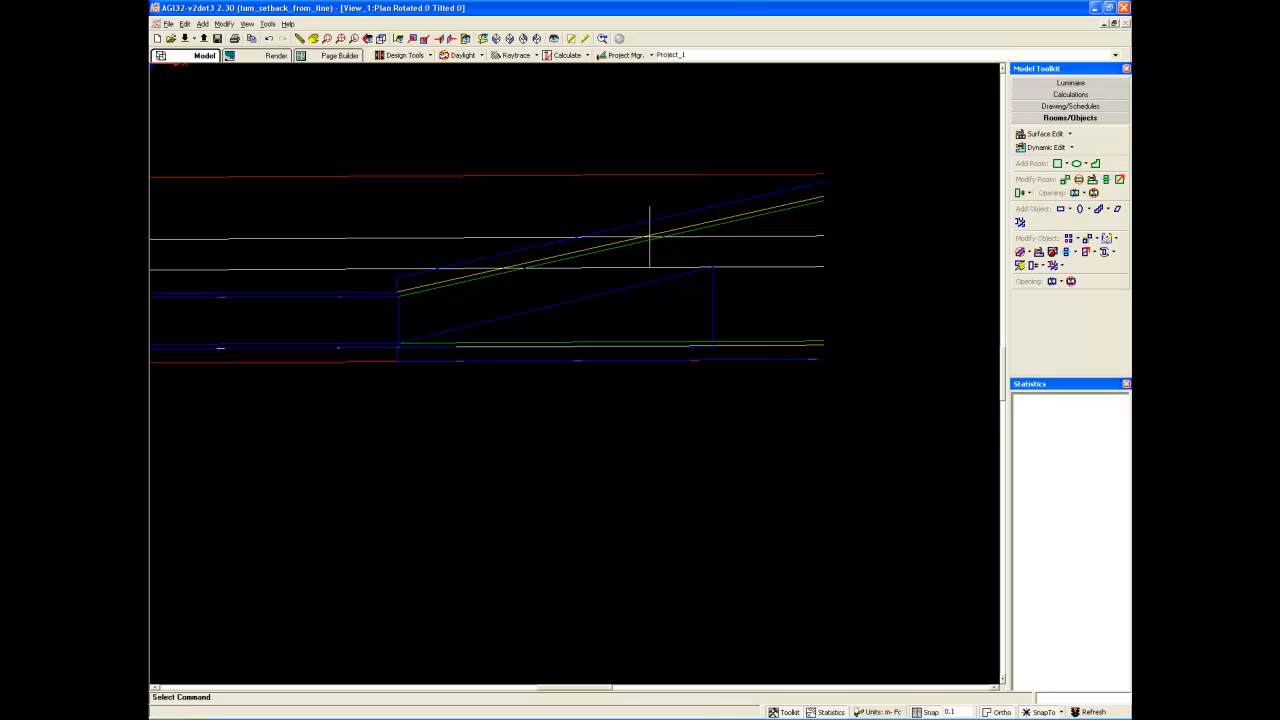
mouse_move(464, 344)
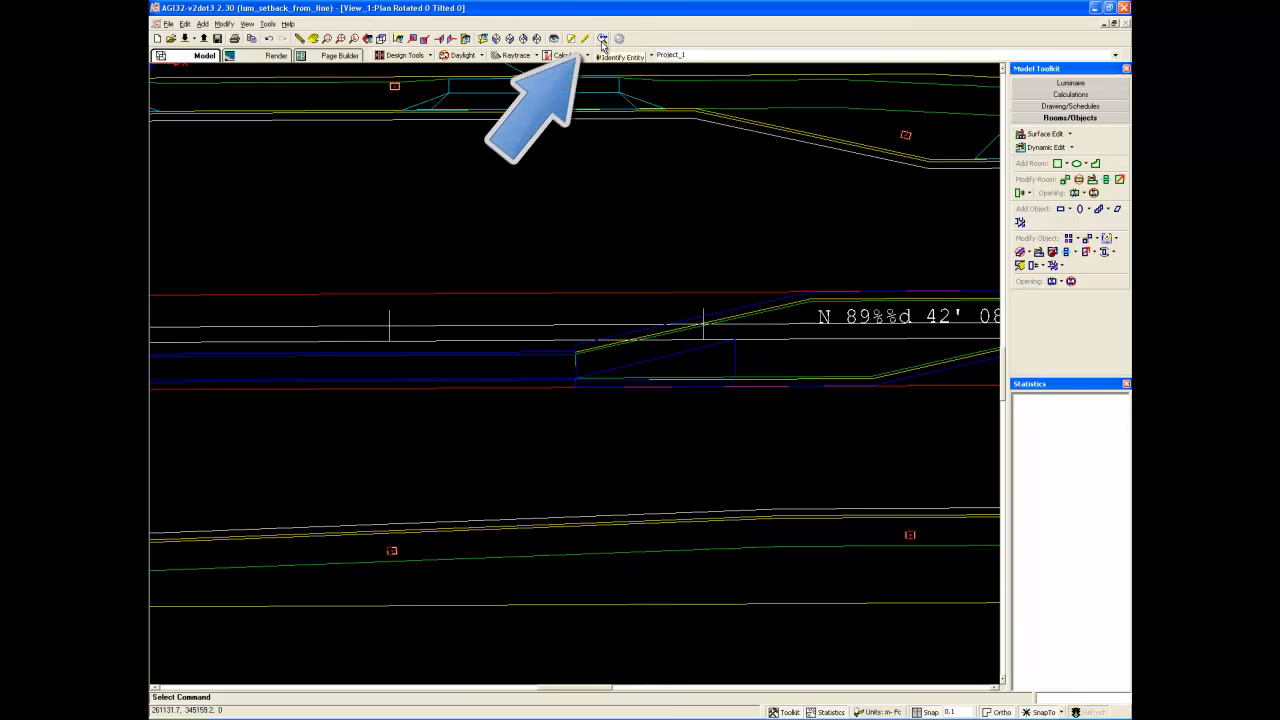
- Identify a drawing line and turn visibility off for all entities on its layer
left_click(604, 38)
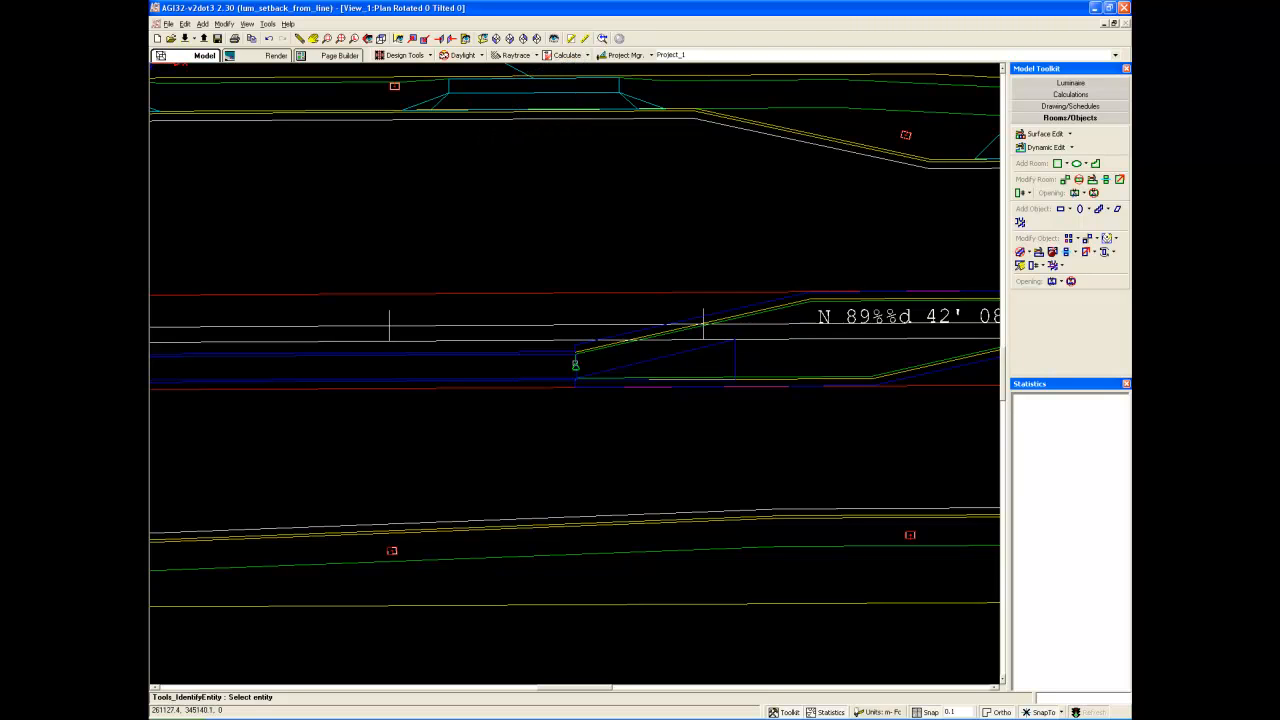
left_click(576, 364)
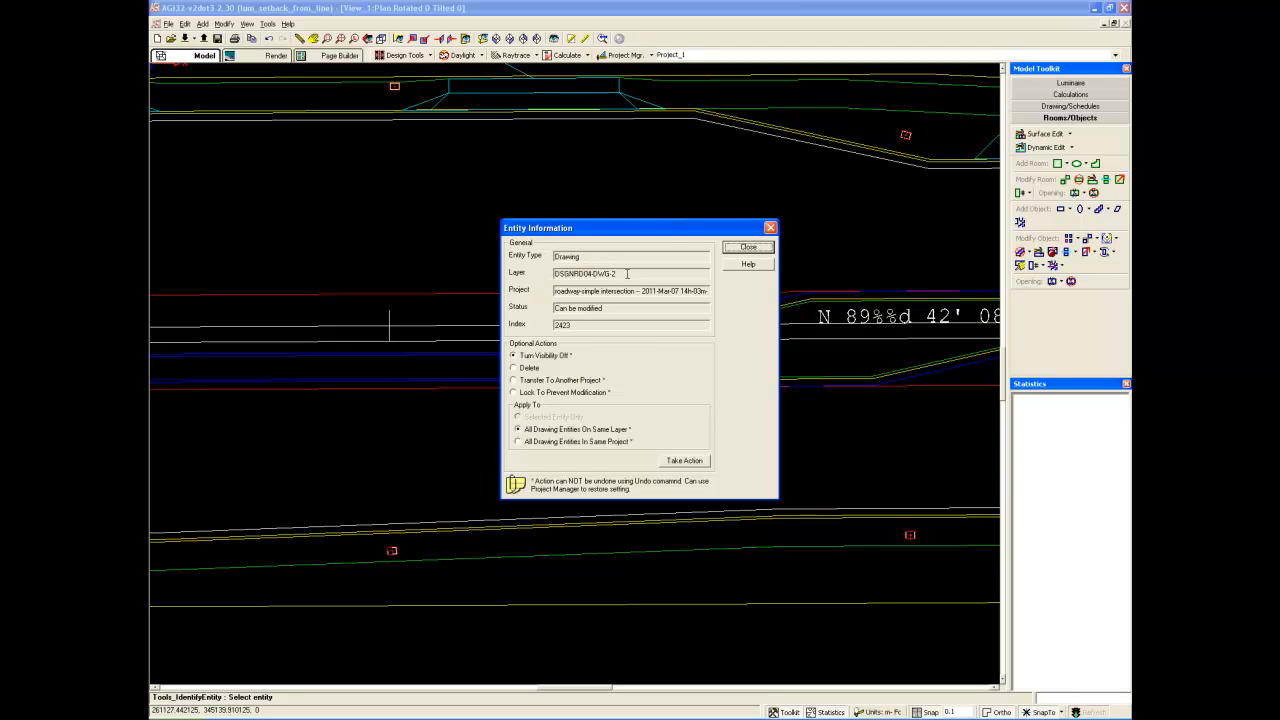
mouse_move(604, 300)
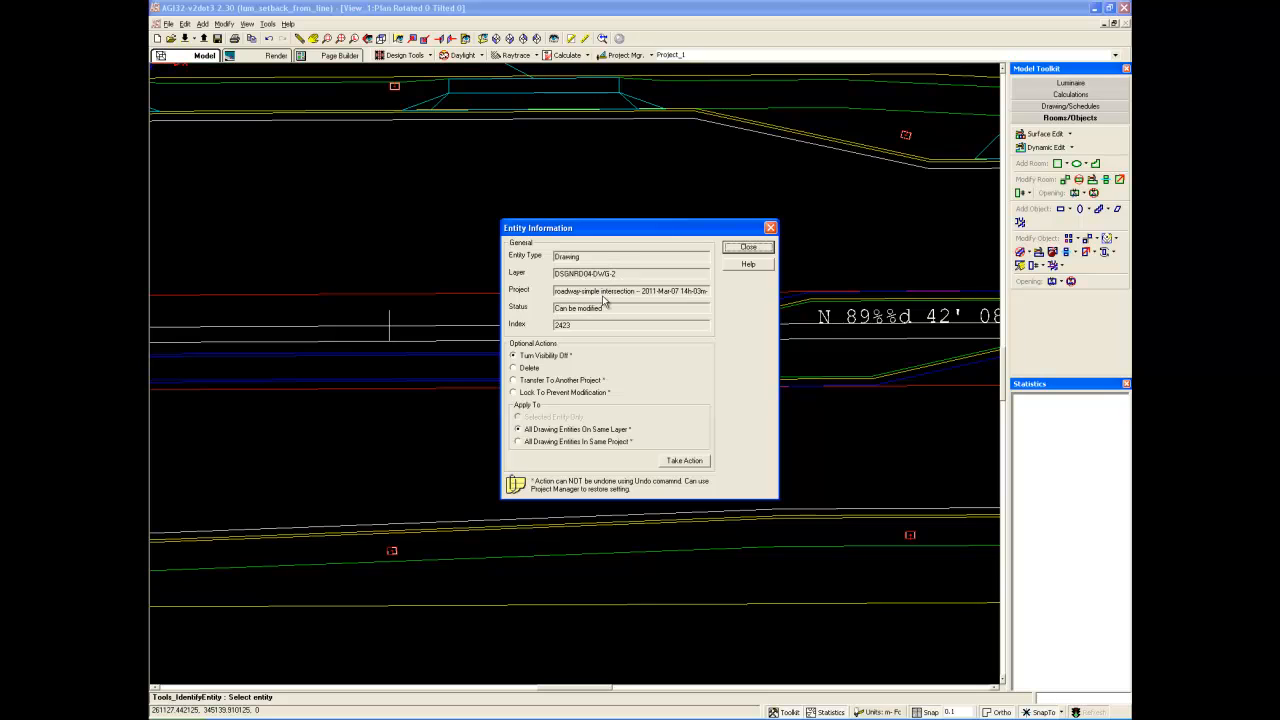
mouse_move(584, 342)
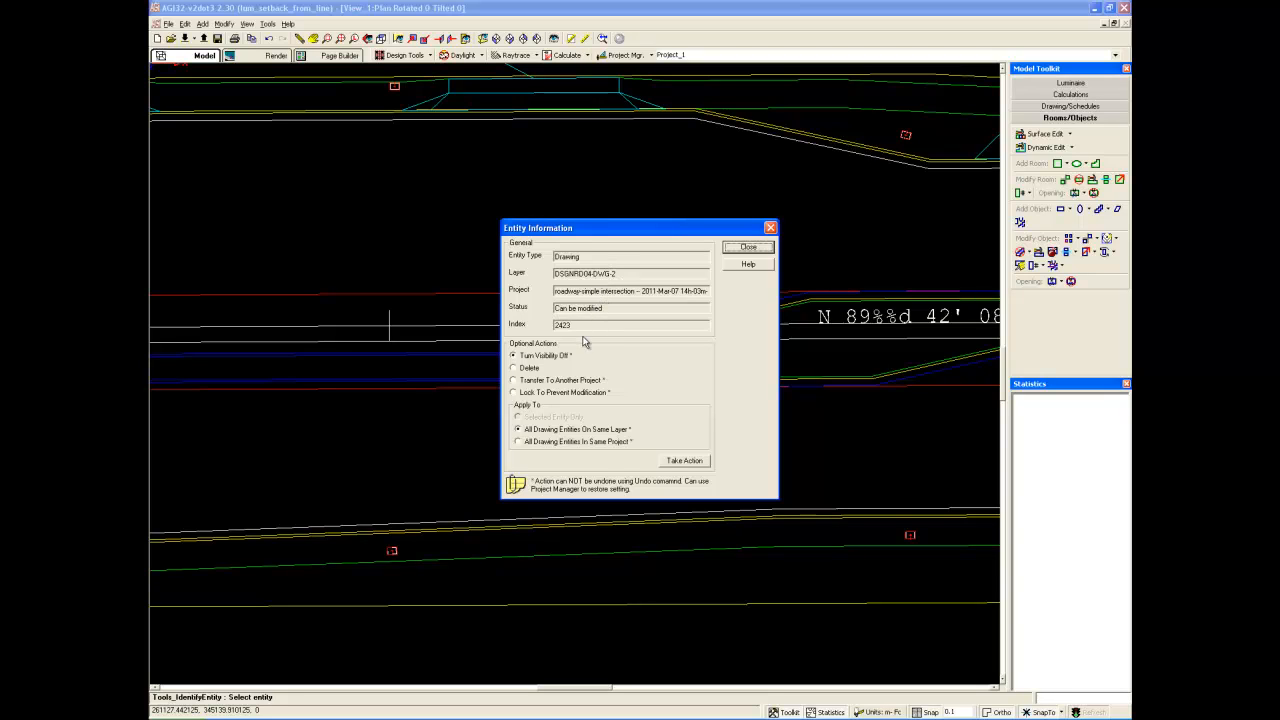
mouse_move(546, 364)
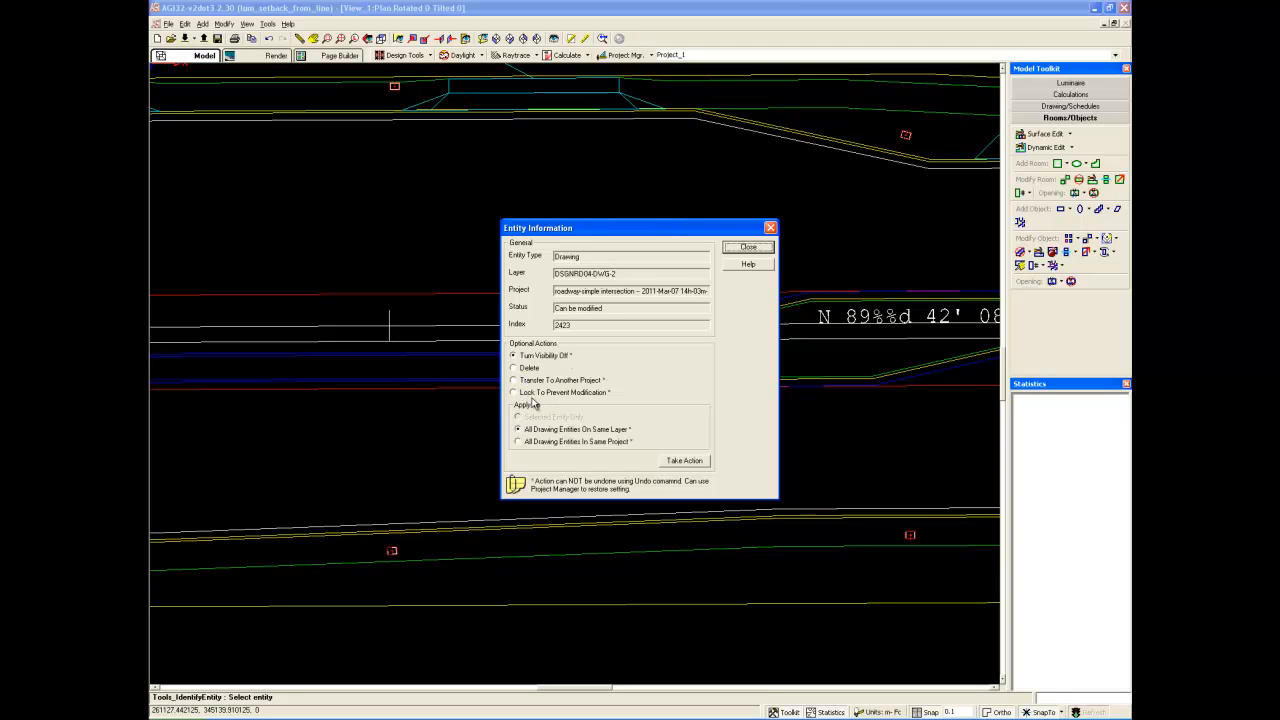
mouse_move(540, 410)
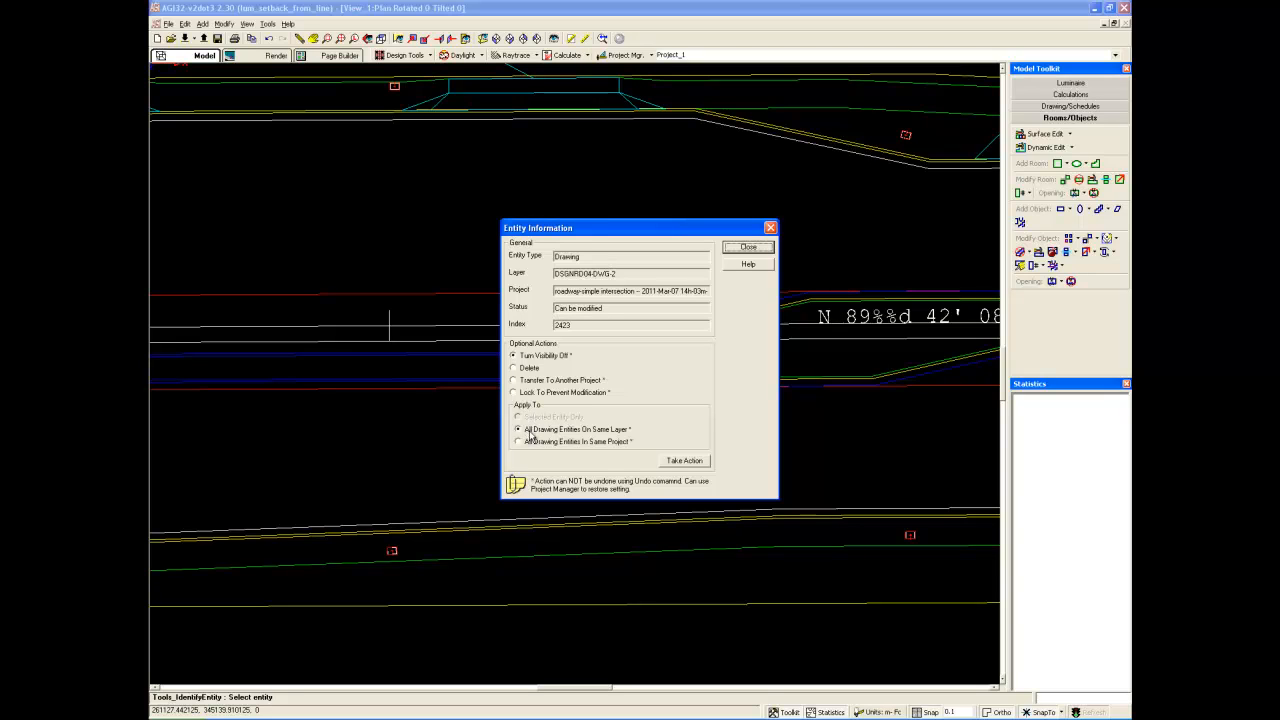
mouse_move(544, 368)
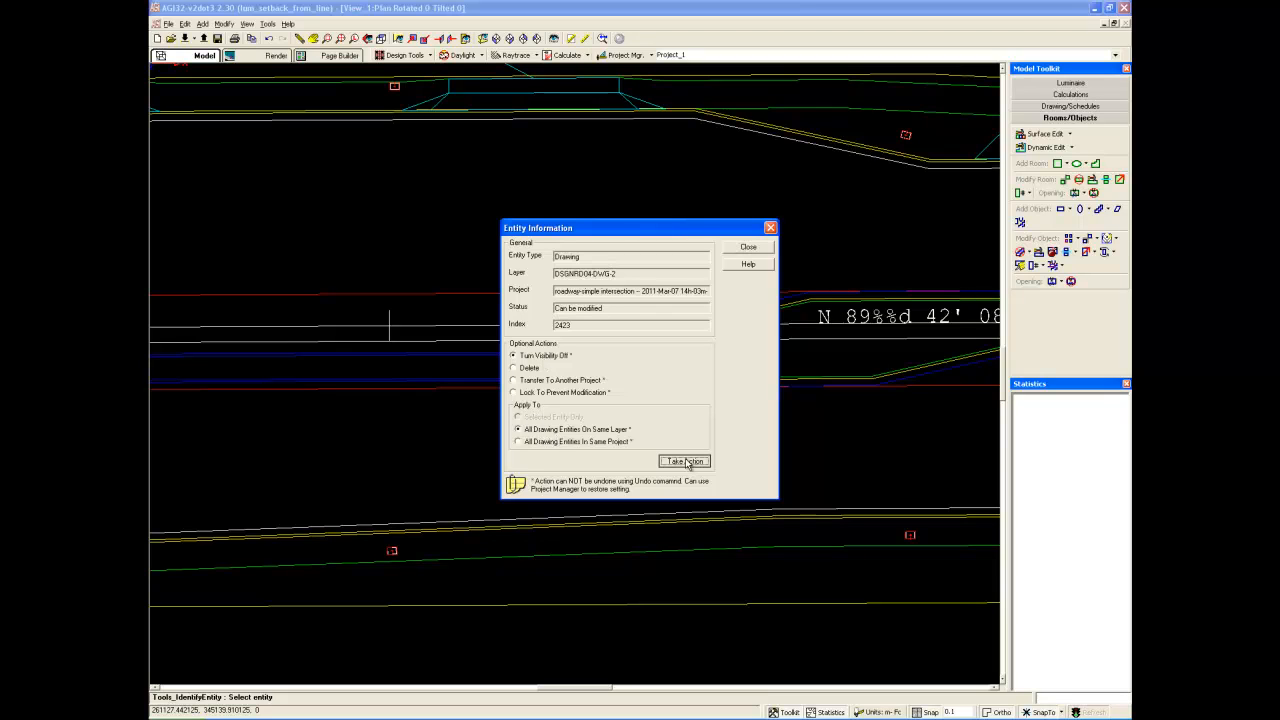
left_click(684, 460)
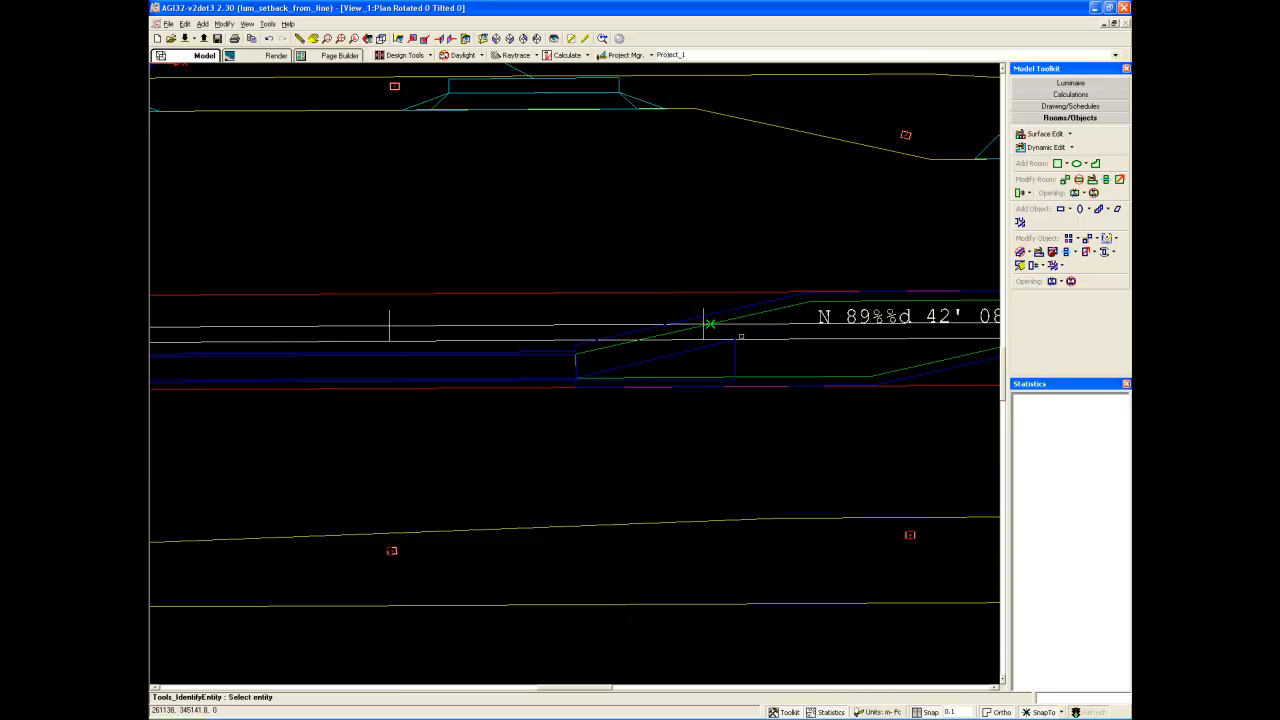
- Identify the pole-arm object and open it for surface editing
left_click(710, 324)
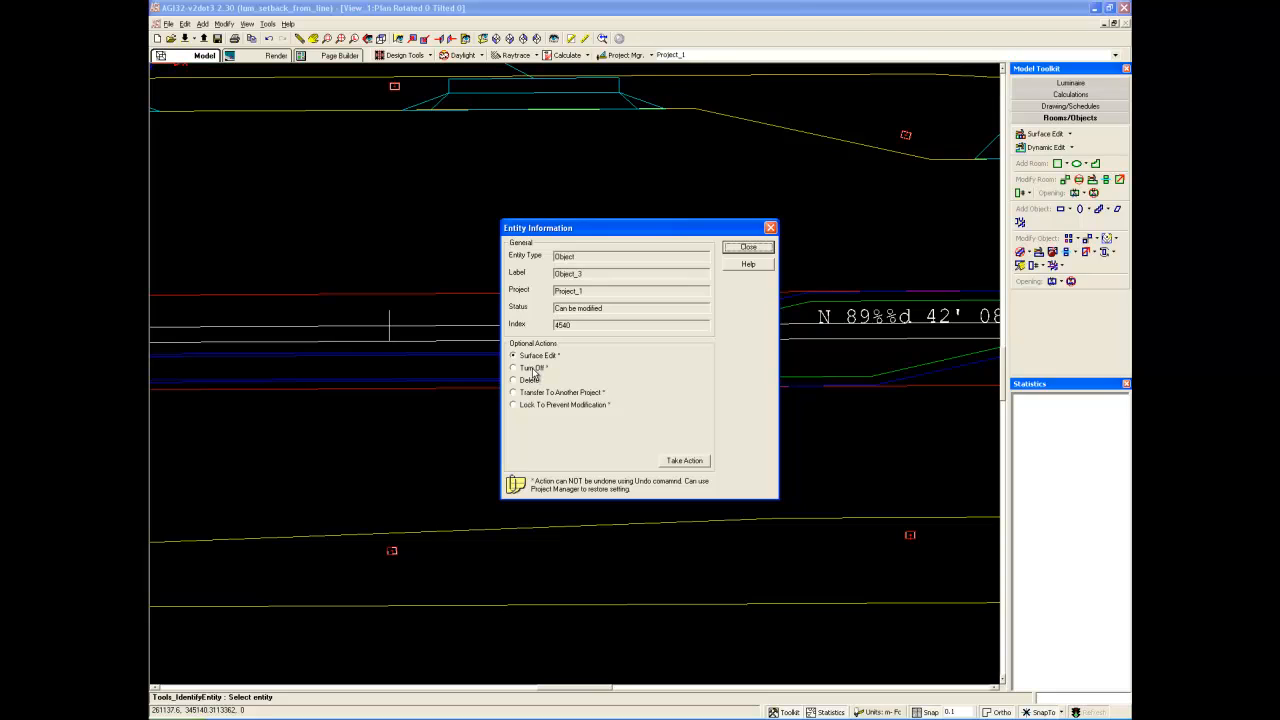
mouse_move(536, 392)
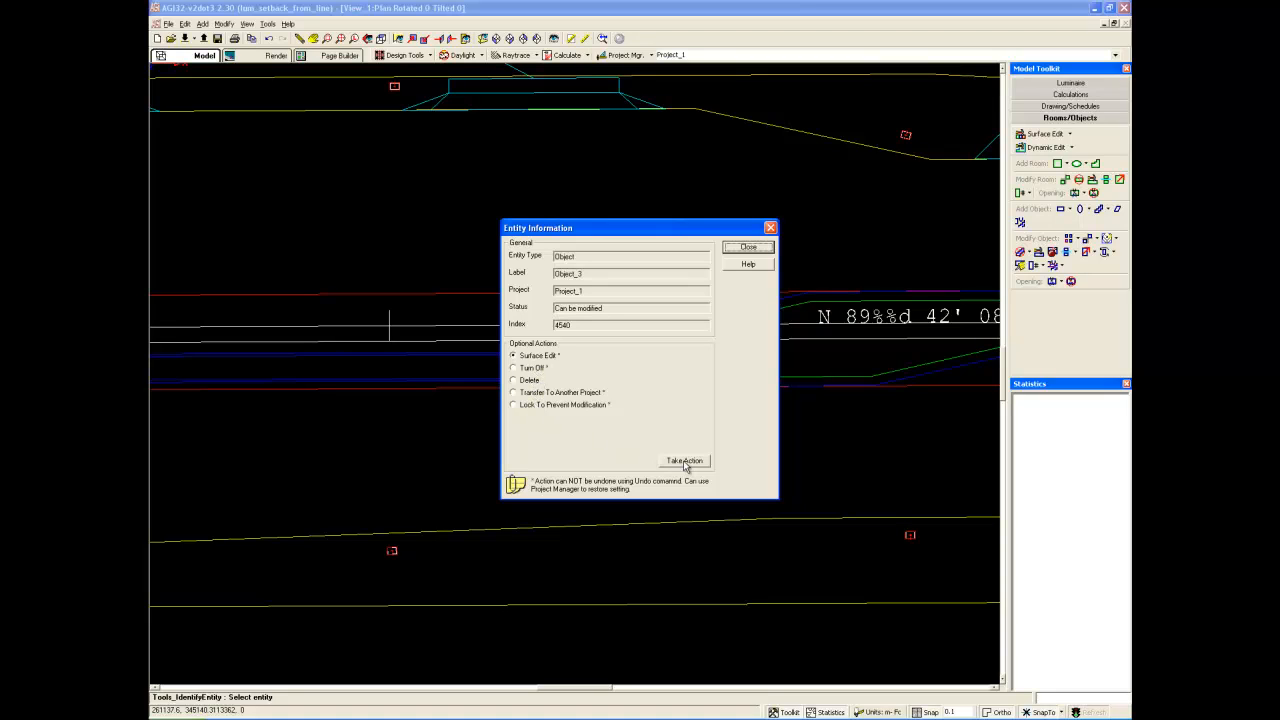
left_click(684, 460)
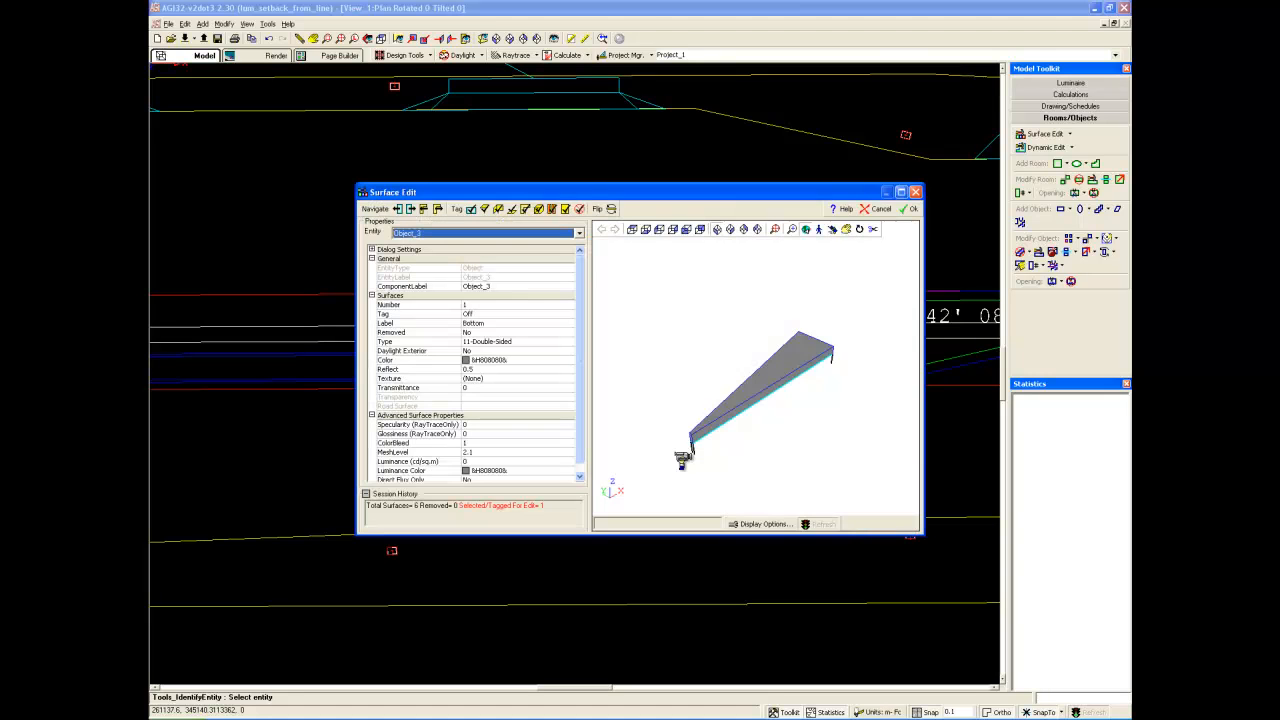
mouse_move(776, 312)
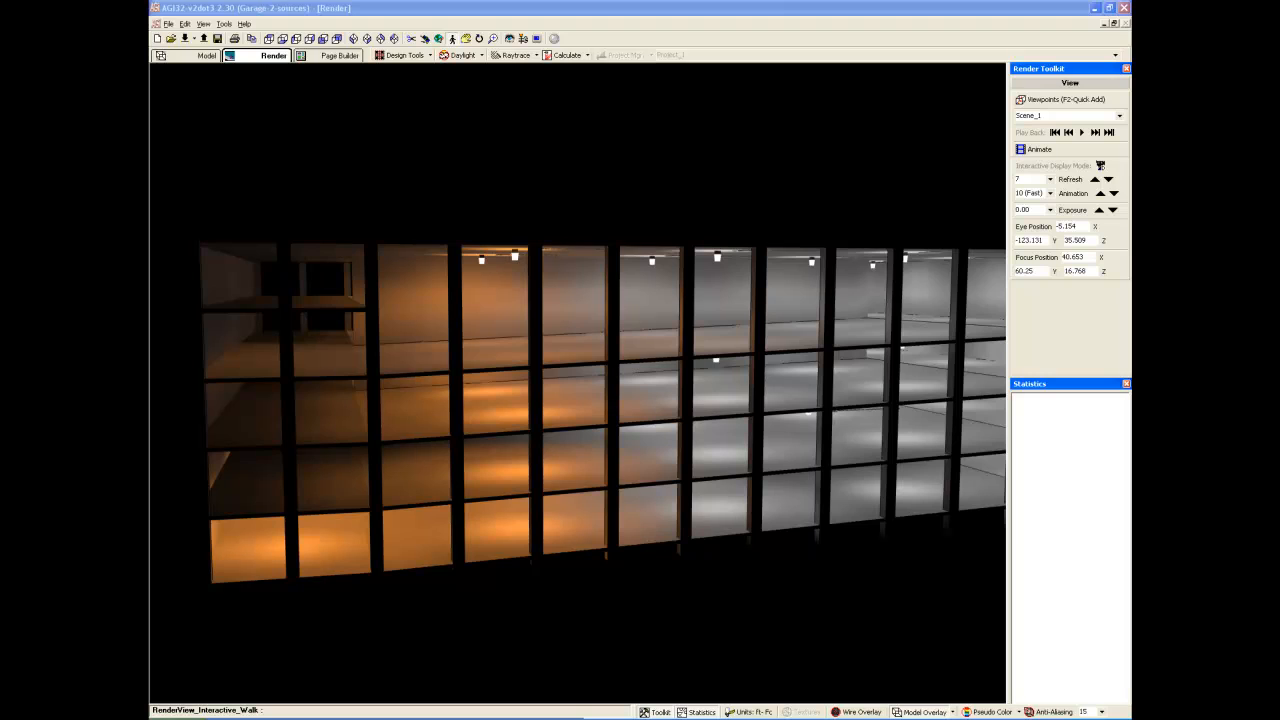
- Leave the rendered garage view and return to Model mode
left_click(204, 56)
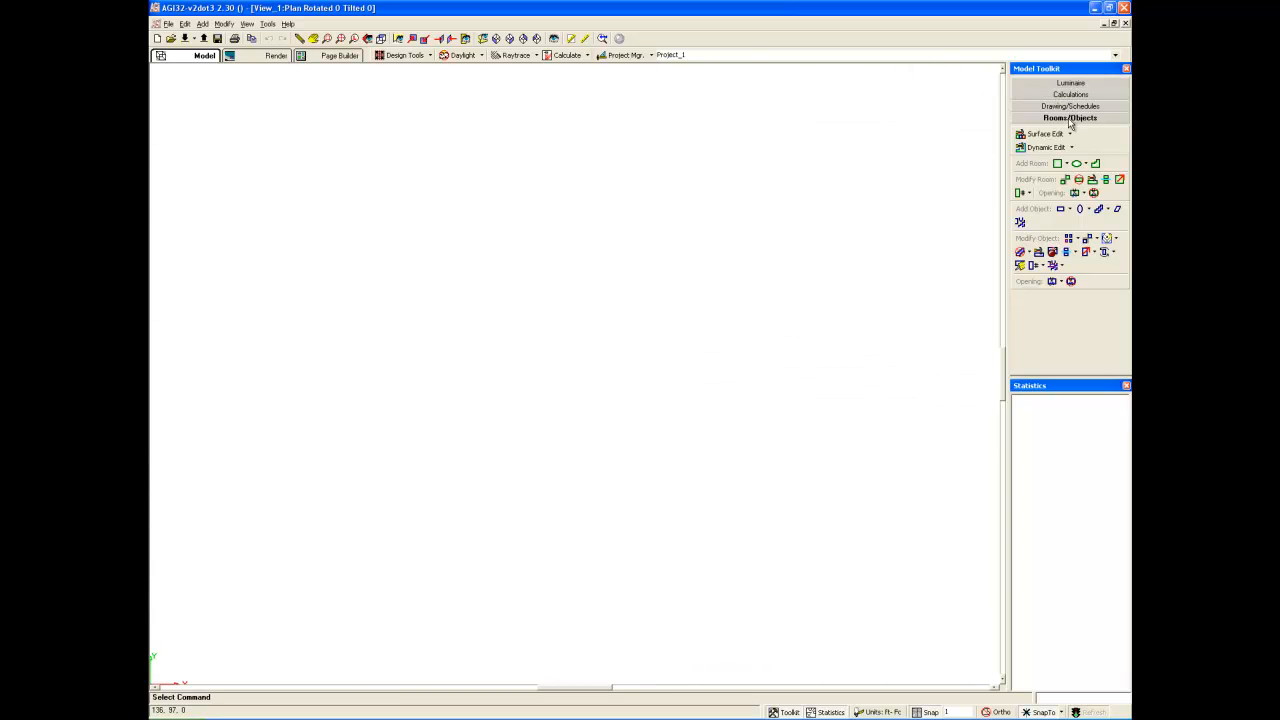
- In the Room dialog's Color/Reflectance Selector, try reflectance 50 and a different preset shade
left_click(1060, 164)
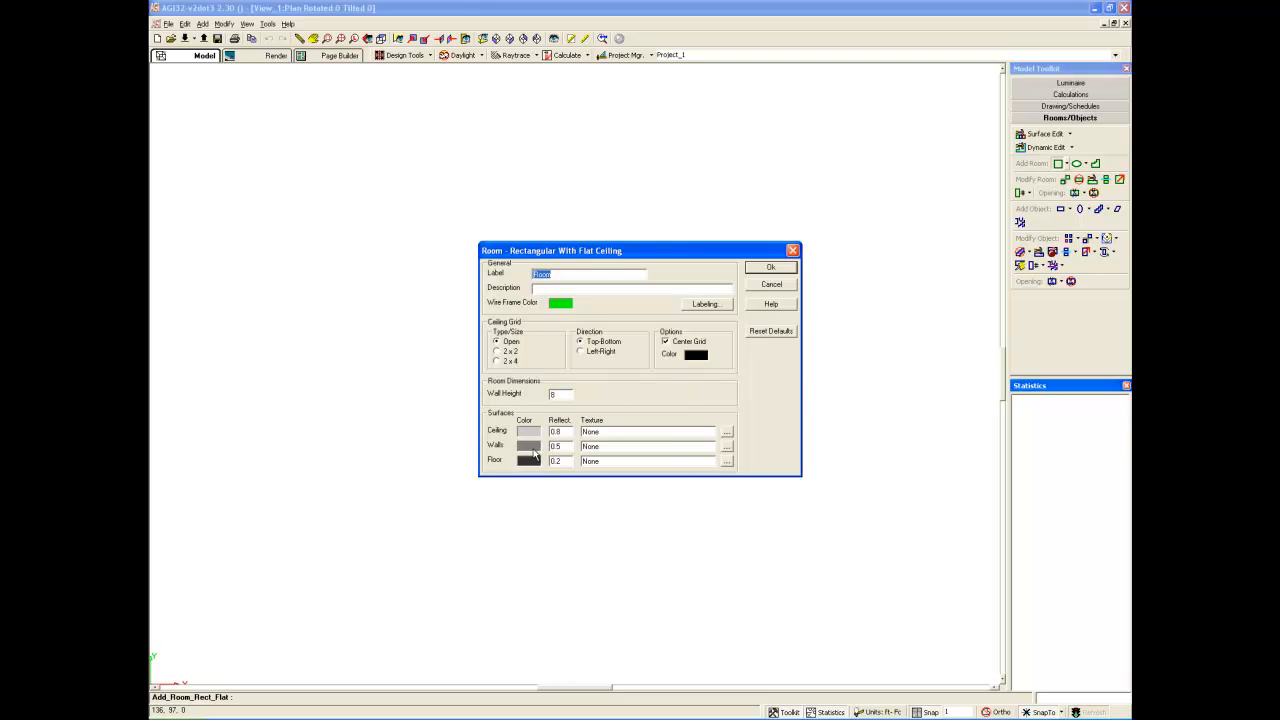
left_click(528, 460)
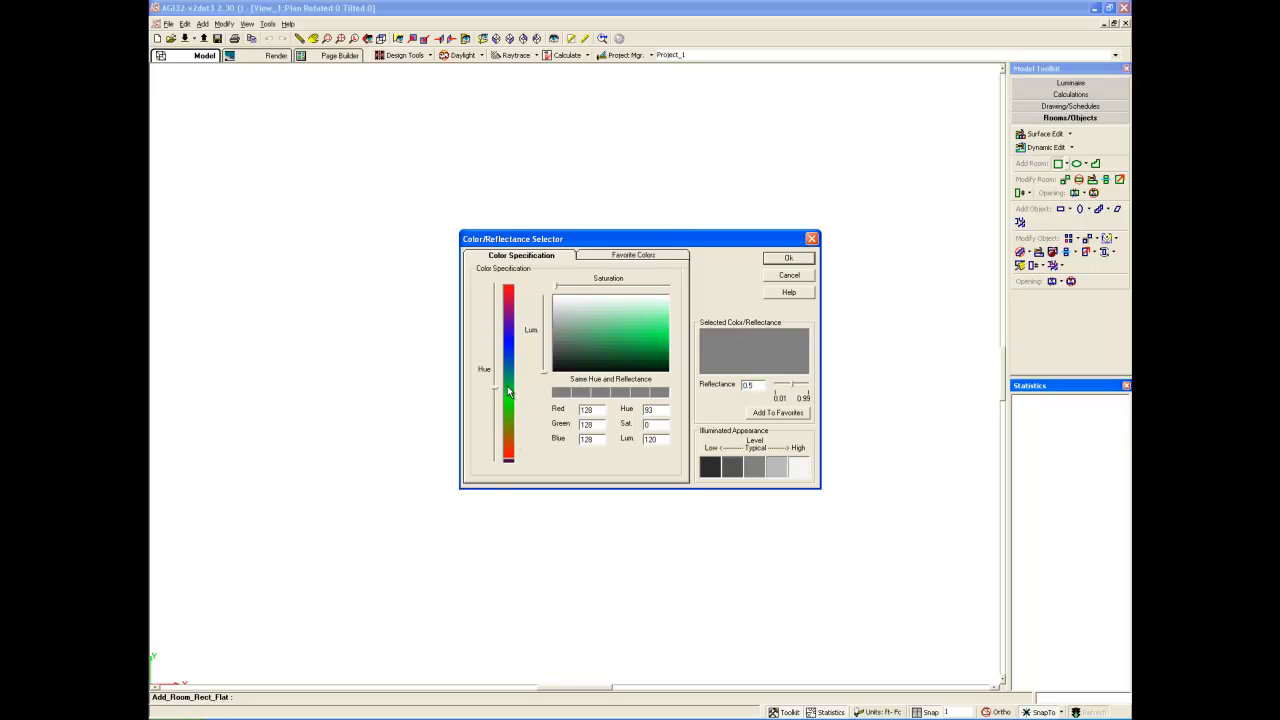
left_click(578, 324)
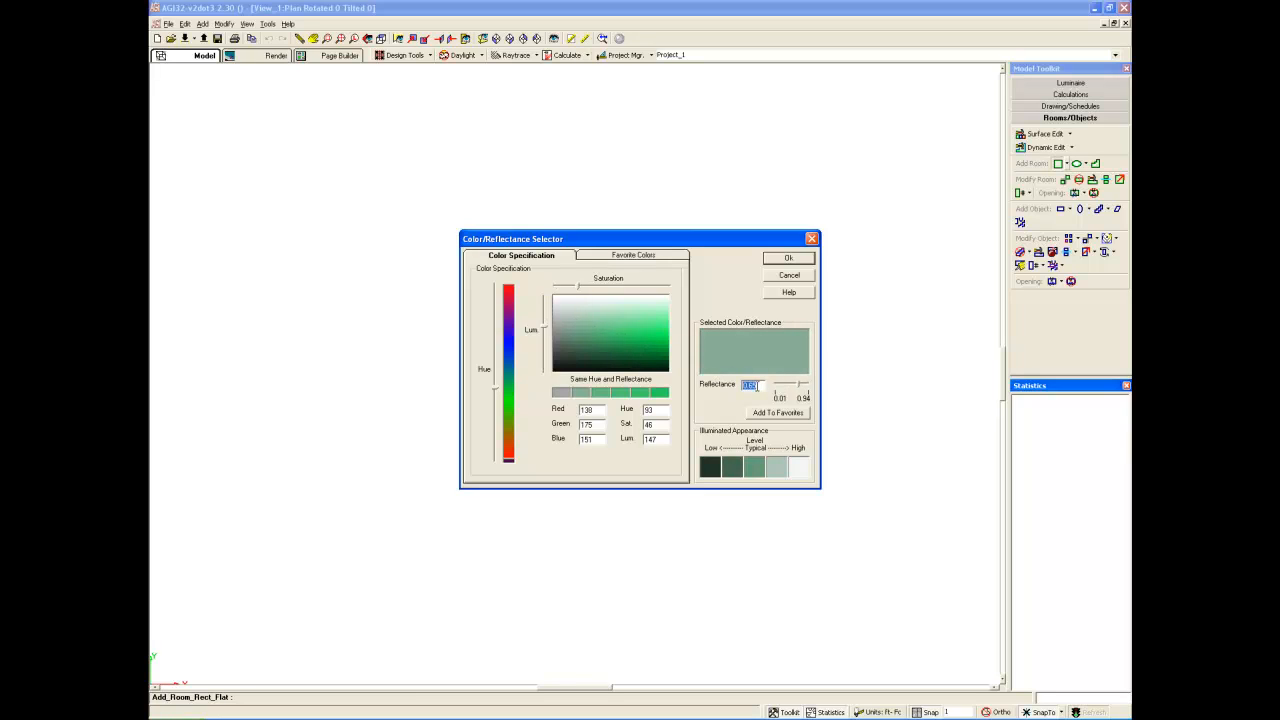
type("50")
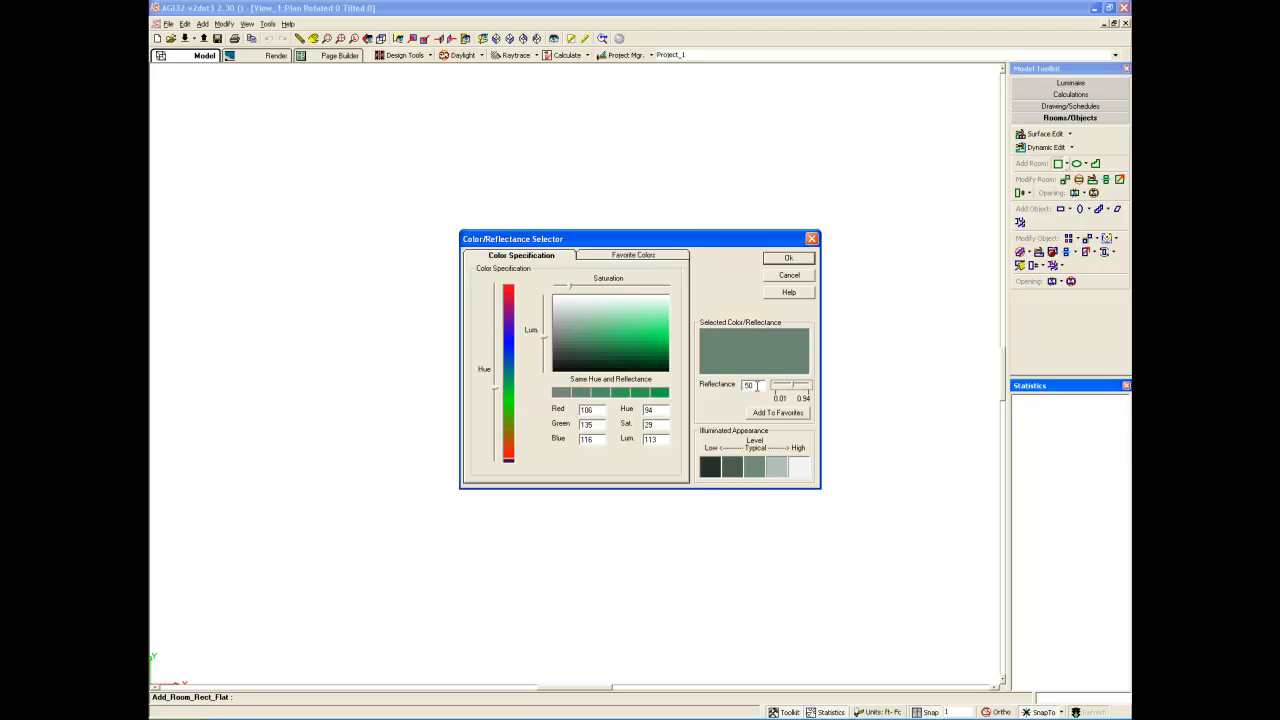
mouse_move(752, 352)
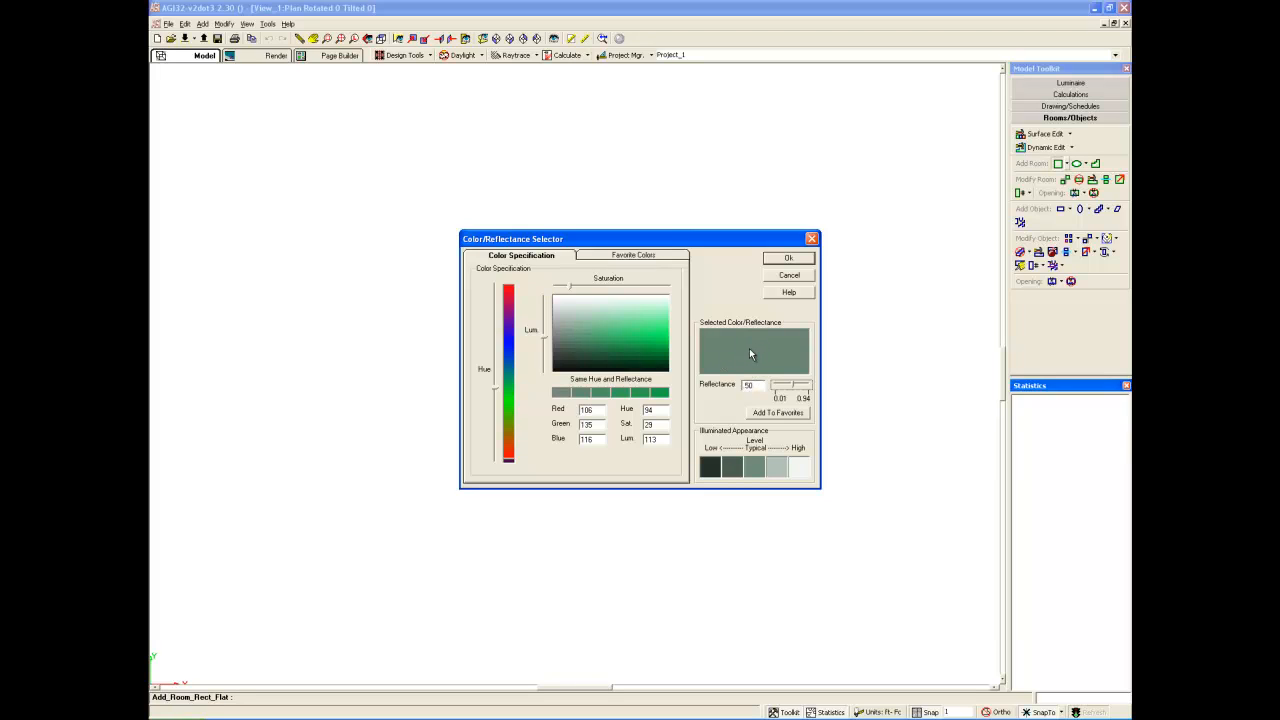
mouse_move(676, 384)
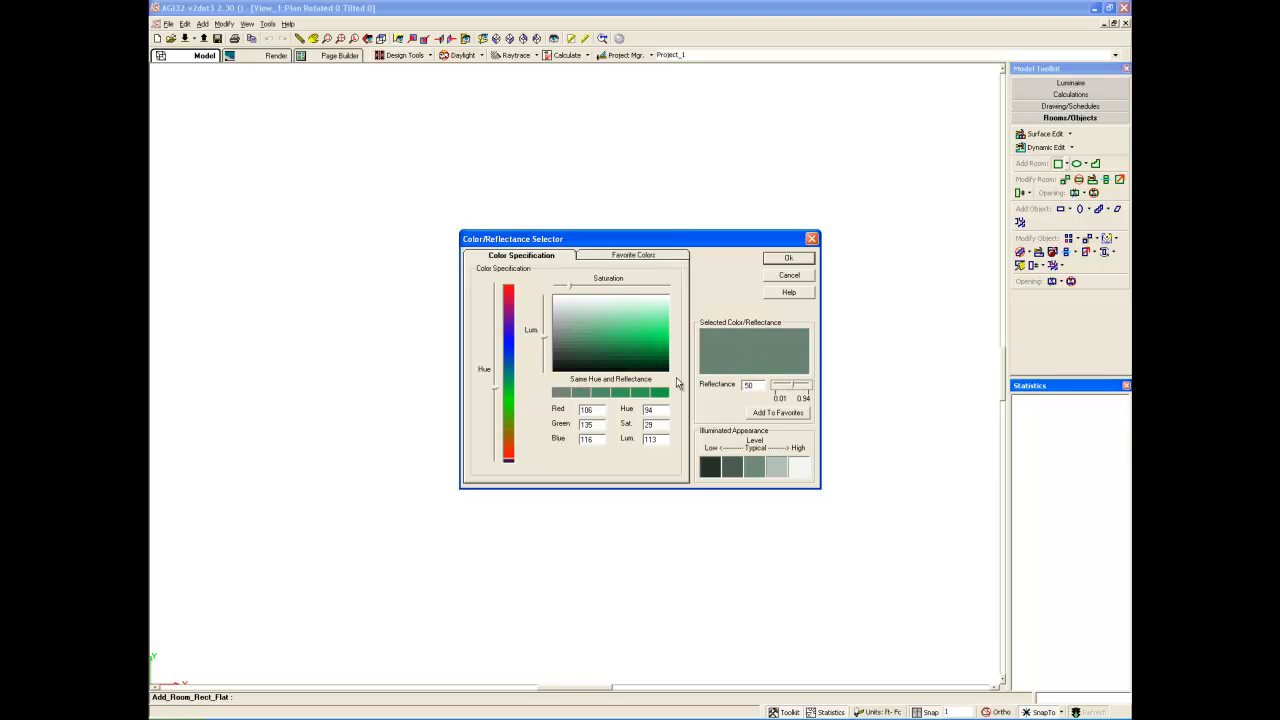
mouse_move(638, 388)
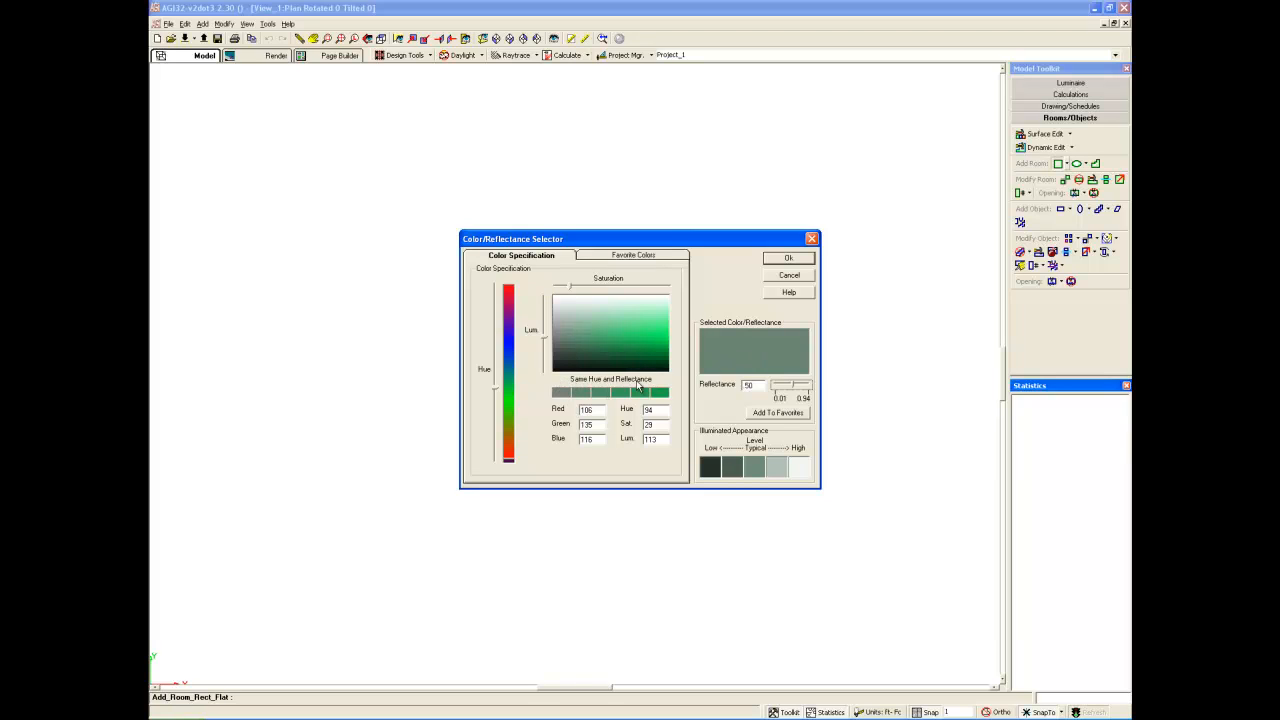
mouse_move(608, 388)
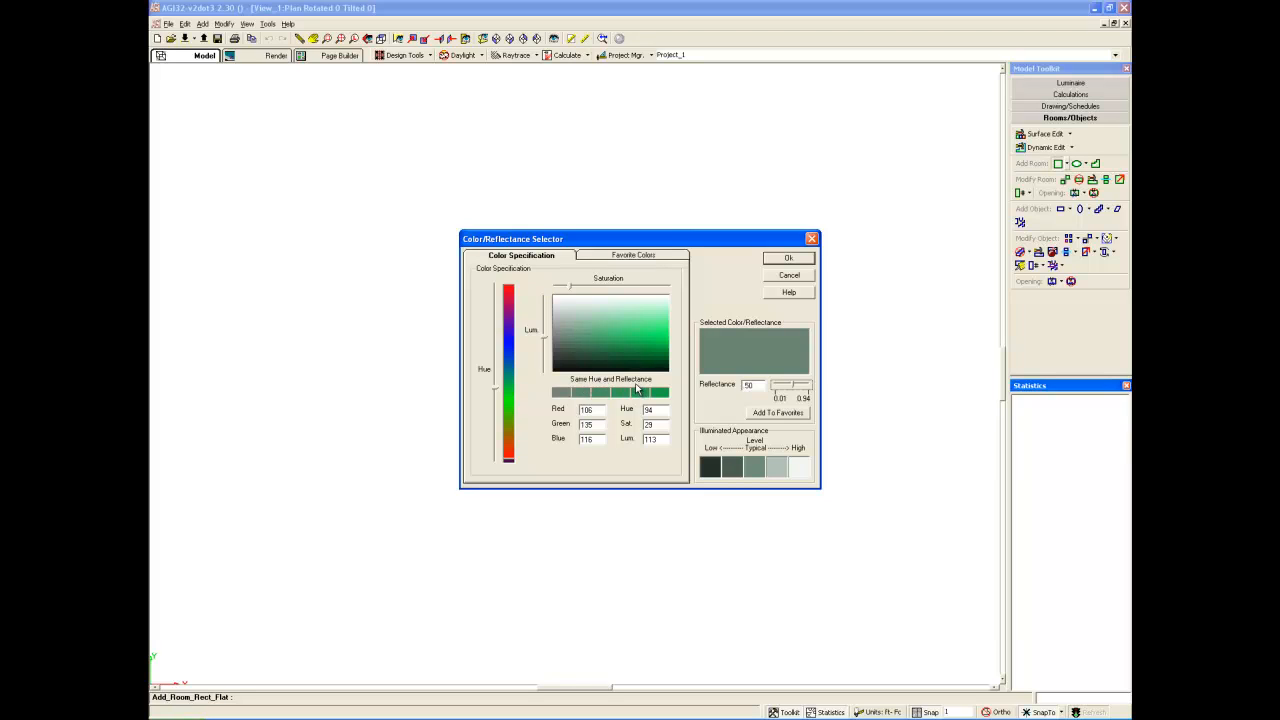
mouse_move(612, 398)
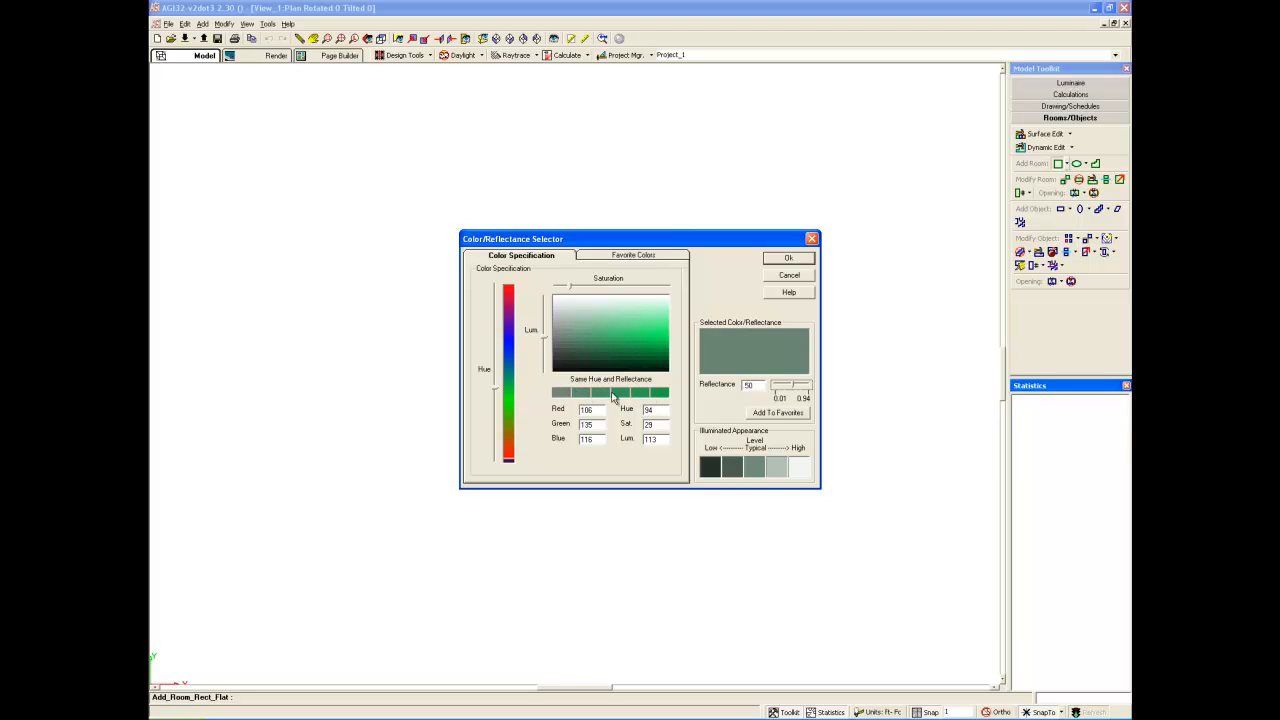
left_click(660, 392)
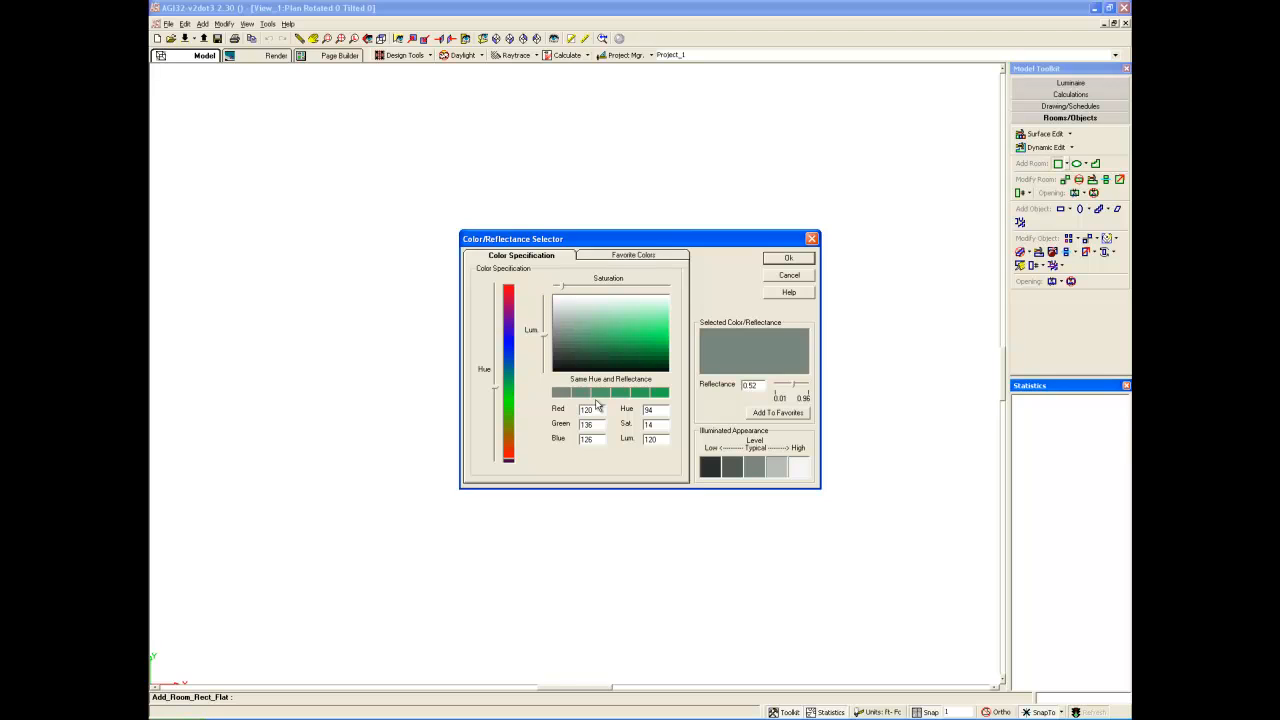
- Cancel the colour change and the Room dialog, decline saving, and bring up the Luminaires toolkit
left_click(788, 256)
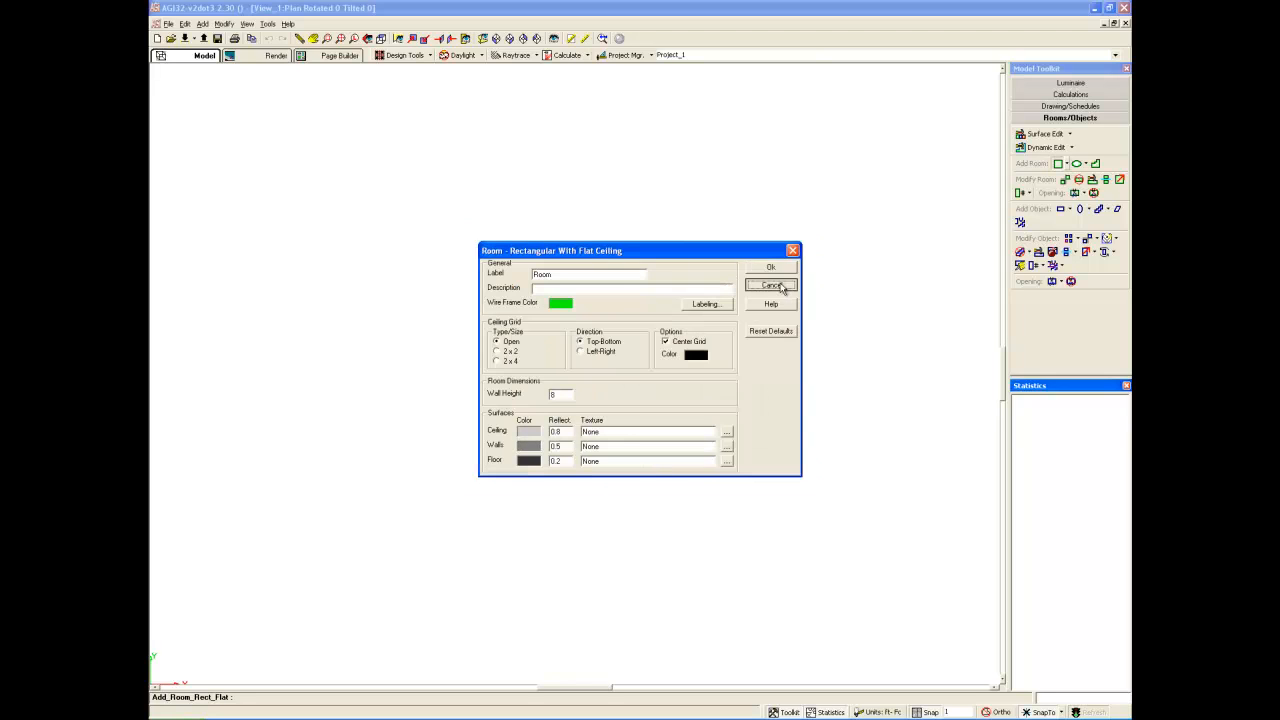
left_click(770, 286)
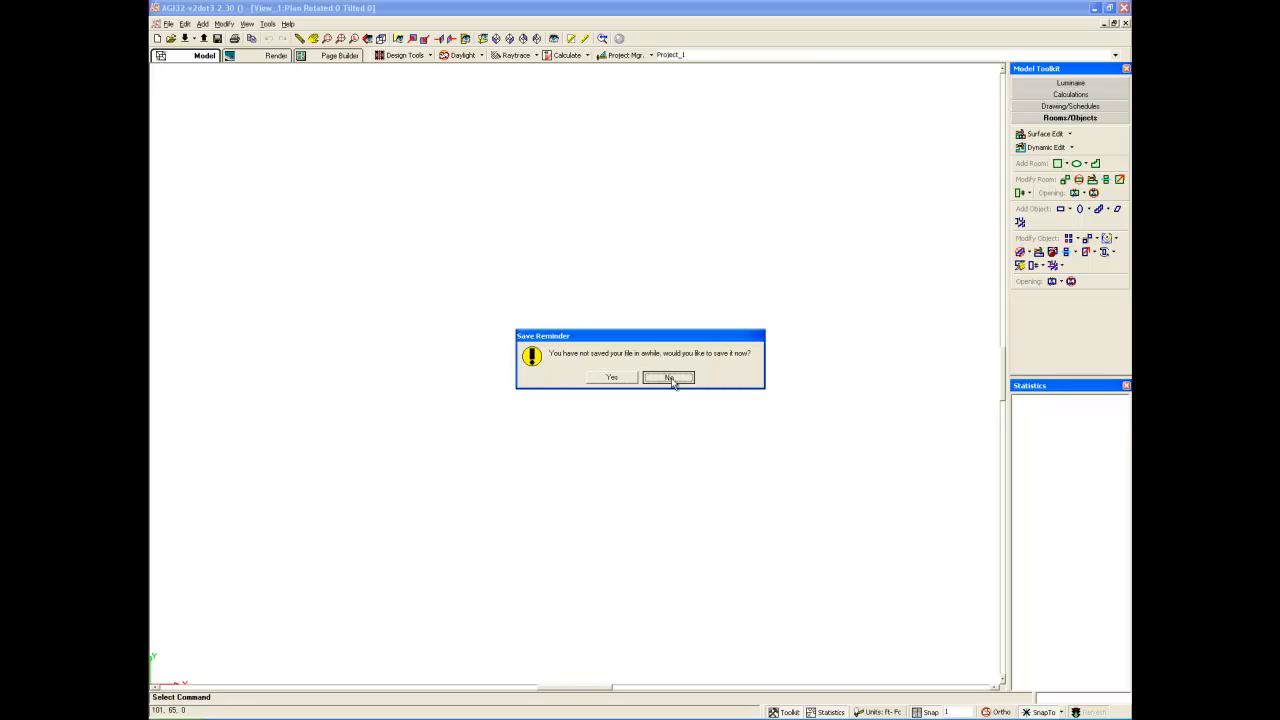
left_click(668, 376)
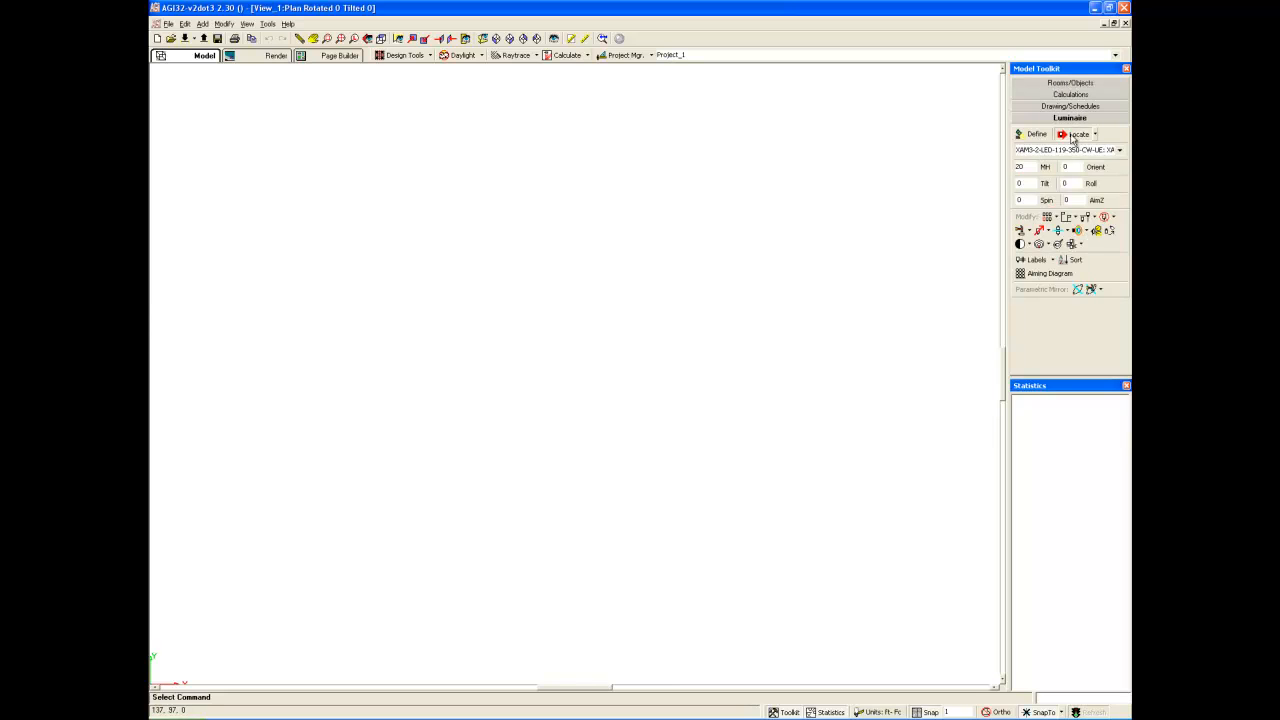
left_click(1076, 134)
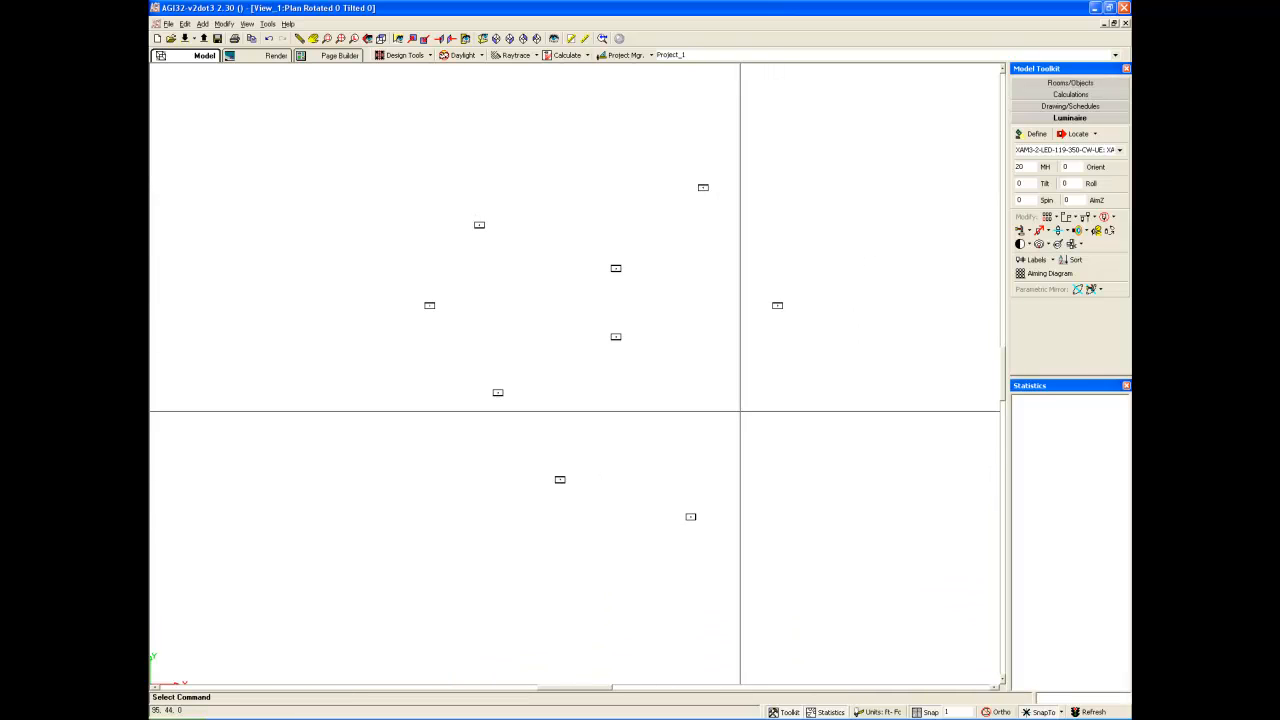
- Turn luminaire labels on showing Luminaire Number and Switch Status
left_click(1036, 260)
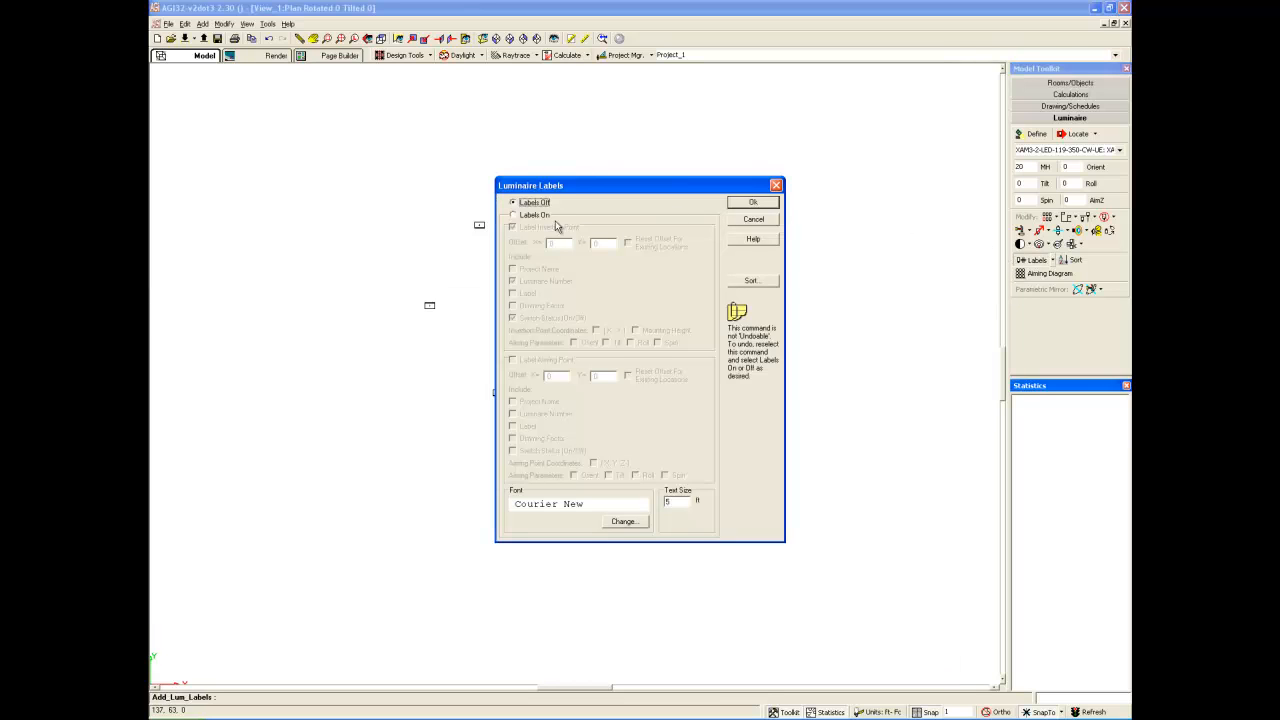
left_click(514, 214)
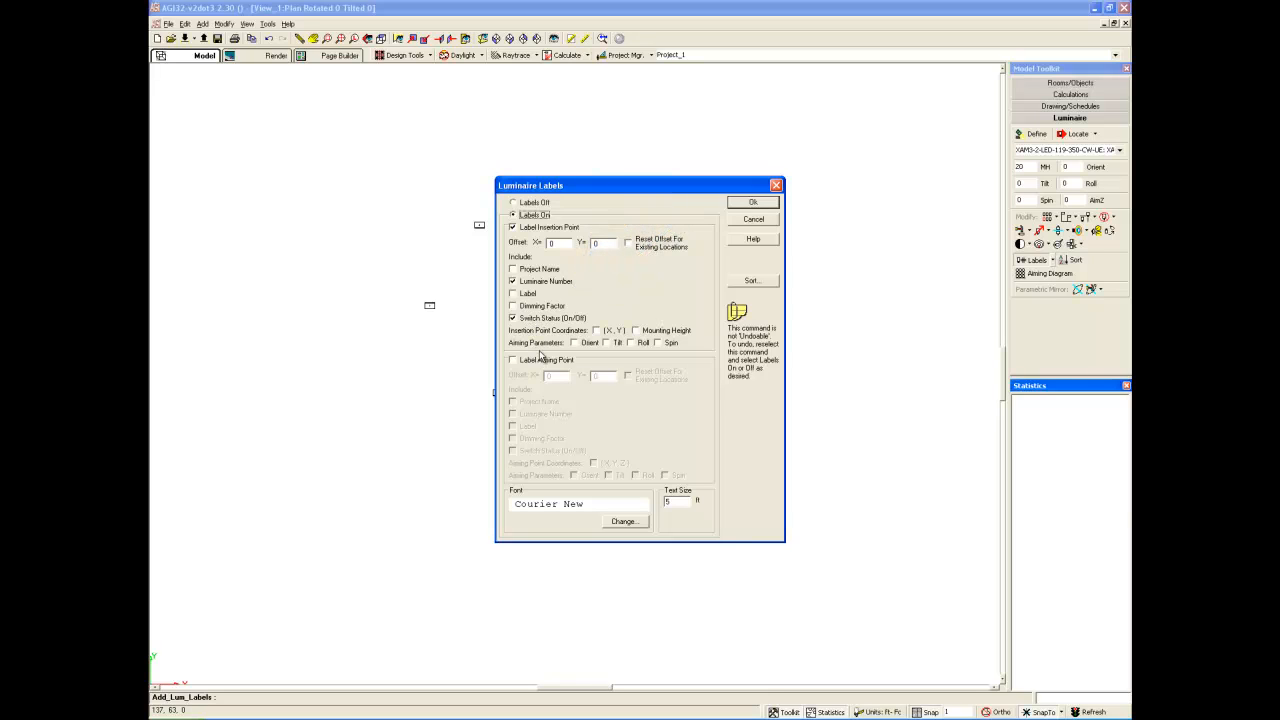
mouse_move(730, 304)
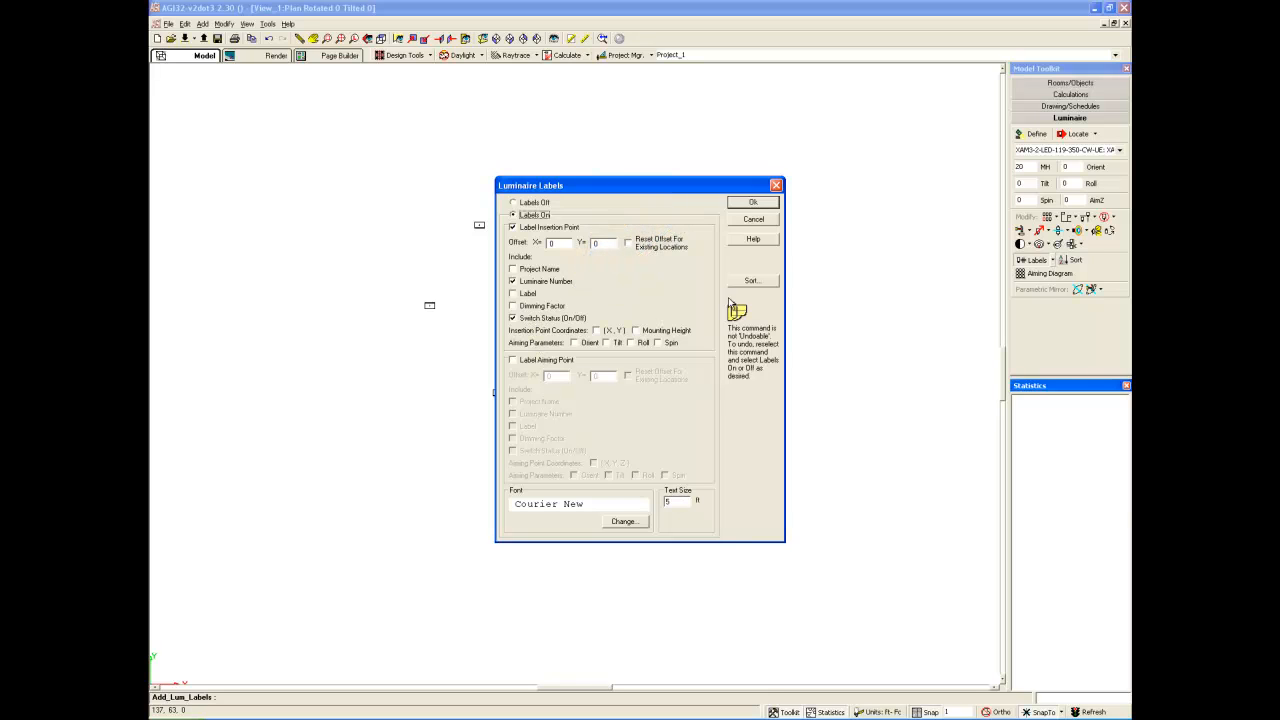
left_click(752, 200)
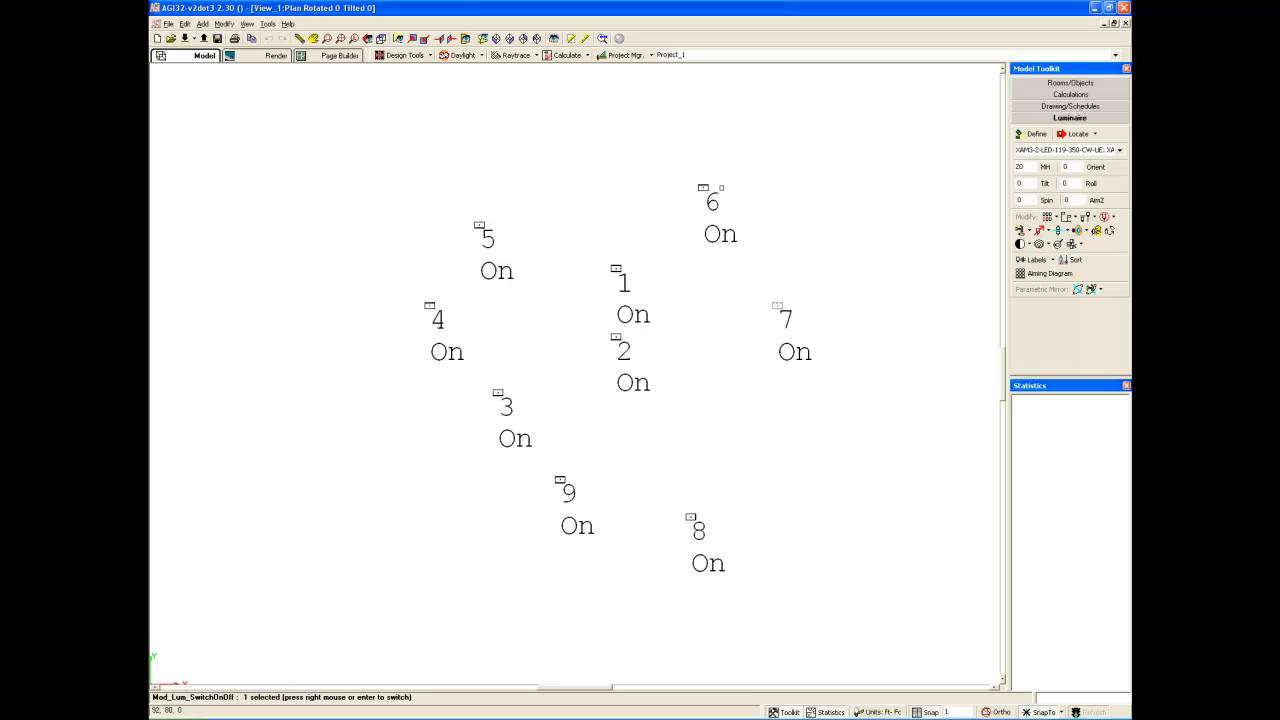
- Switch luminaire 6 off
left_click(616, 268)
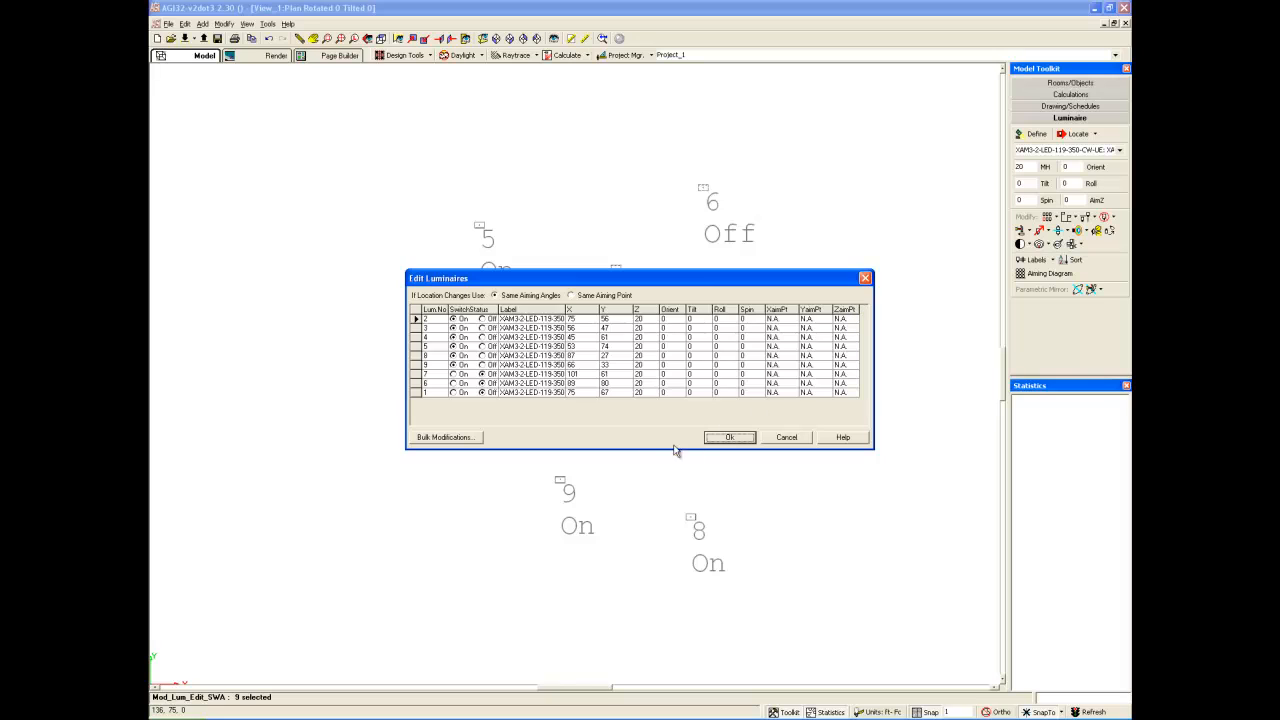
mouse_move(484, 310)
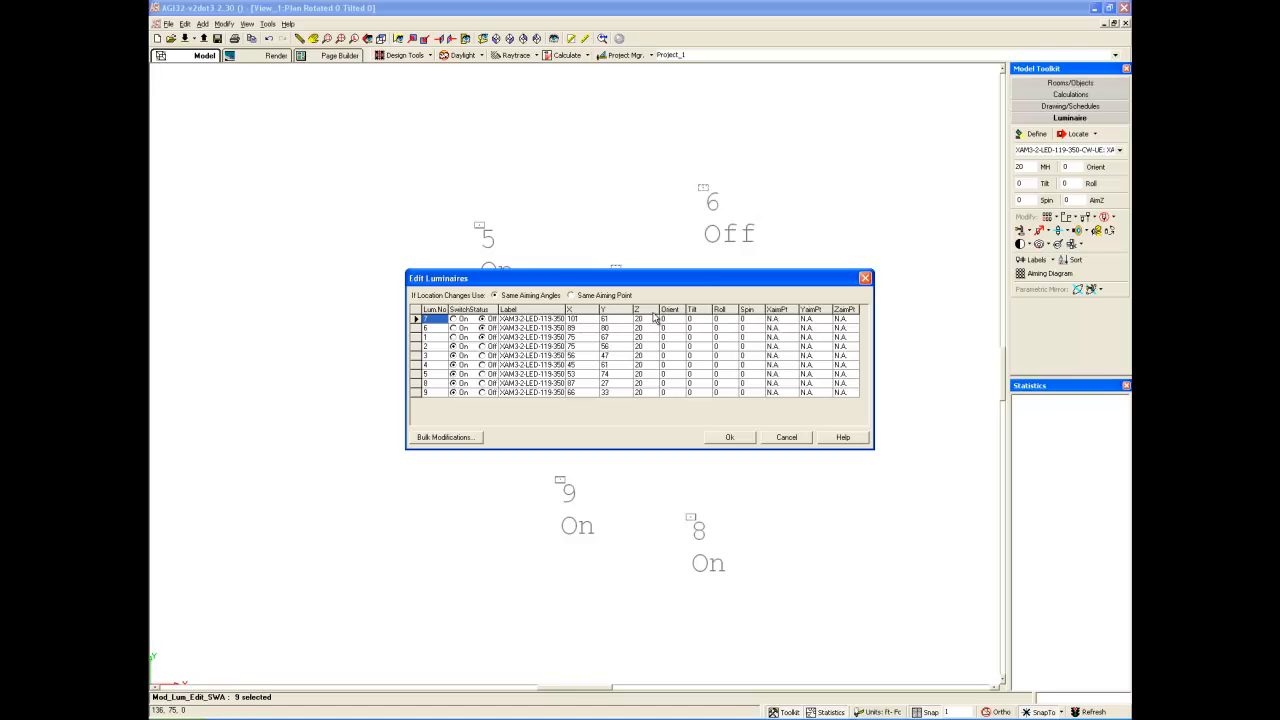
mouse_move(752, 332)
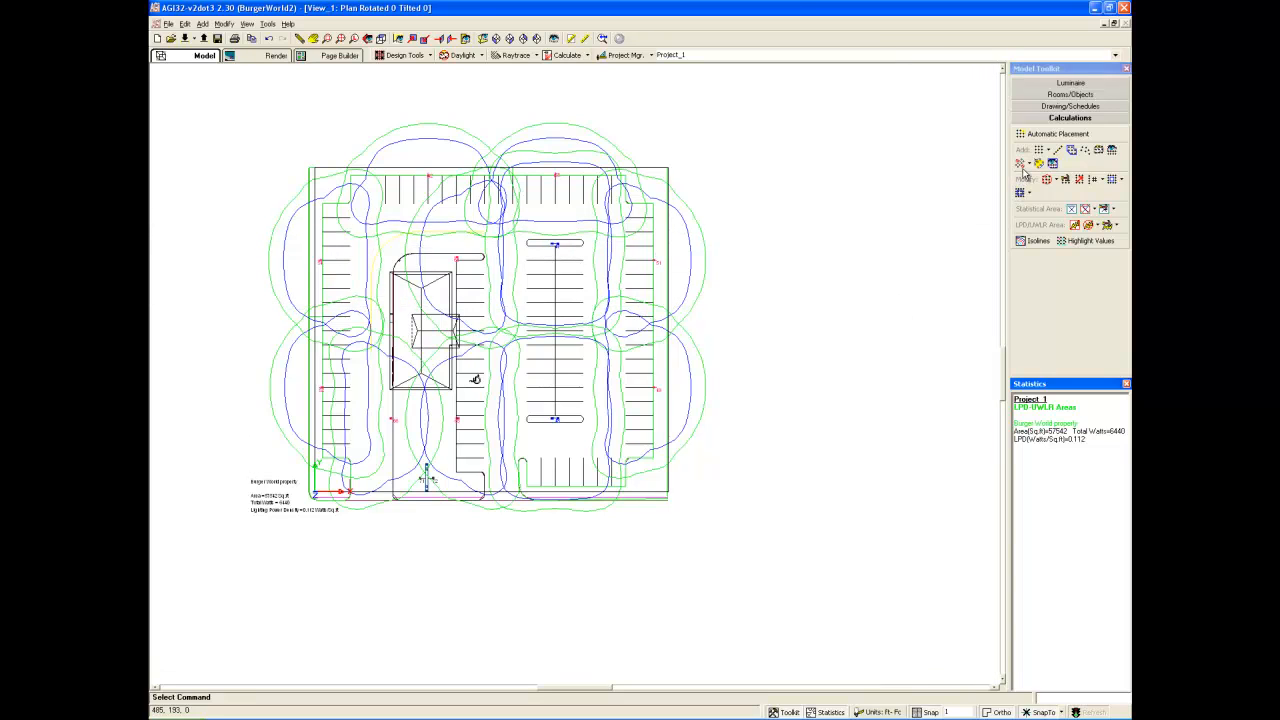
- Create an obtrusive light illuminance calculation labelled MLO as an Enclosed Box and confirm it
left_click(1020, 164)
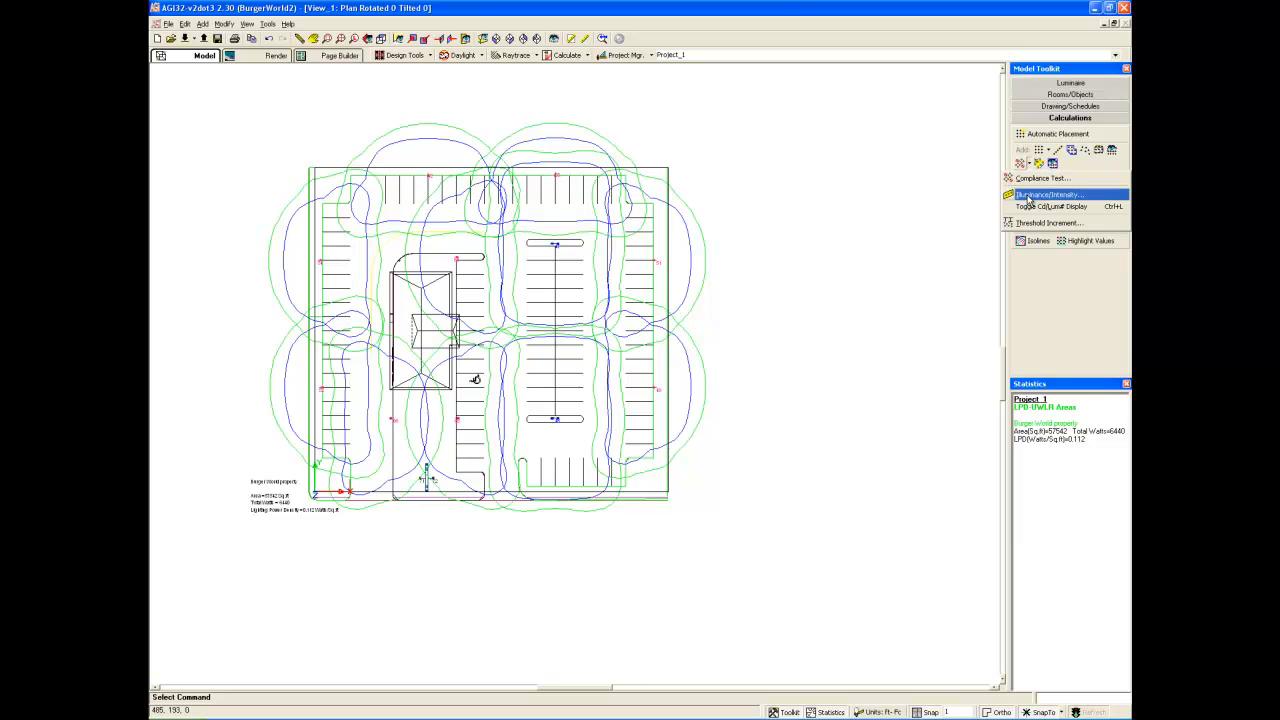
left_click(1050, 194)
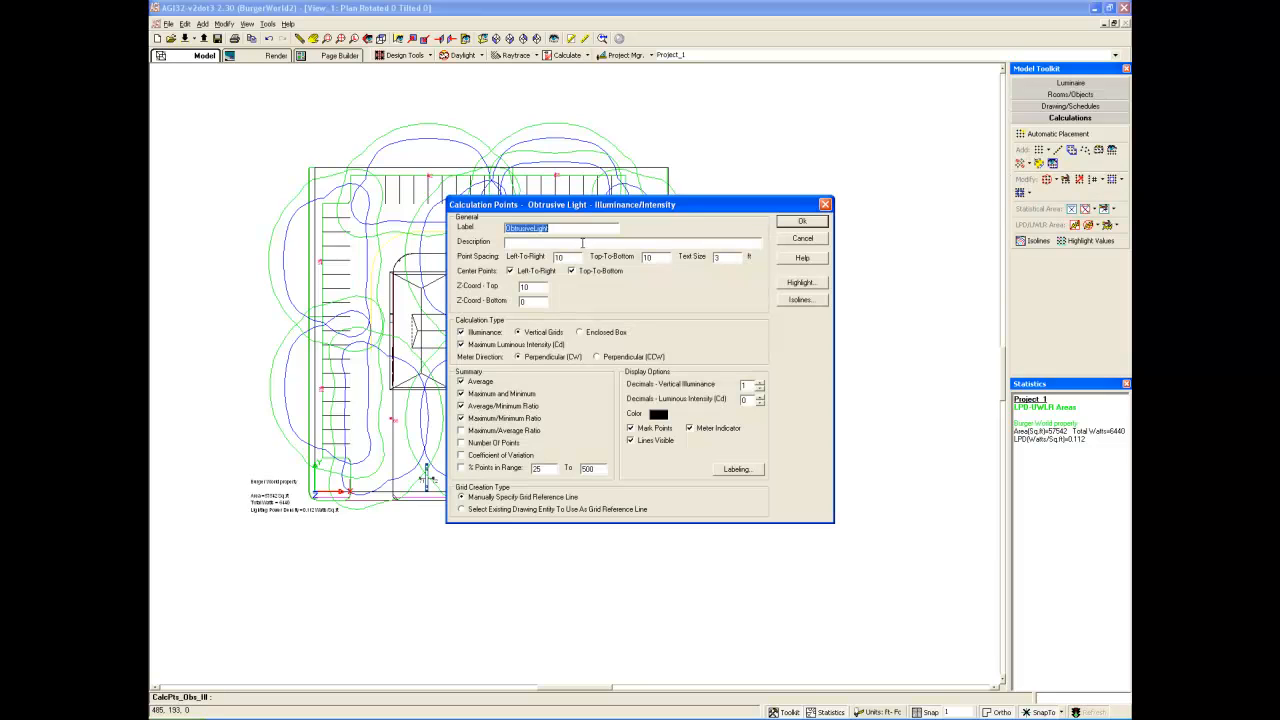
mouse_move(576, 242)
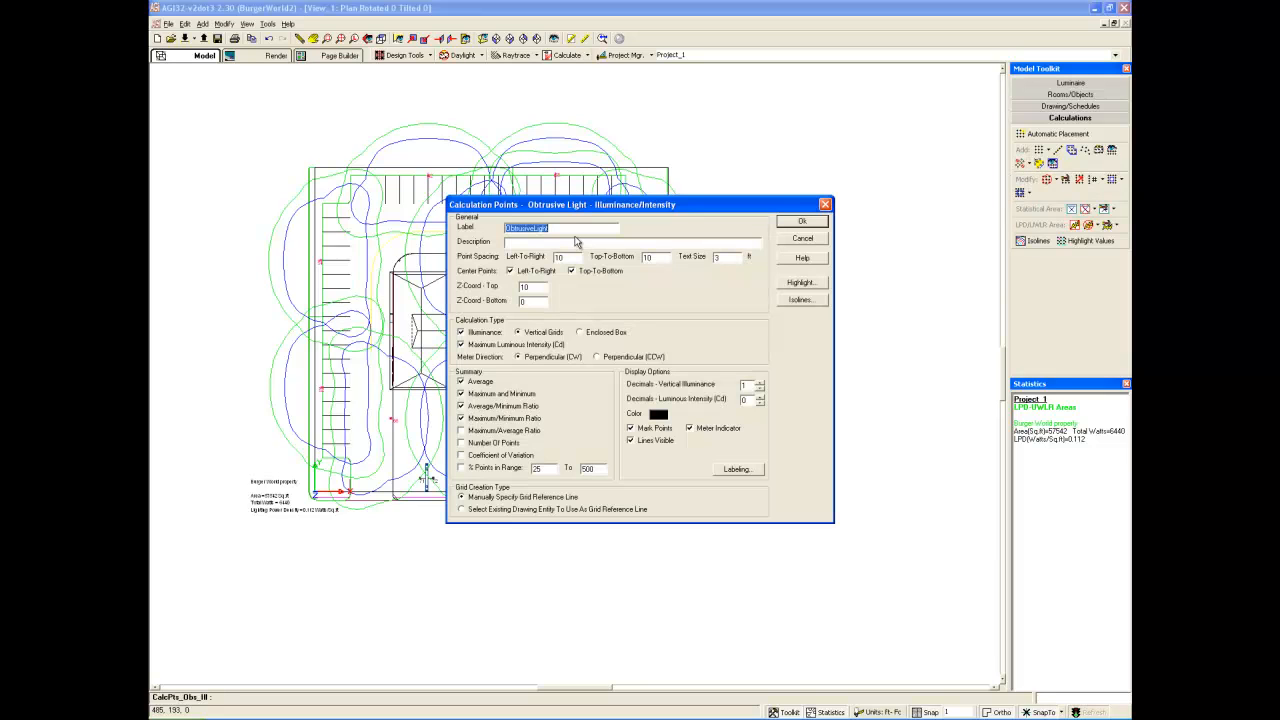
type("MLO")
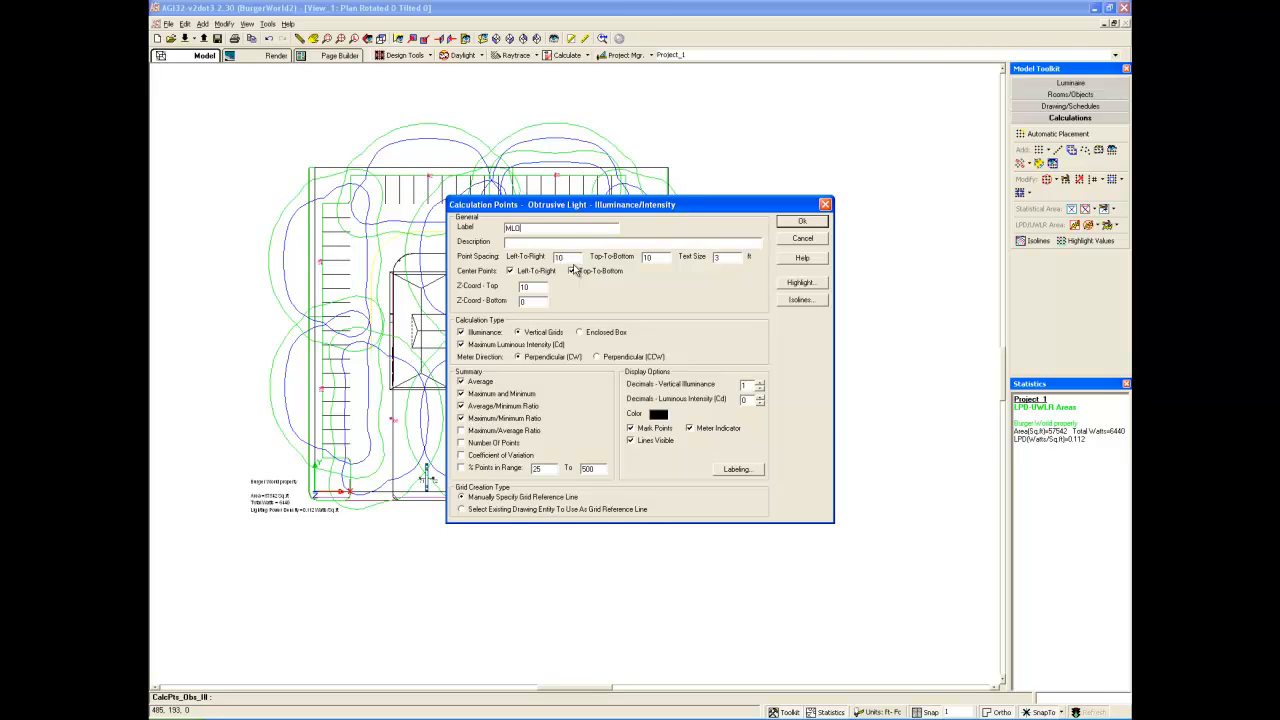
left_click(572, 270)
type("60")
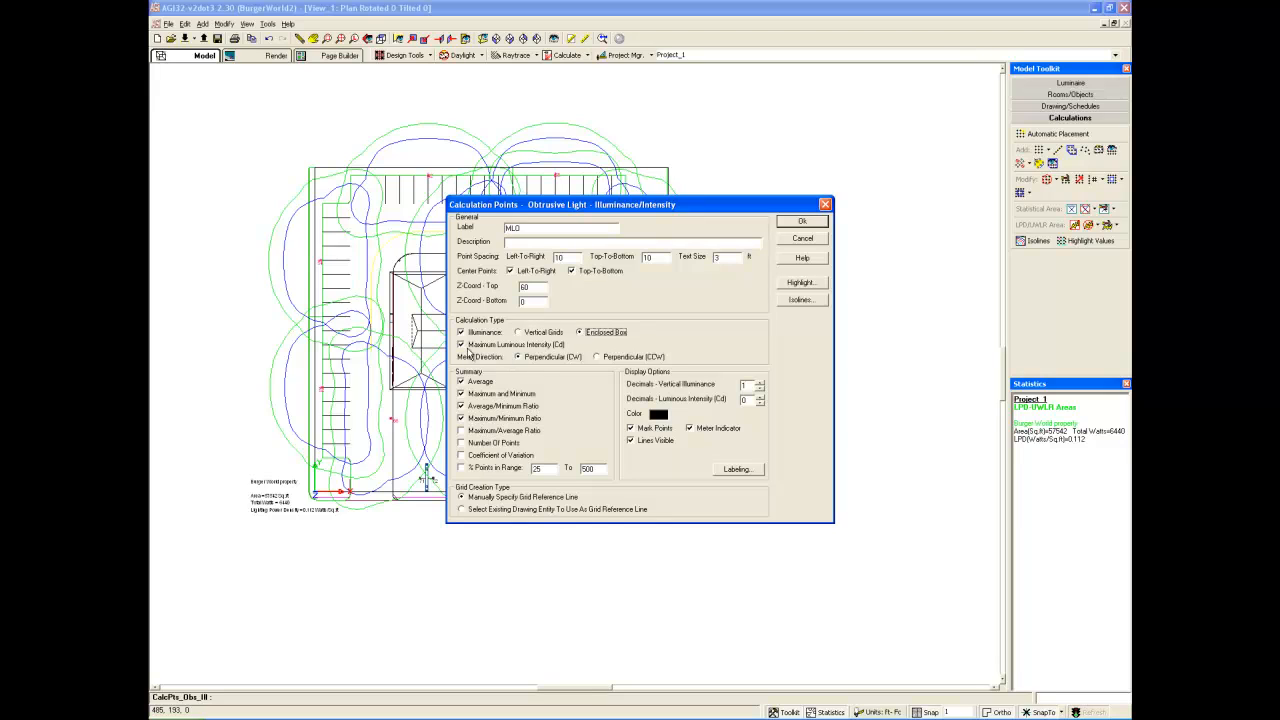
left_click(460, 344)
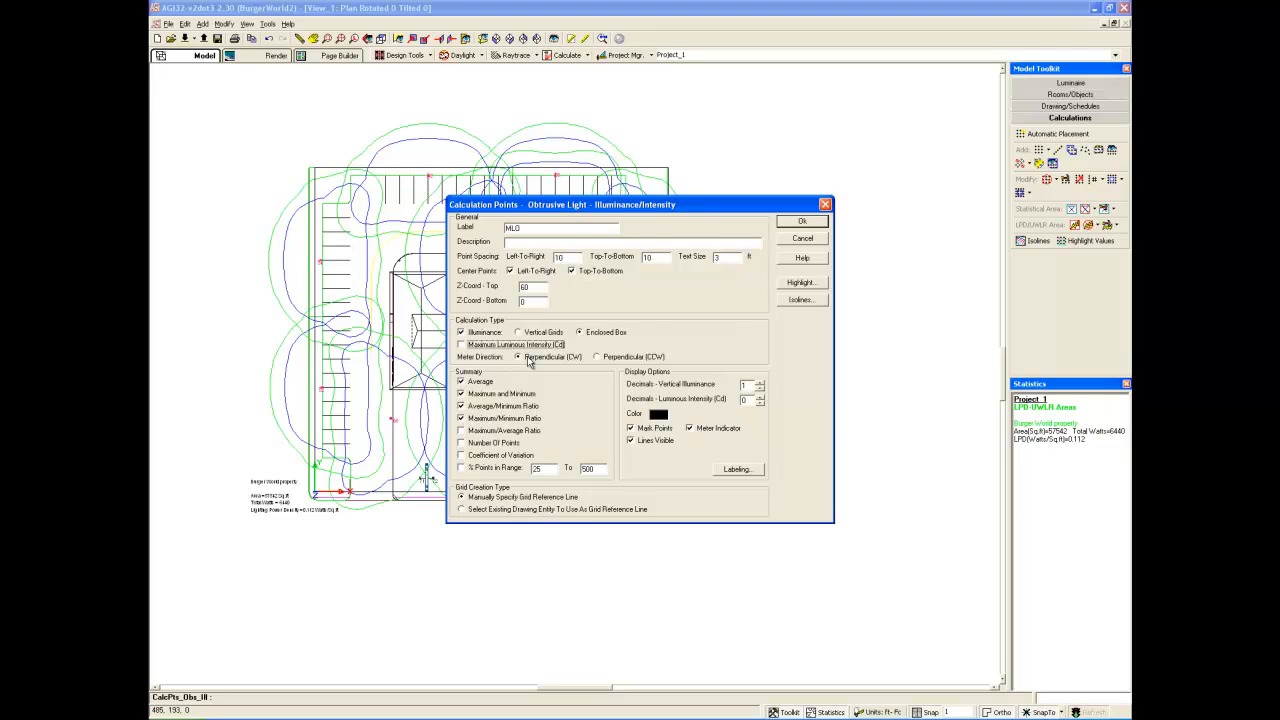
mouse_move(530, 364)
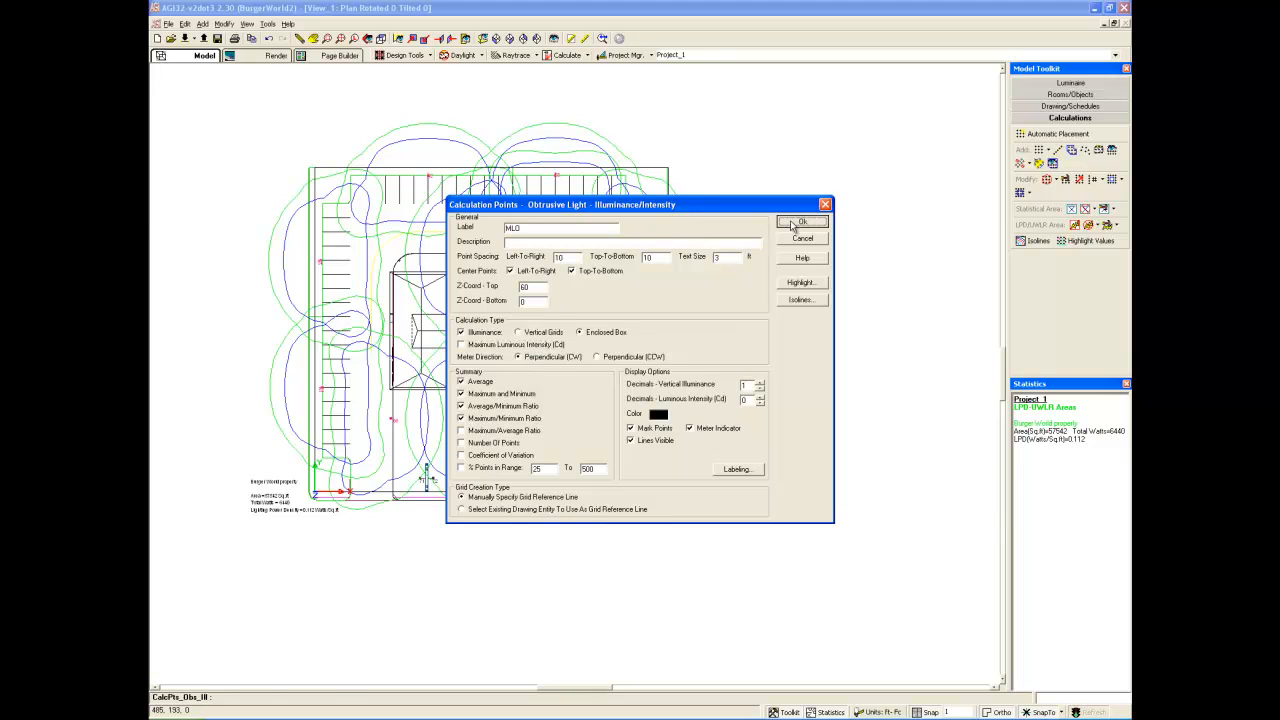
left_click(800, 220)
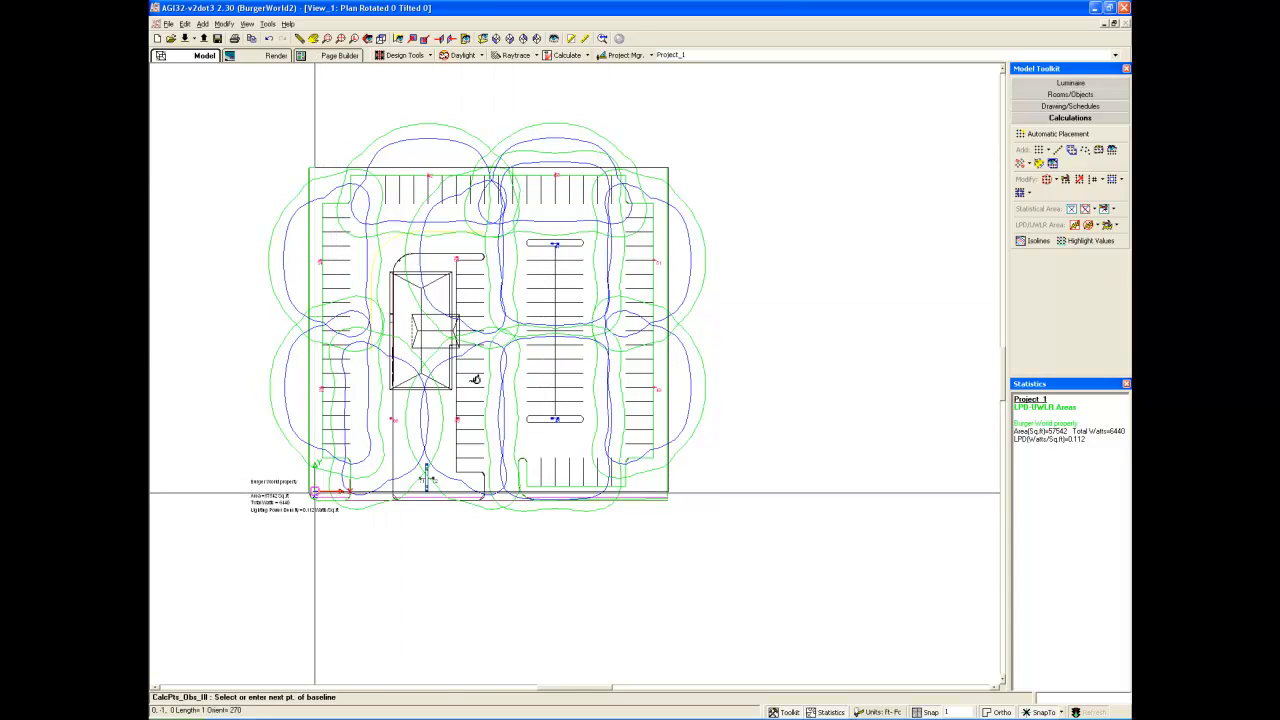
- Place the enclosed MLO calculation box over the parking lot and calculate its illuminance points
left_click(668, 492)
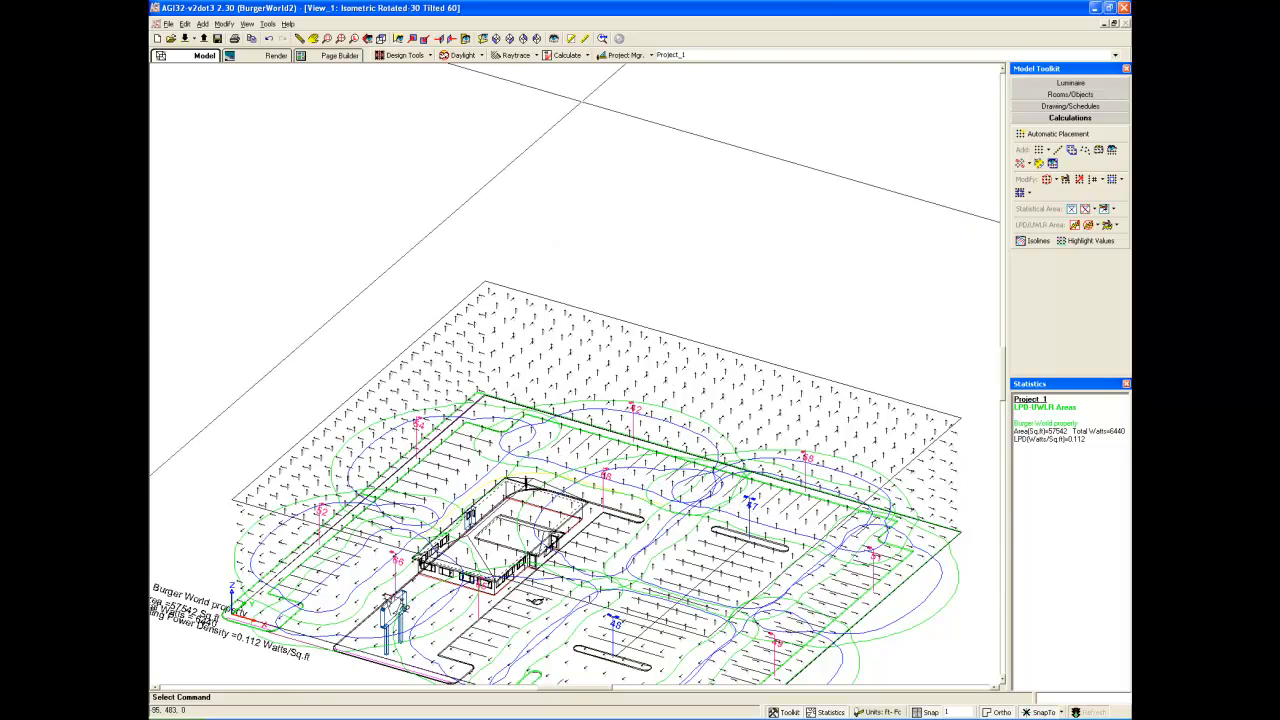
left_click(566, 56)
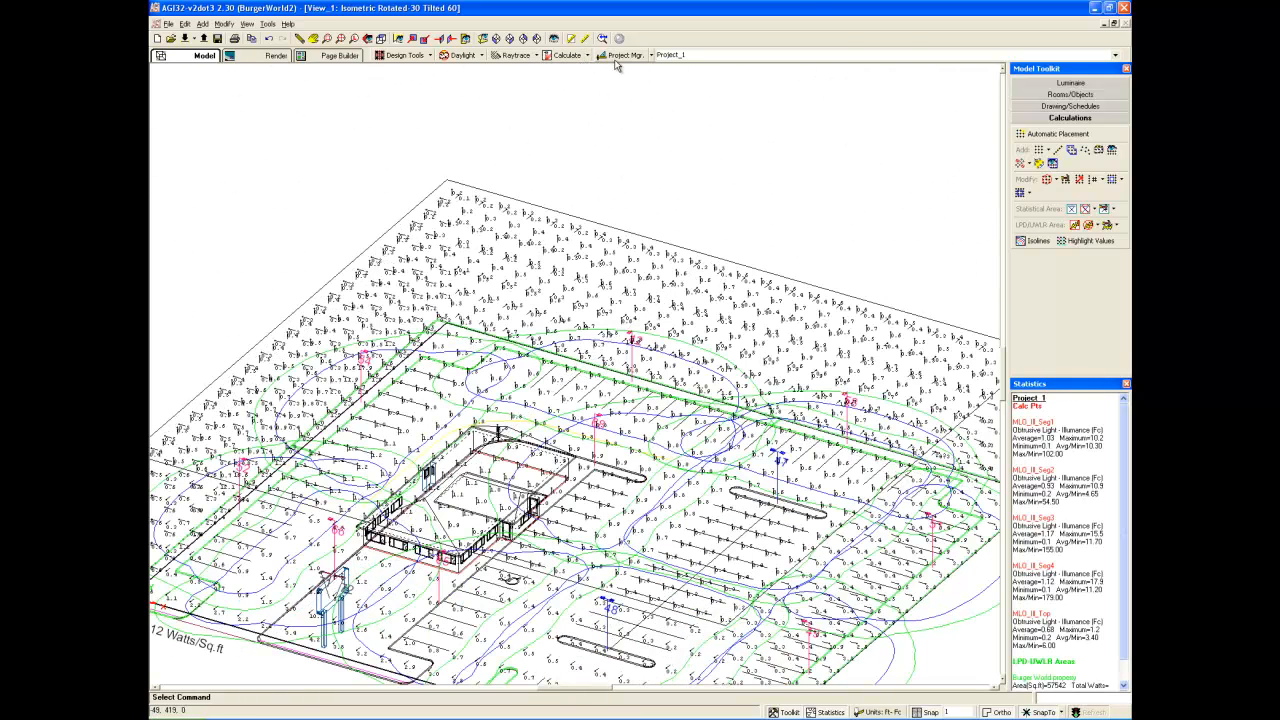
left_click(620, 56)
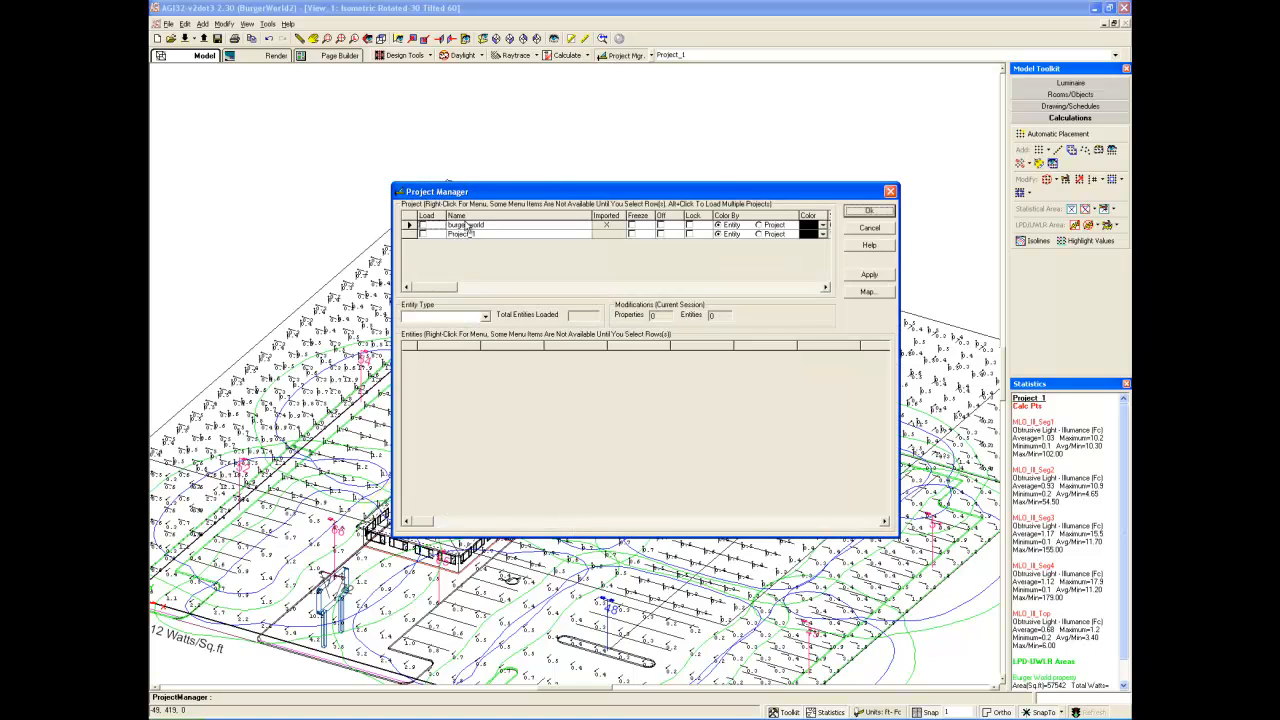
left_click(424, 234)
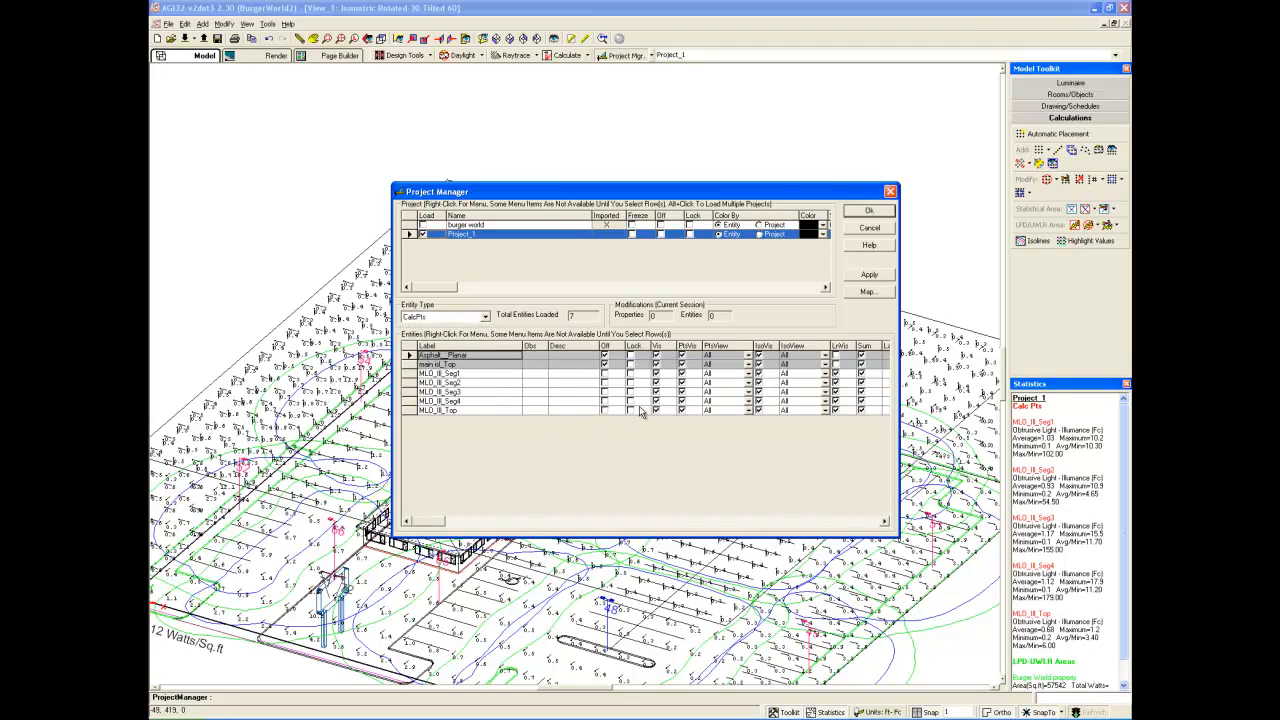
left_click(436, 410)
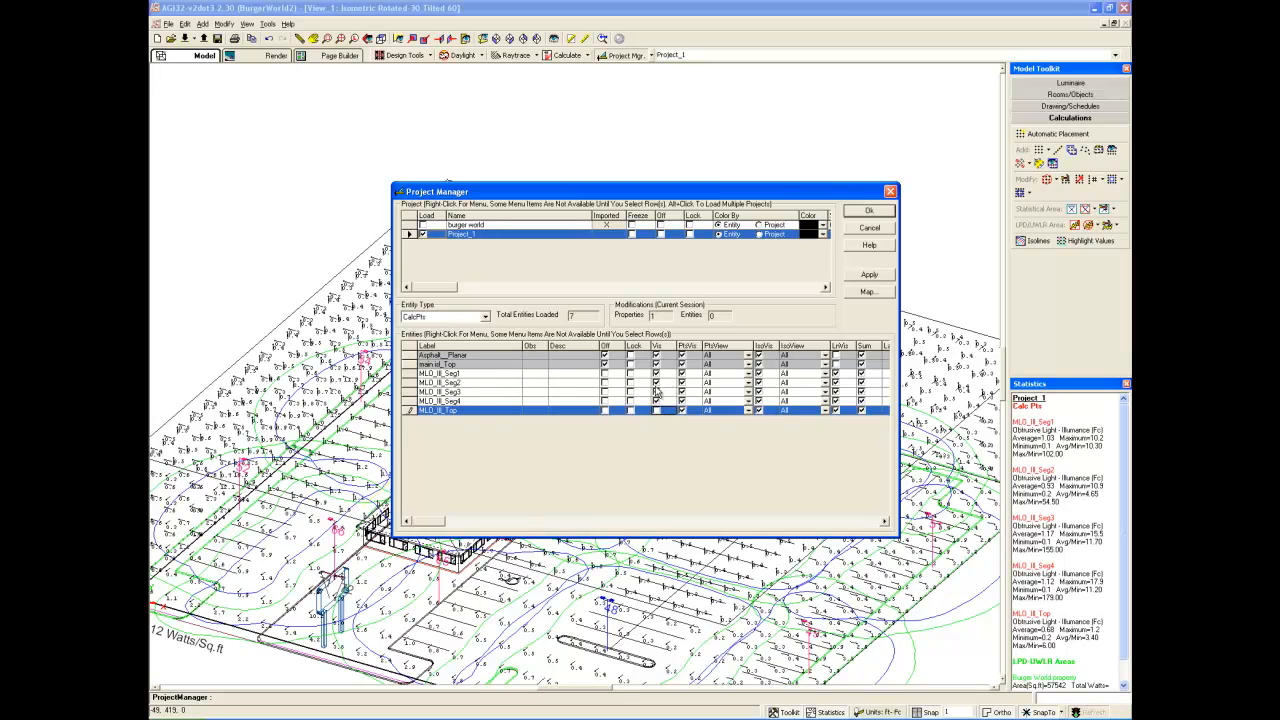
left_click(436, 374)
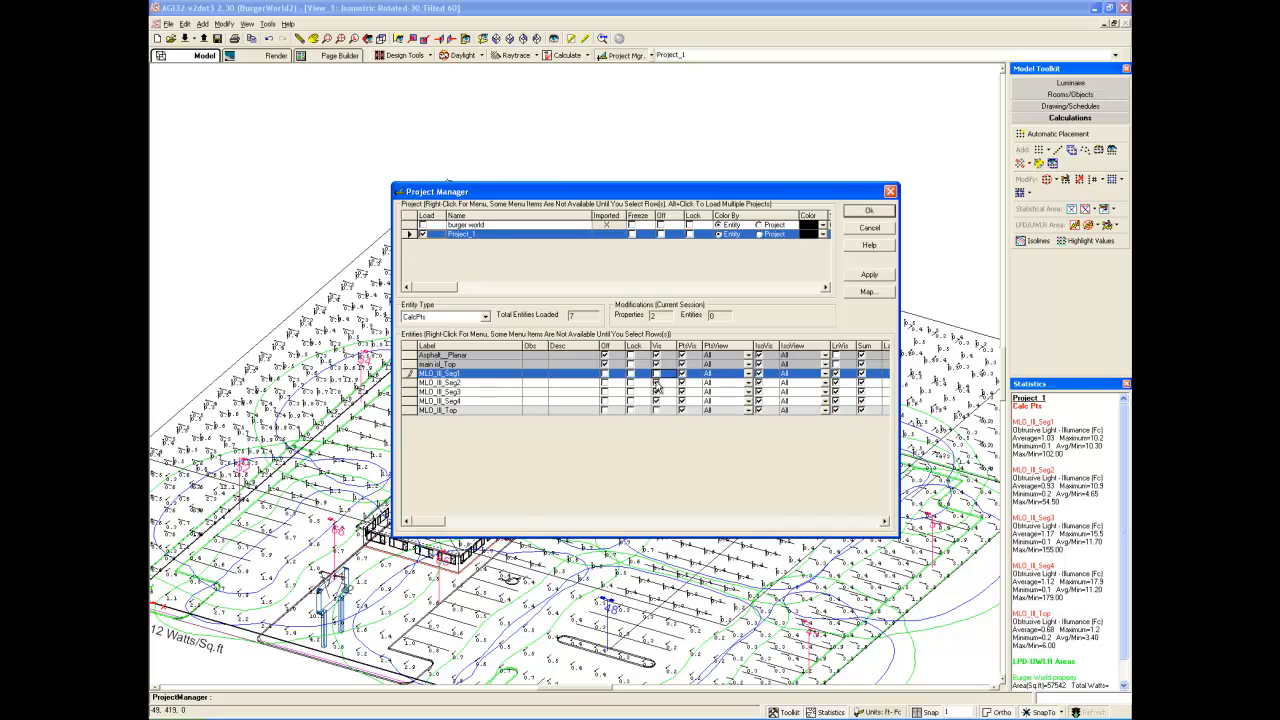
left_click(440, 384)
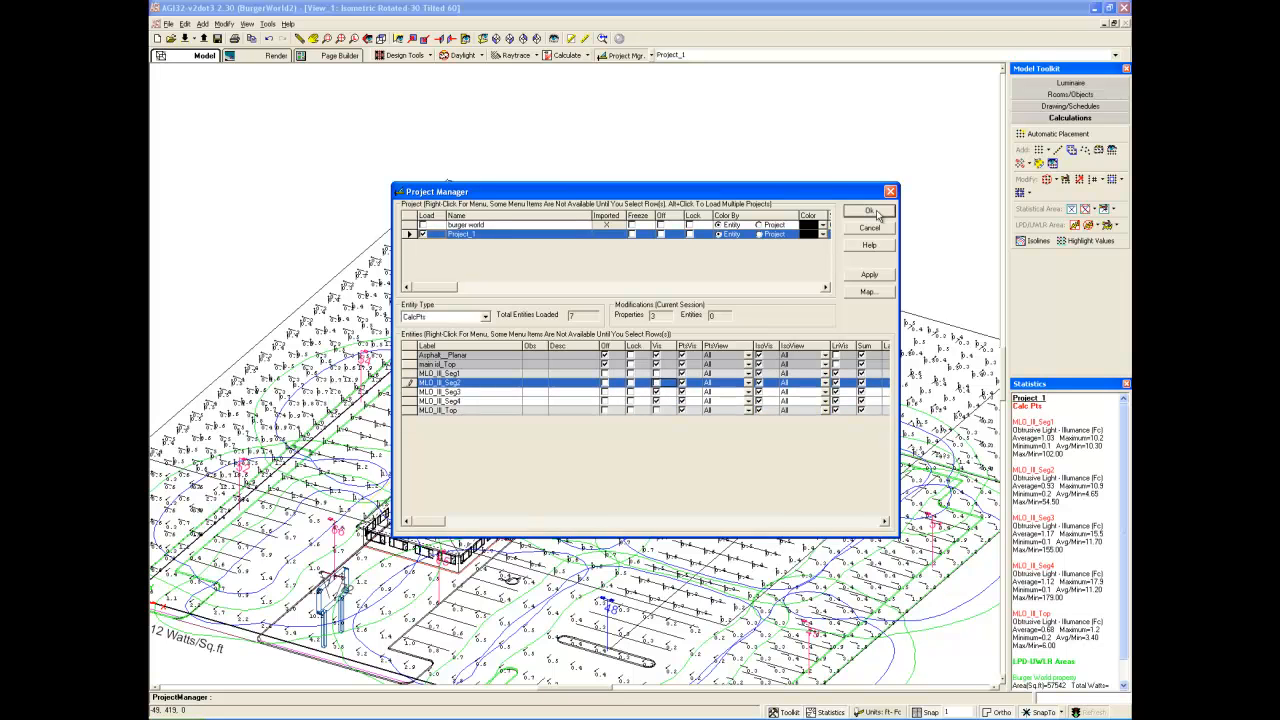
left_click(868, 212)
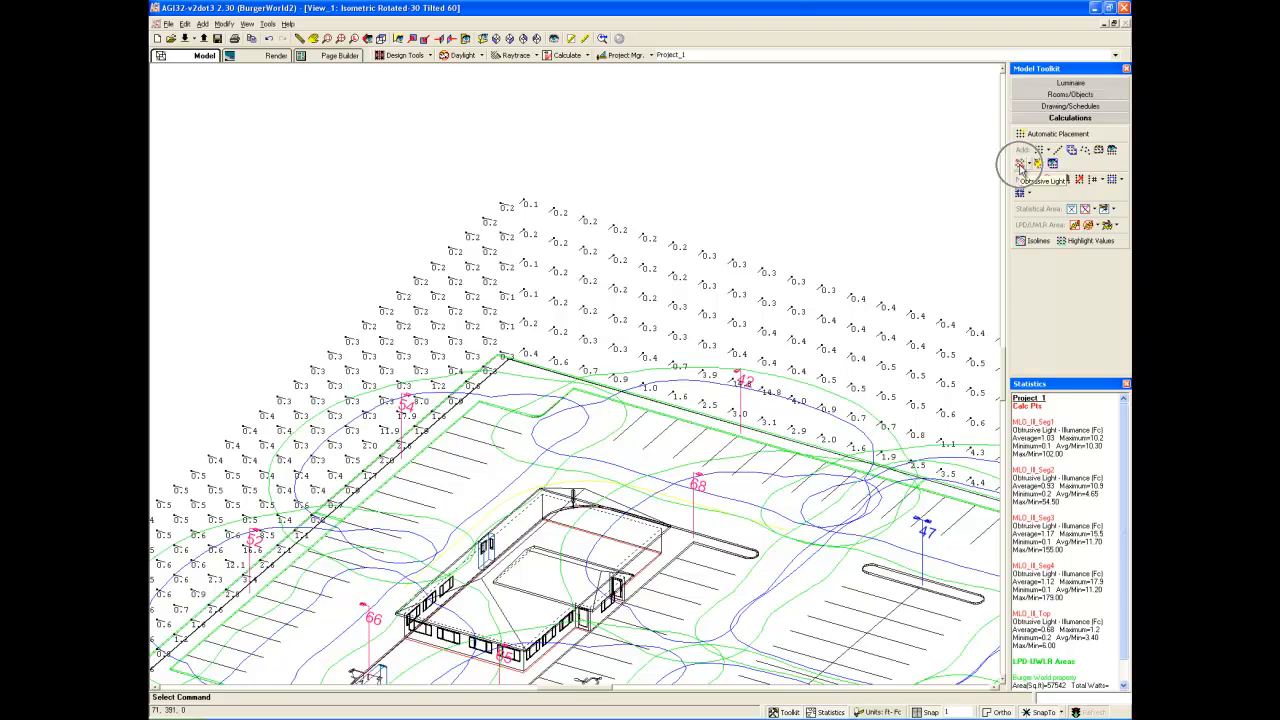
- Start an Obtrusive Light Compliance Test using IDA/IES MLO-2011, Lighting Zone LZ4 High Ambient, with its allowance worksheet
left_click(1036, 164)
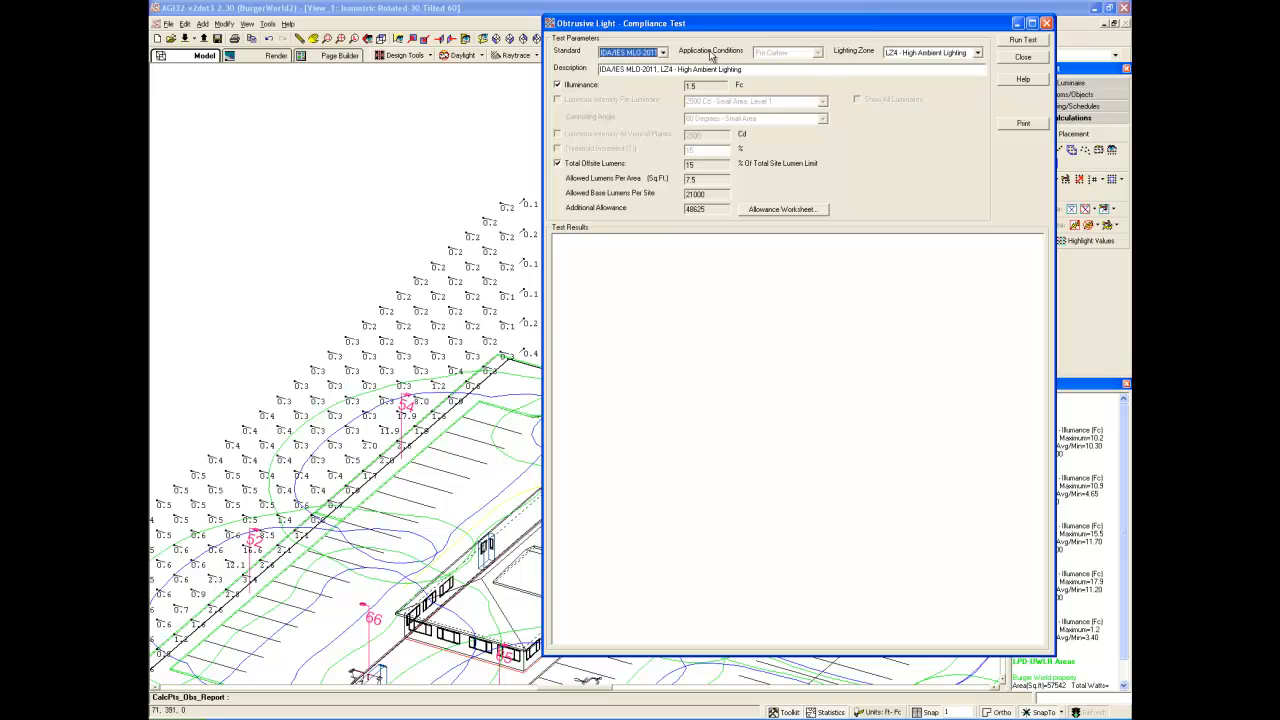
left_click(664, 52)
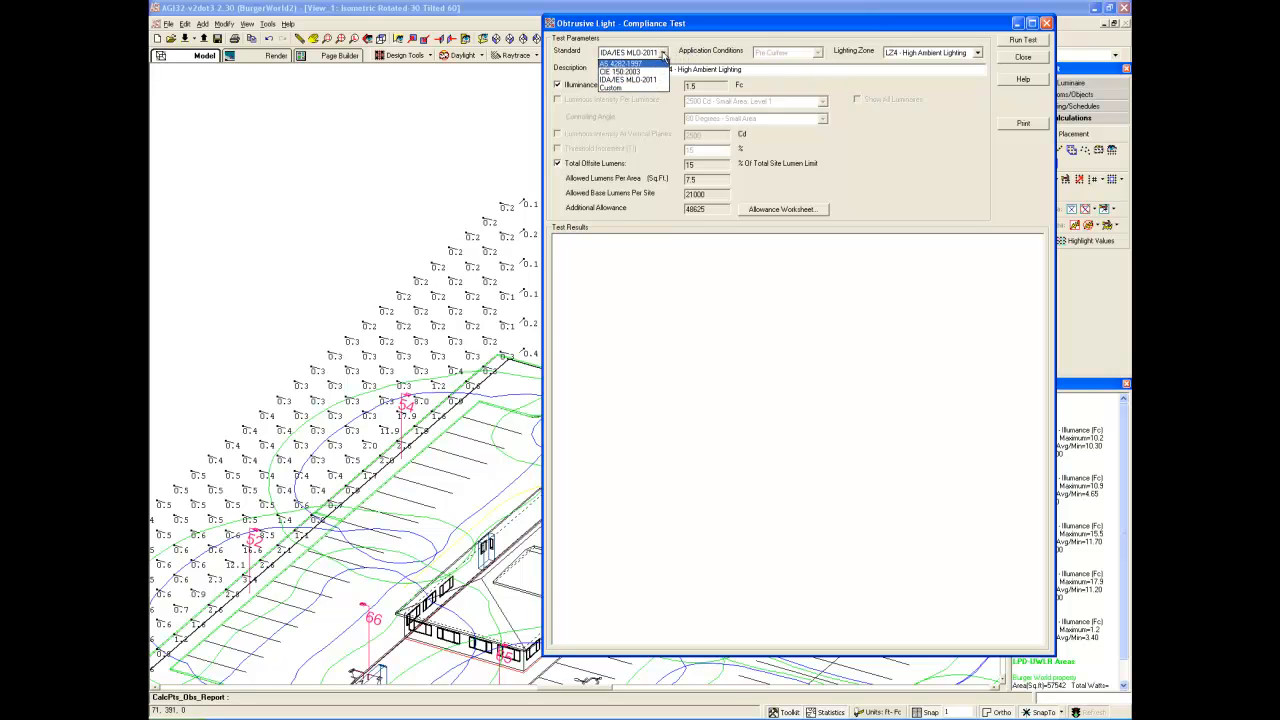
left_click(628, 80)
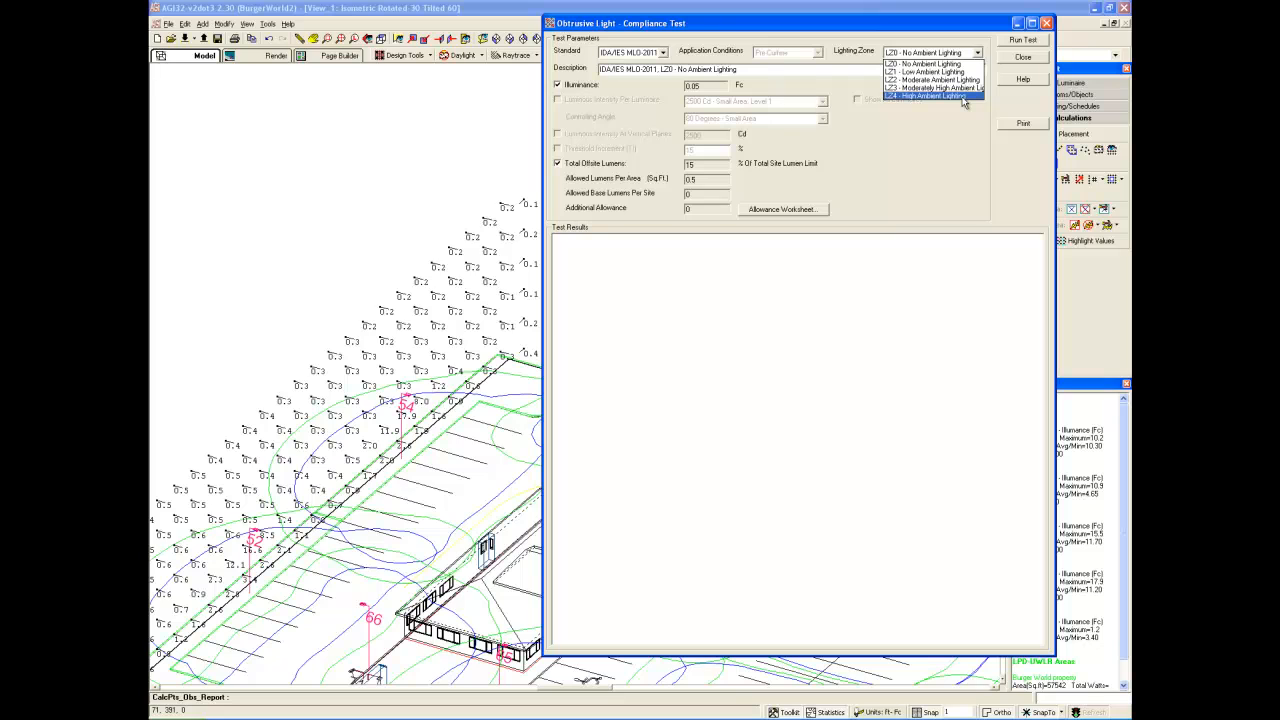
left_click(930, 96)
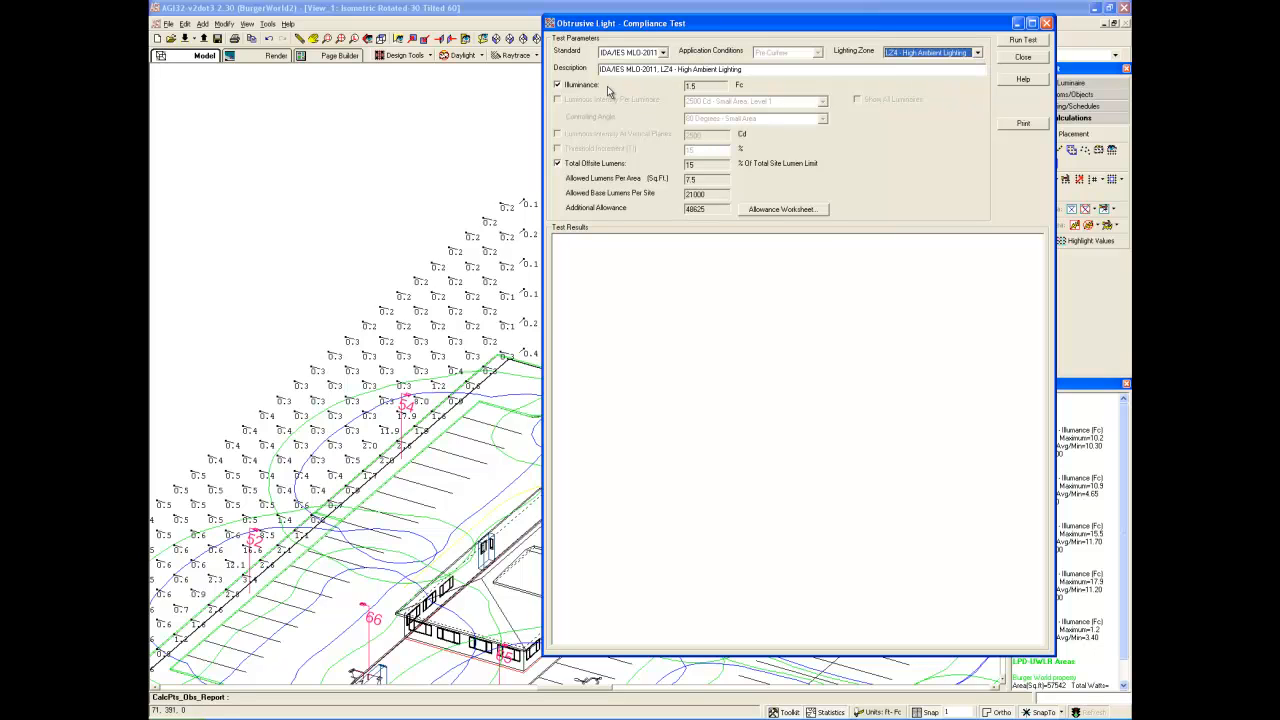
mouse_move(578, 92)
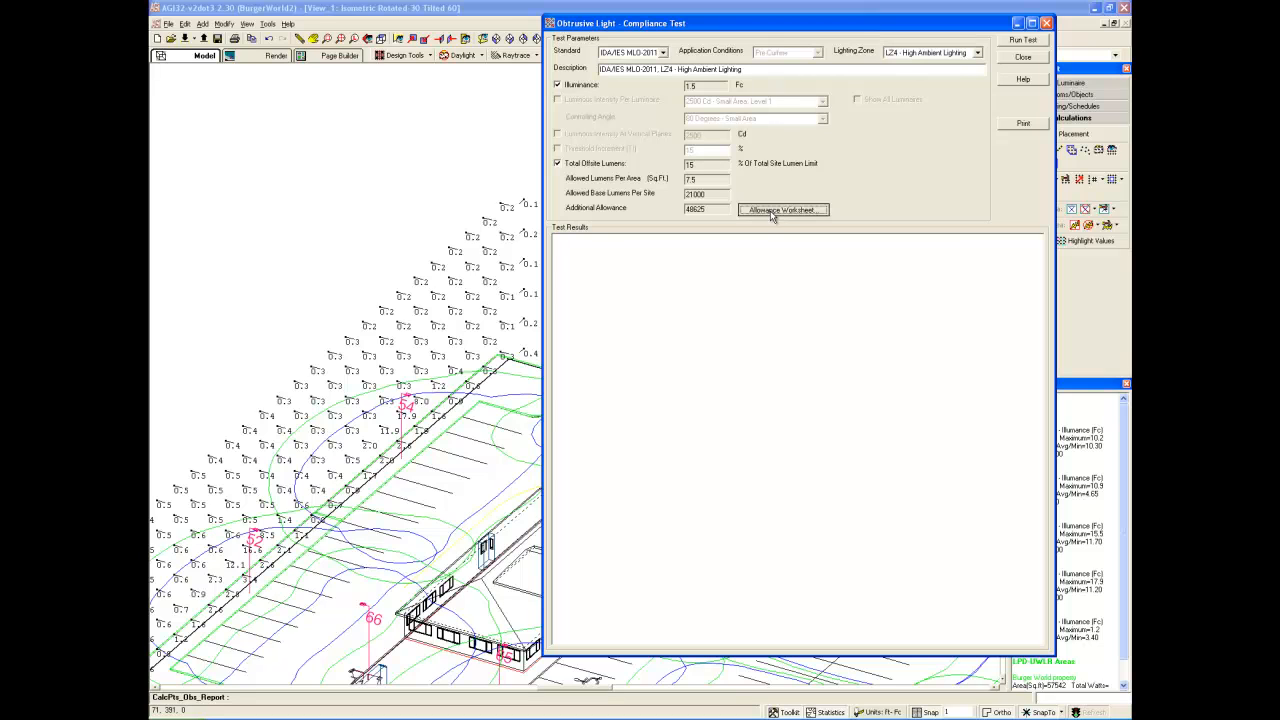
left_click(784, 210)
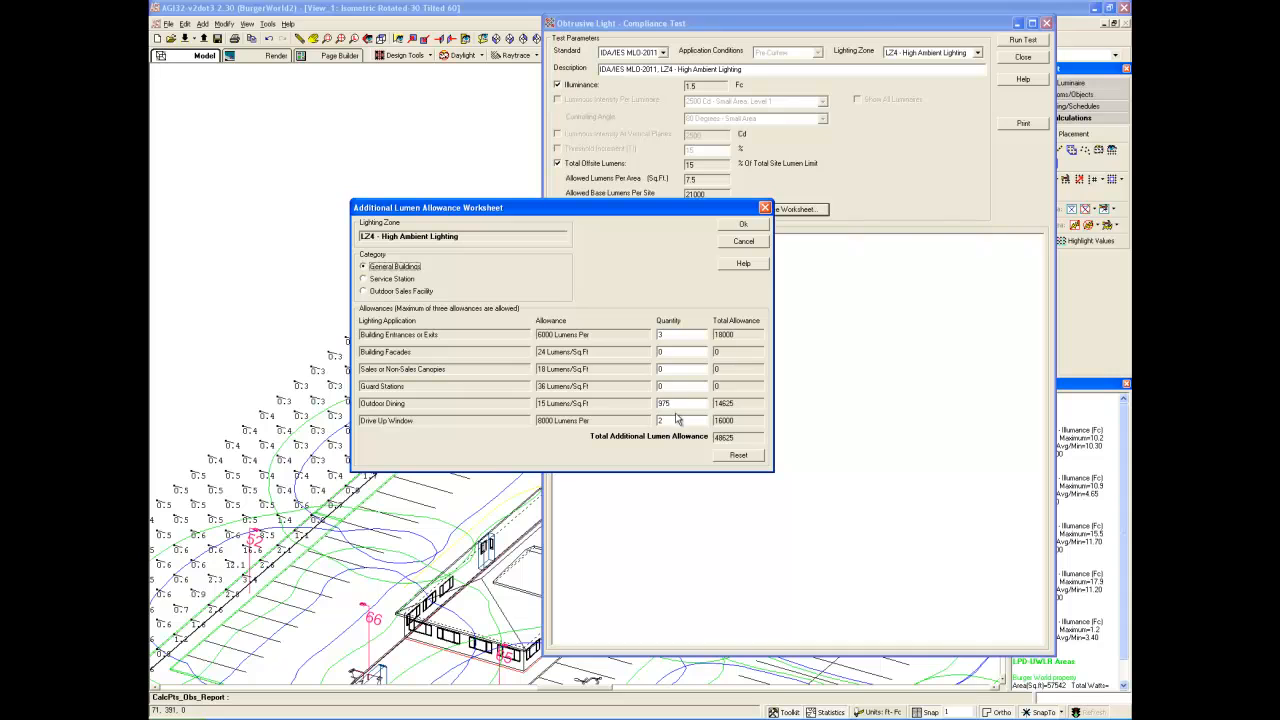
mouse_move(712, 444)
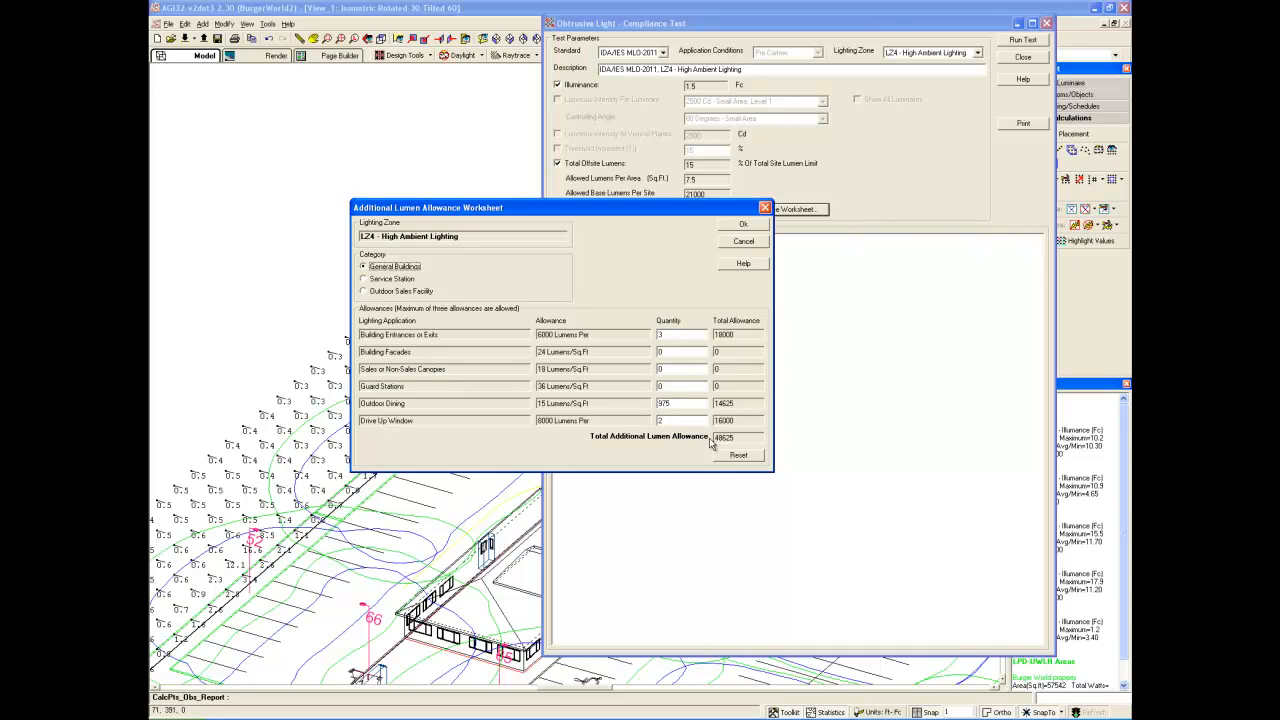
- Accept the Additional Lumens Allowance Worksheet totals and return to the LZ4 test setup
left_click(740, 436)
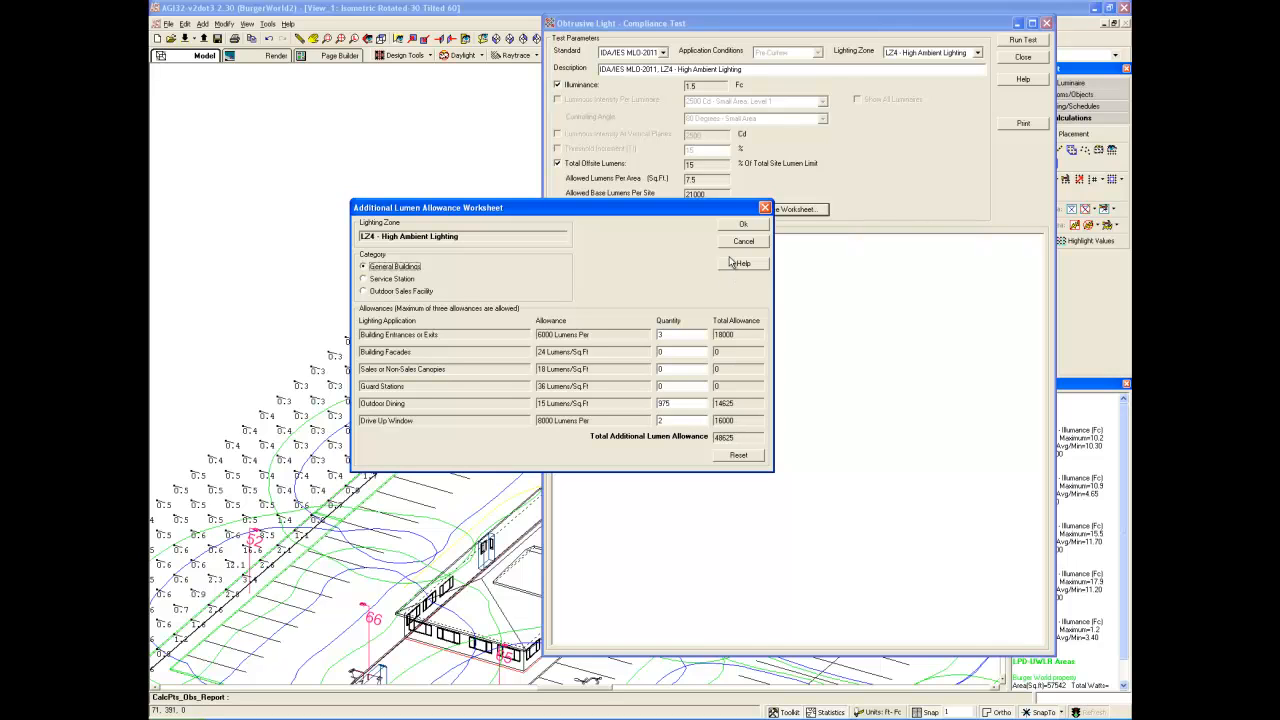
left_click(744, 224)
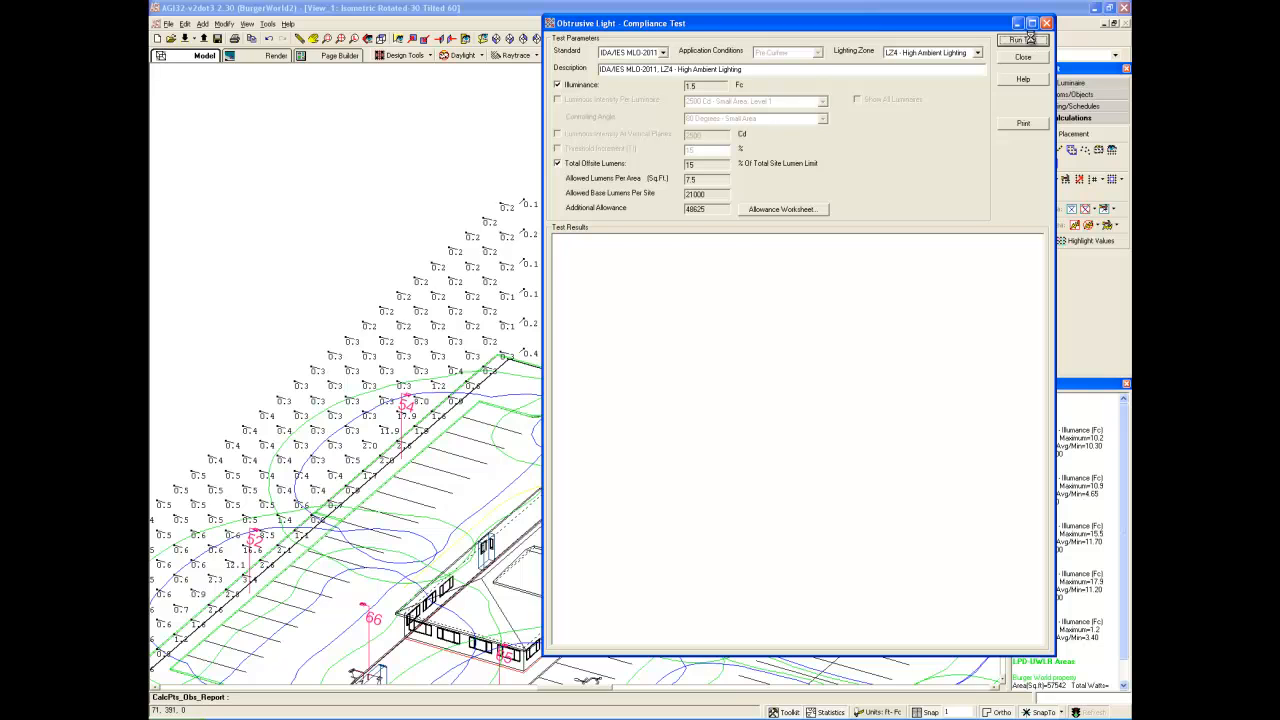
- Run the compliance test and review the report: four segments fail, offsite lumens fail, installed lumens pass
left_click(1018, 40)
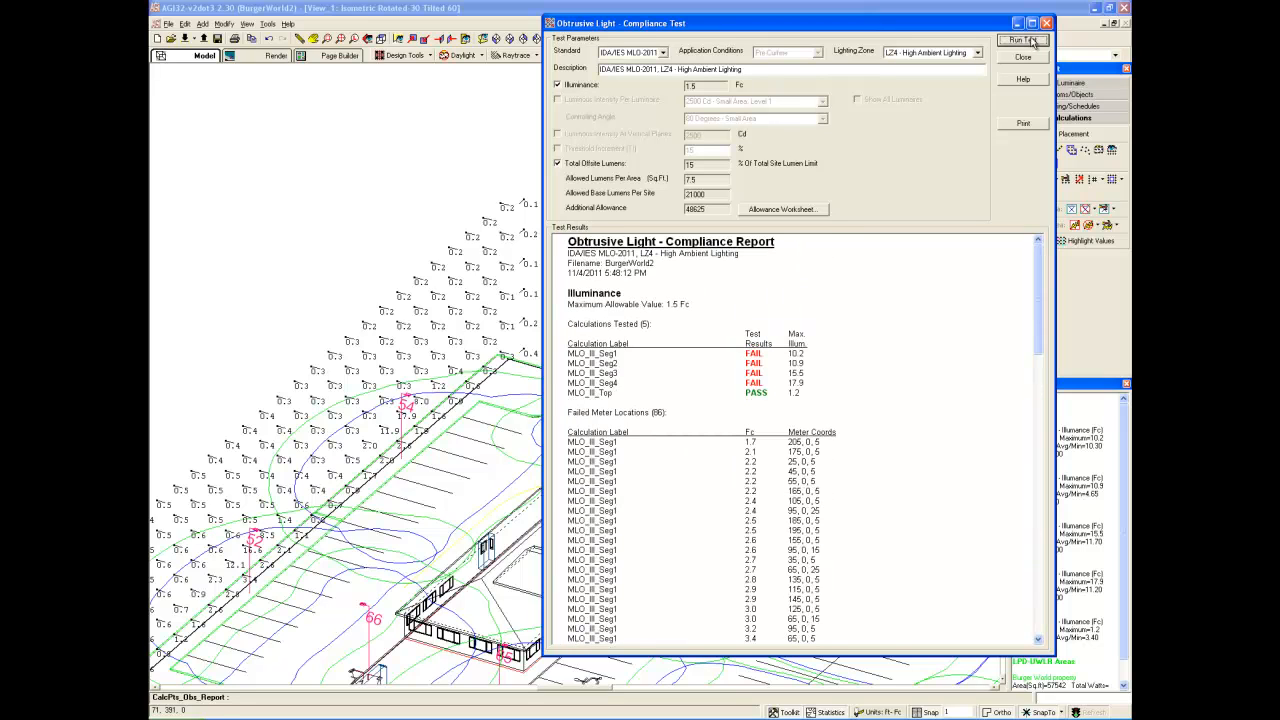
mouse_move(896, 340)
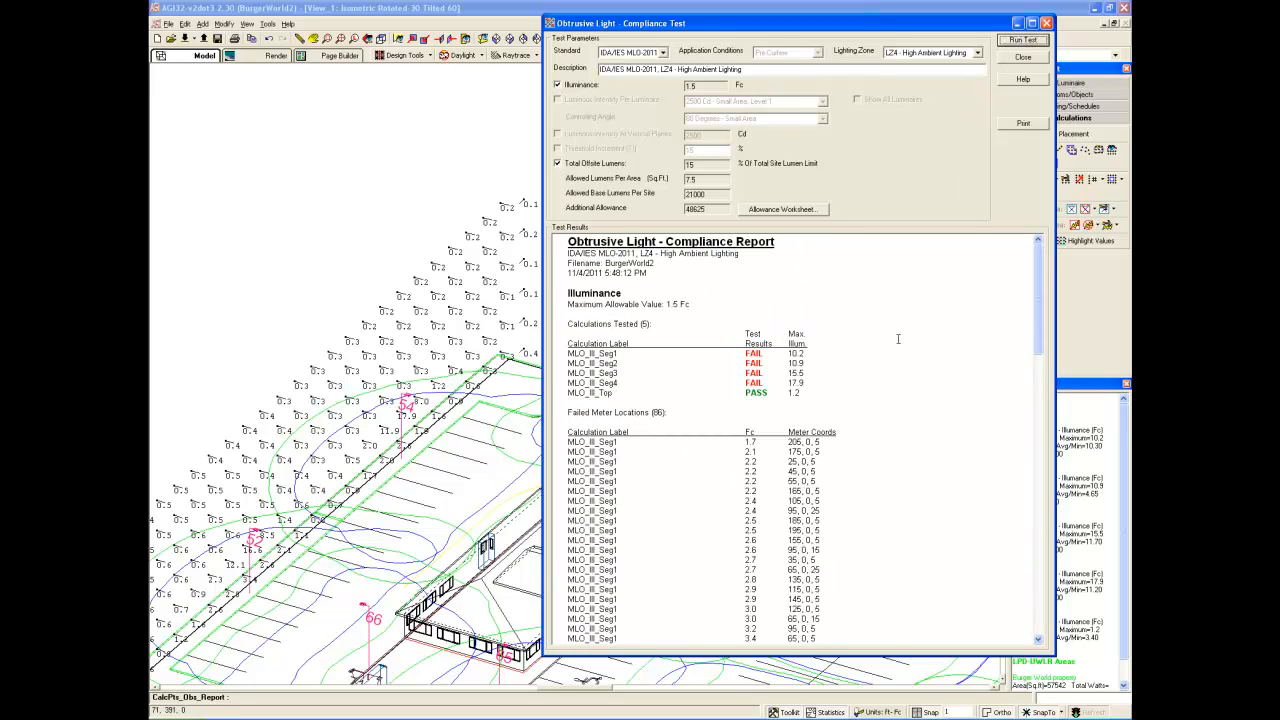
mouse_move(686, 328)
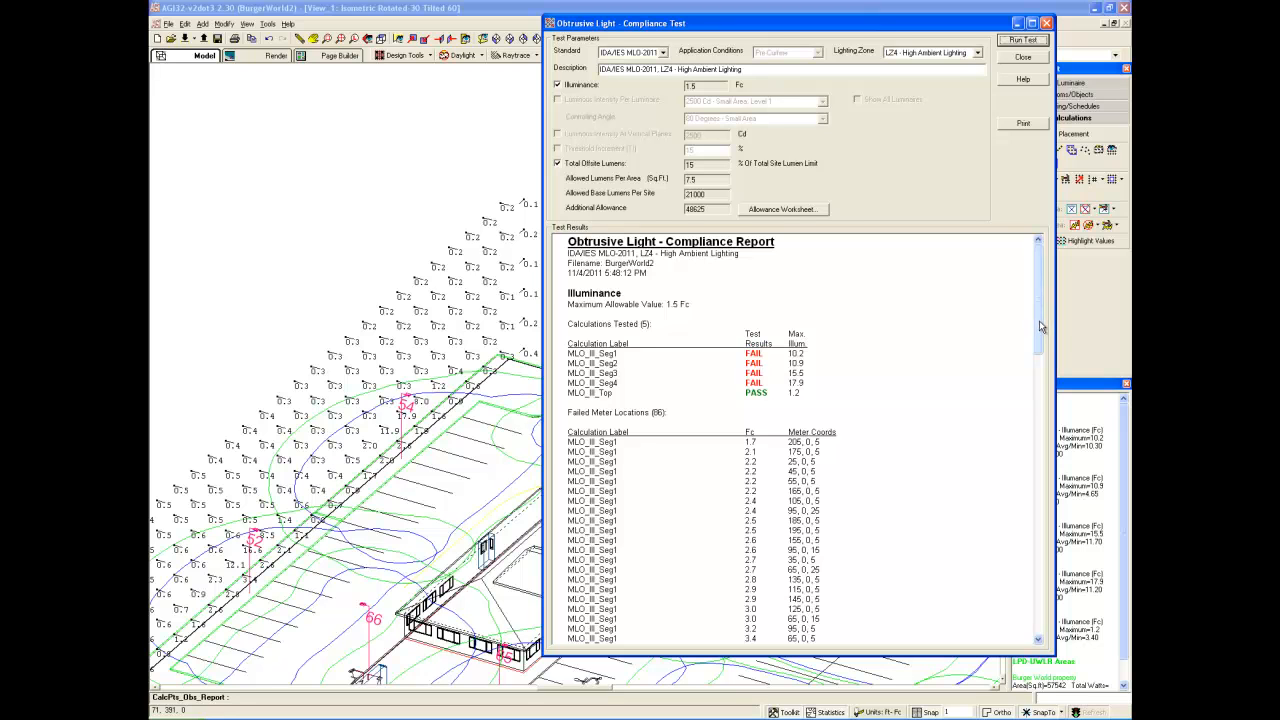
scroll("down", 3)
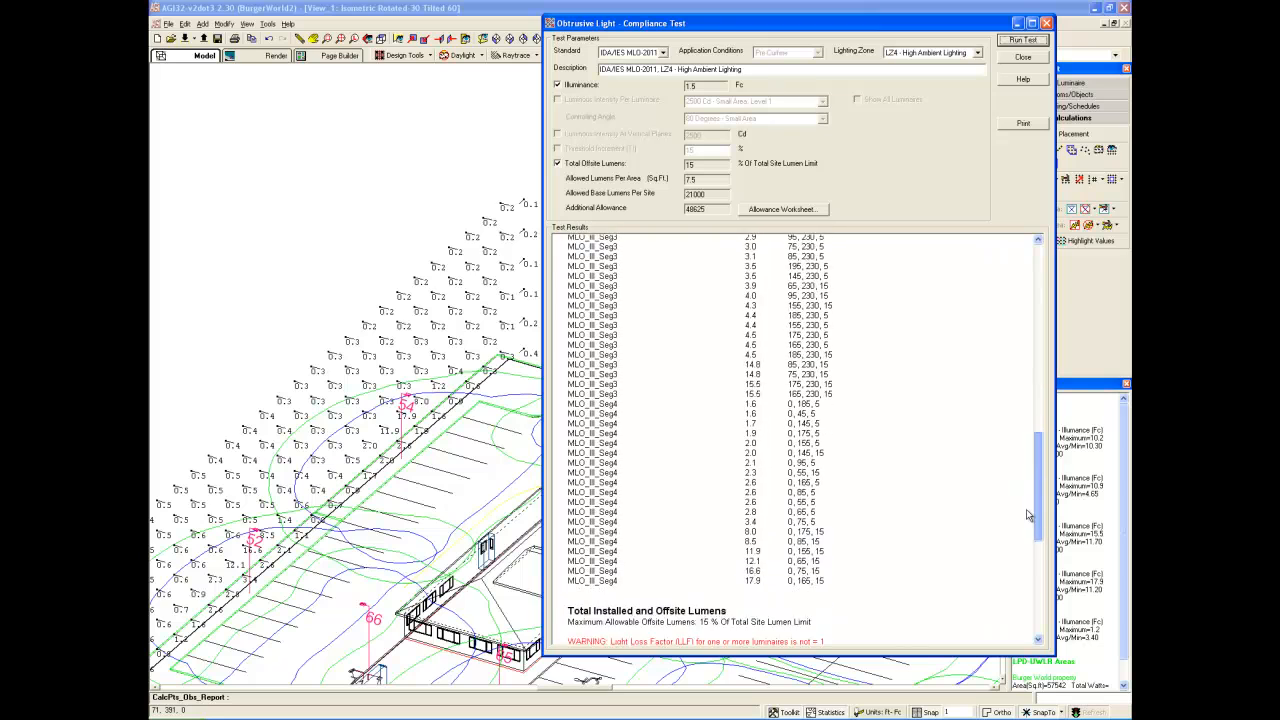
scroll("down", 3)
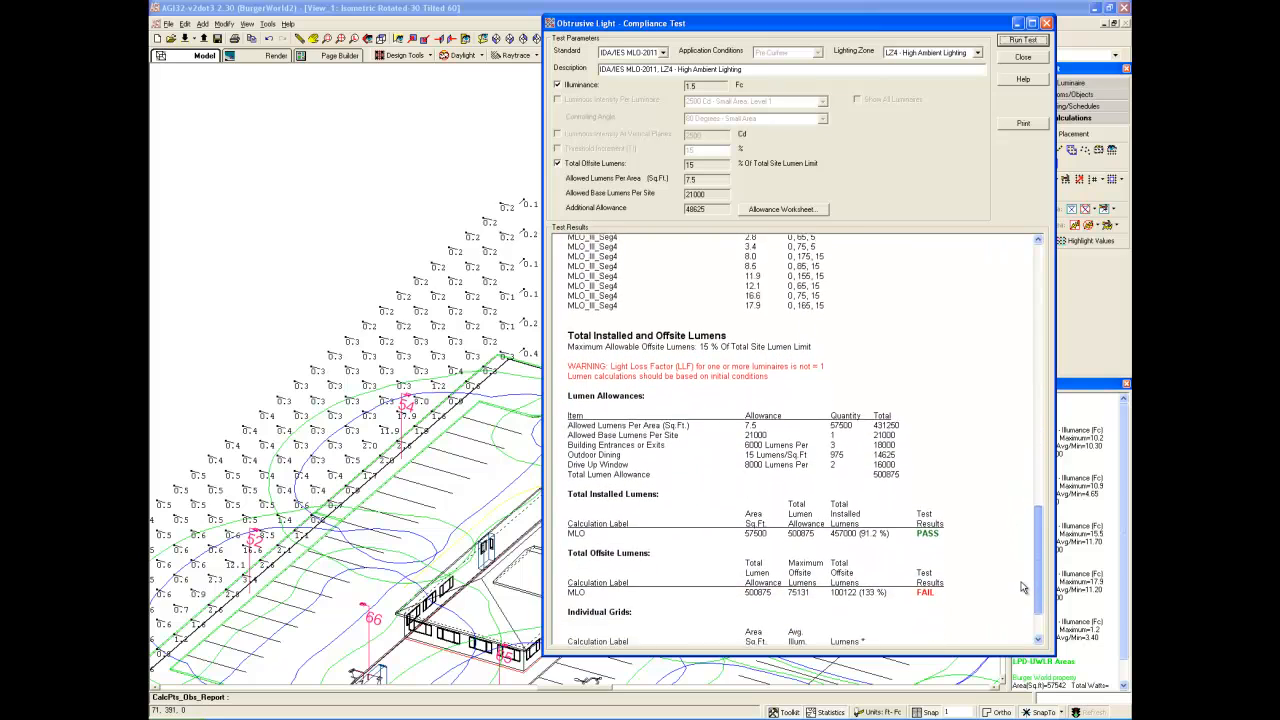
scroll("down", 3)
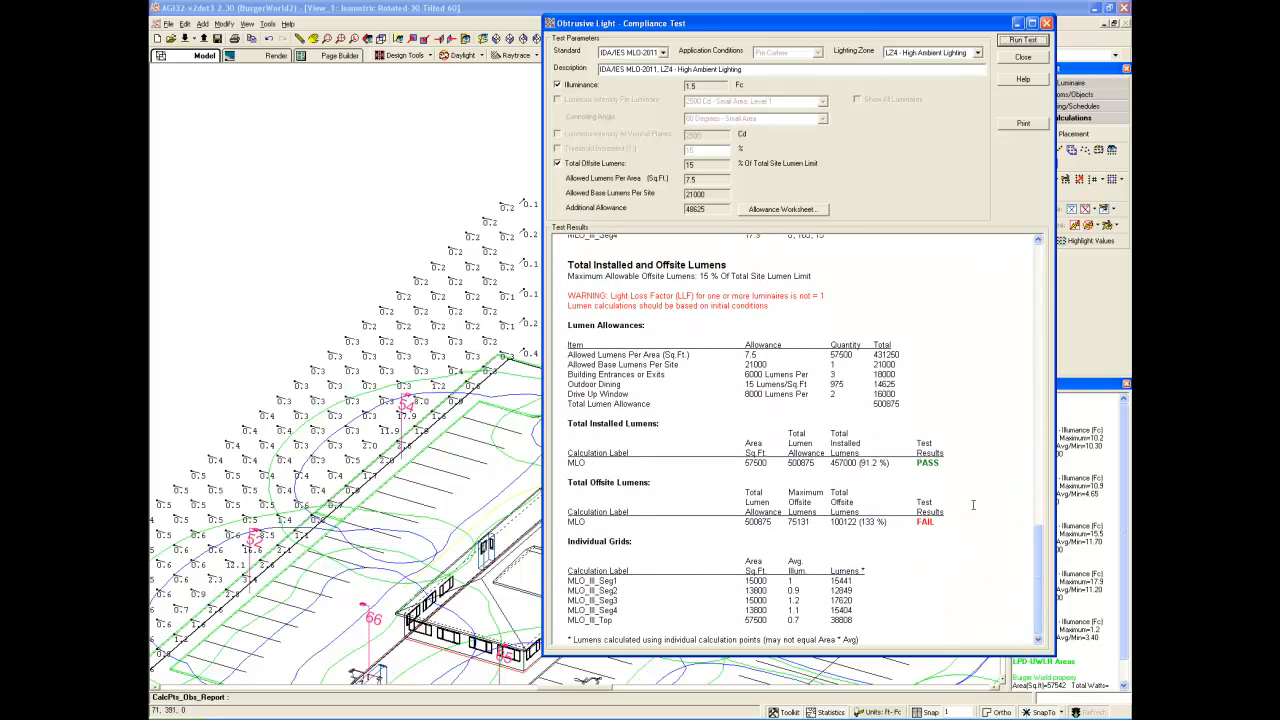